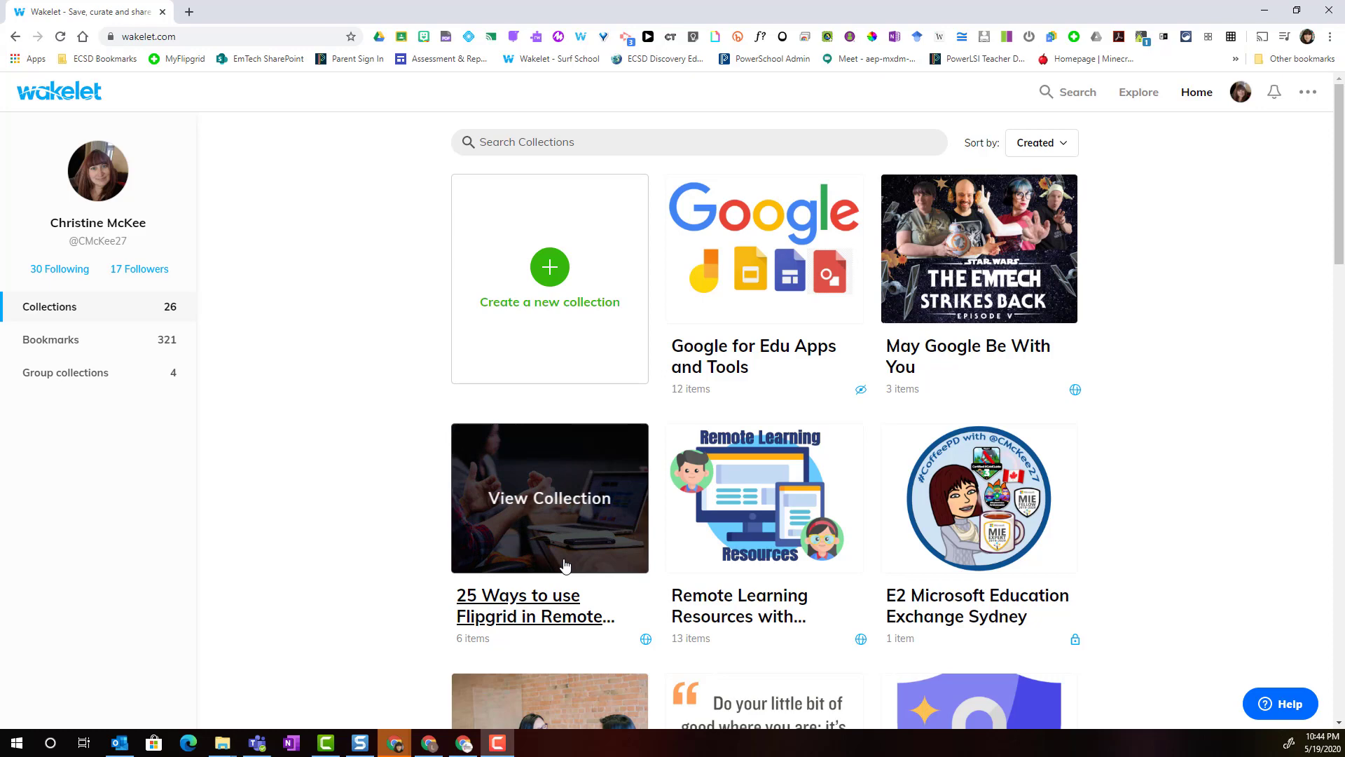
pyautogui.moveTo(562, 502)
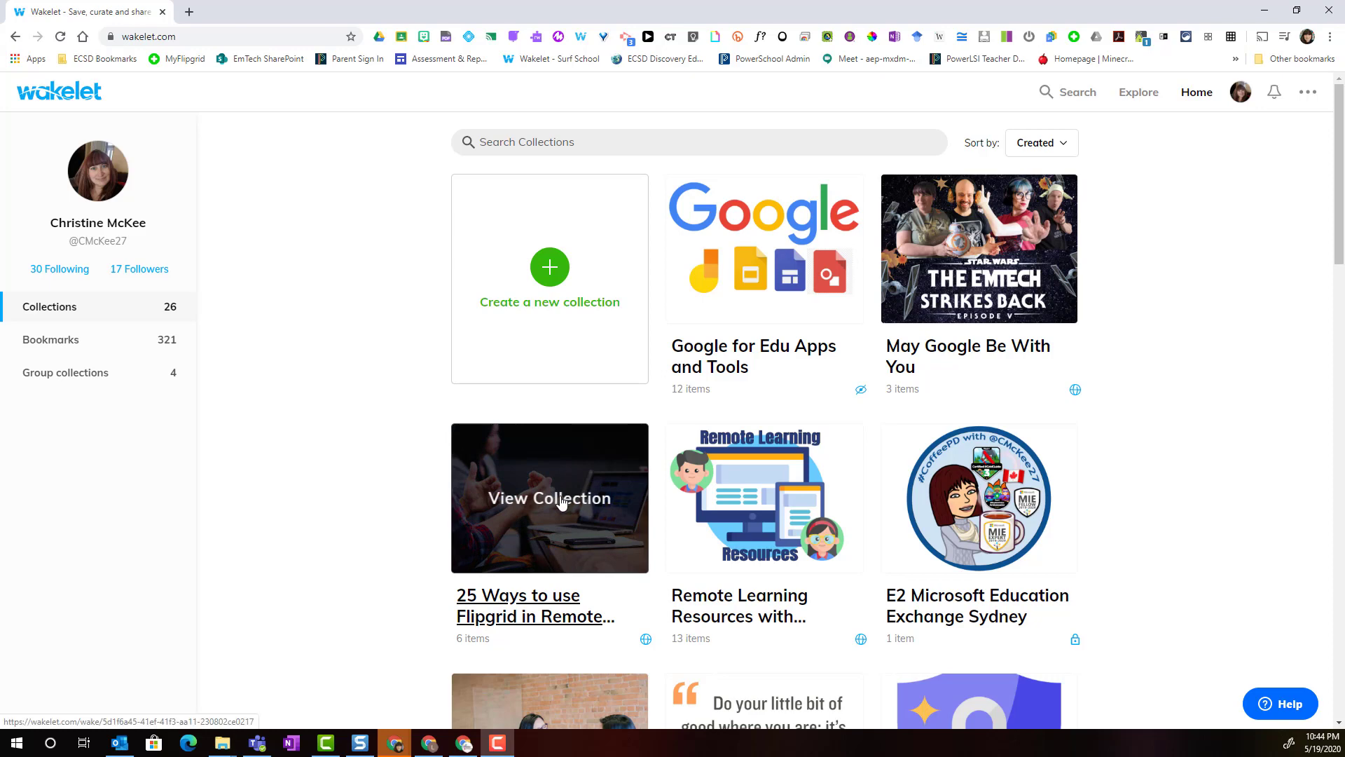
# - Open the '25 Ways to use Flipgrid in Remote Learning' collection from the Collections page
pyautogui.click(550, 498)
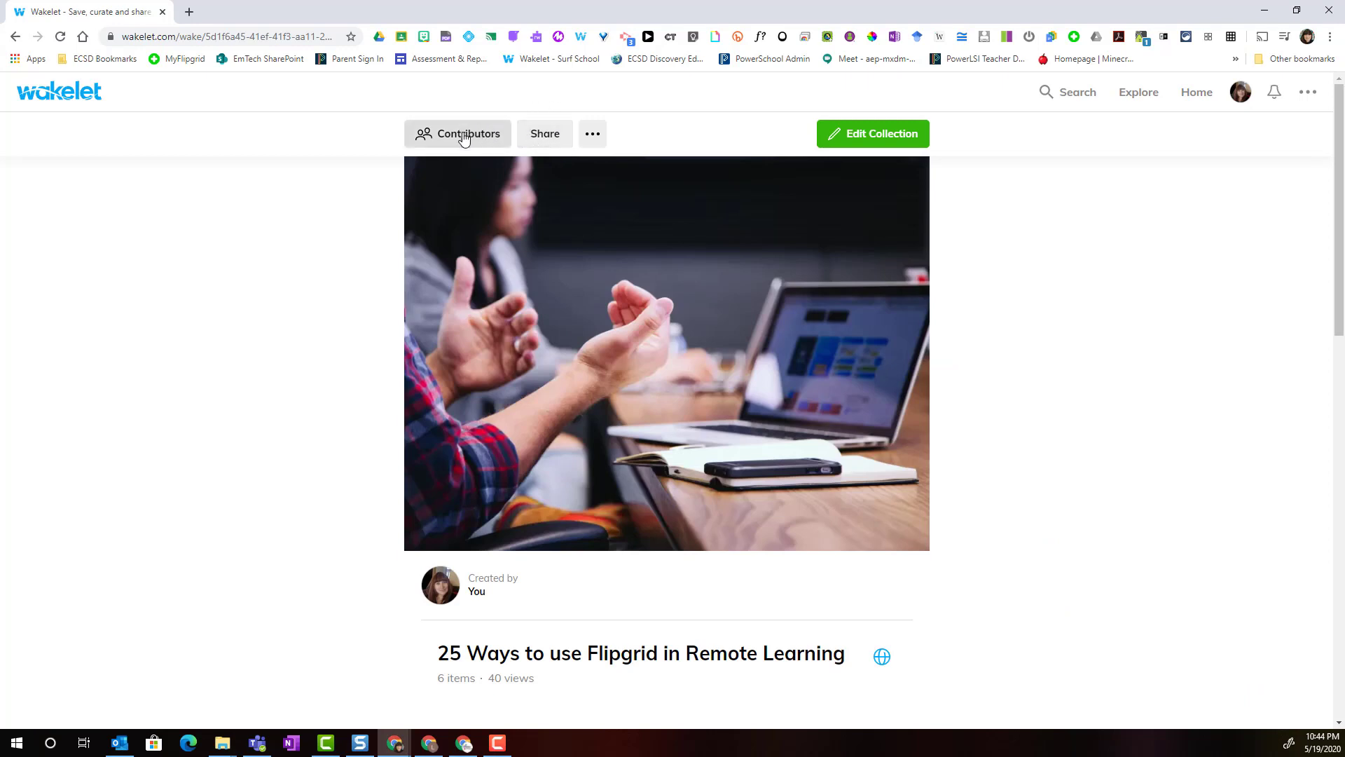
pyautogui.moveTo(462, 140)
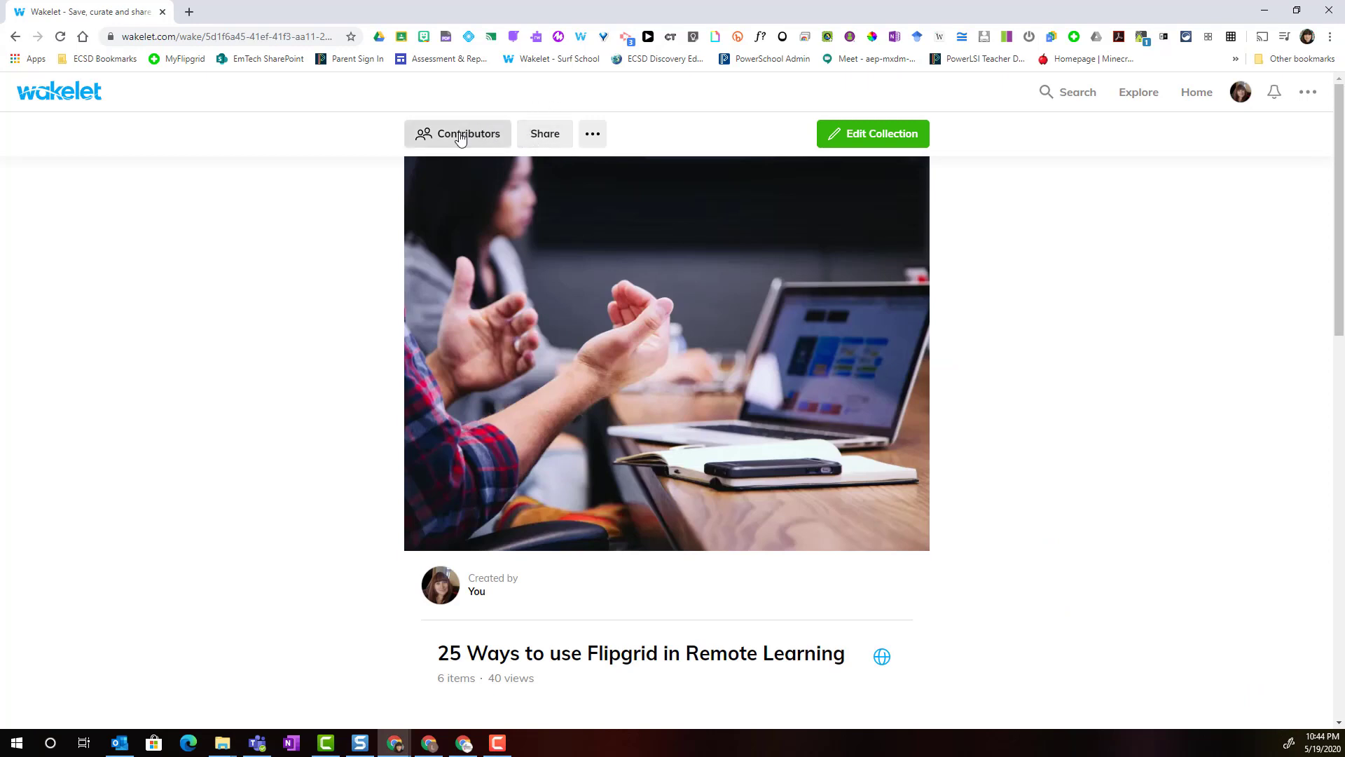
# - Show Manage Contributors for the collection, listing only yourself as admin
pyautogui.click(469, 134)
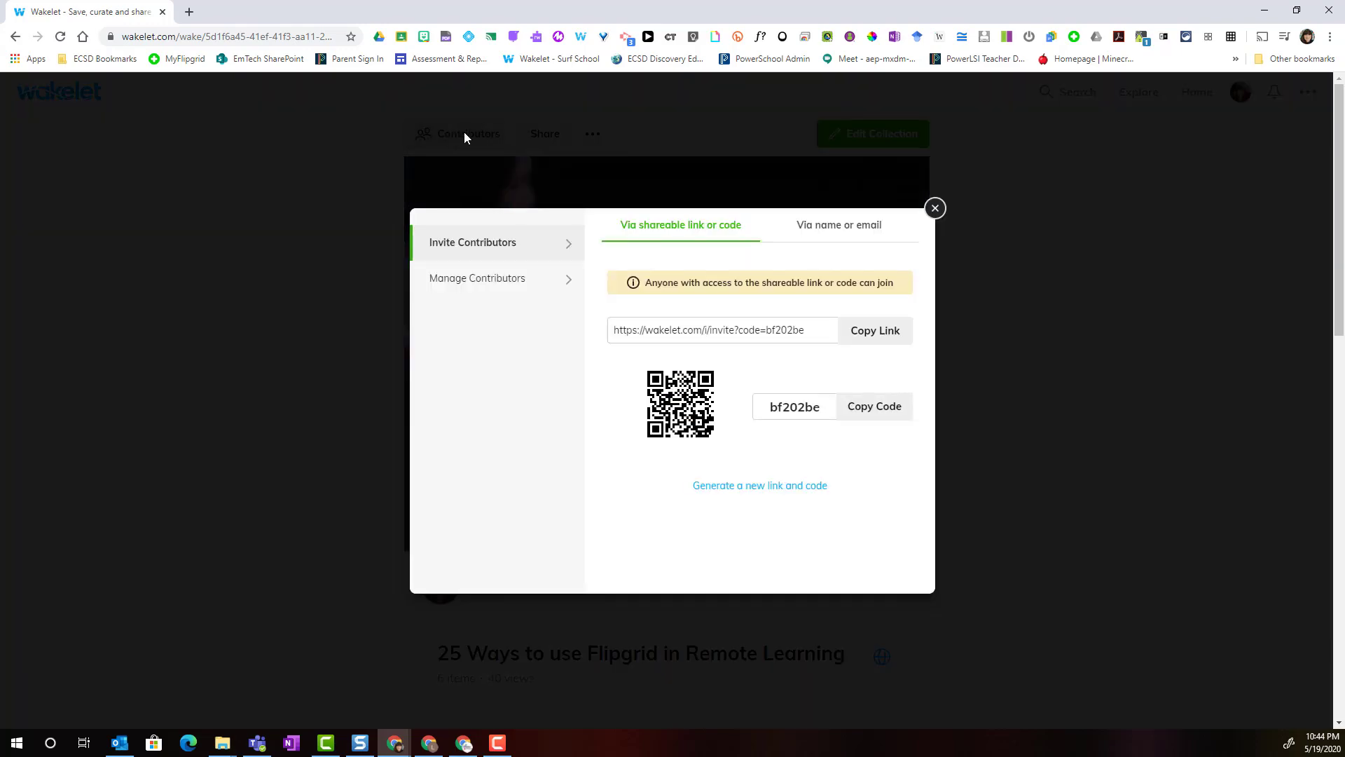
pyautogui.moveTo(484, 251)
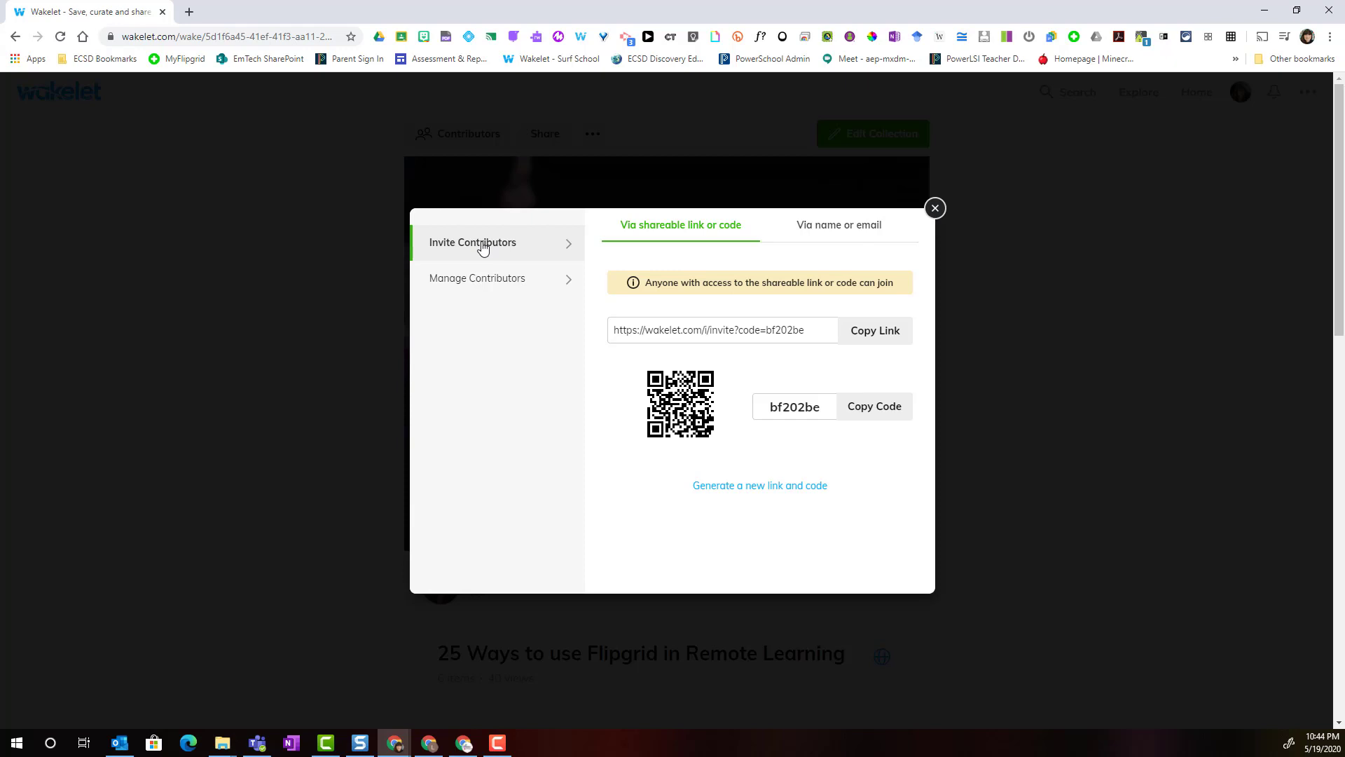
pyautogui.click(478, 277)
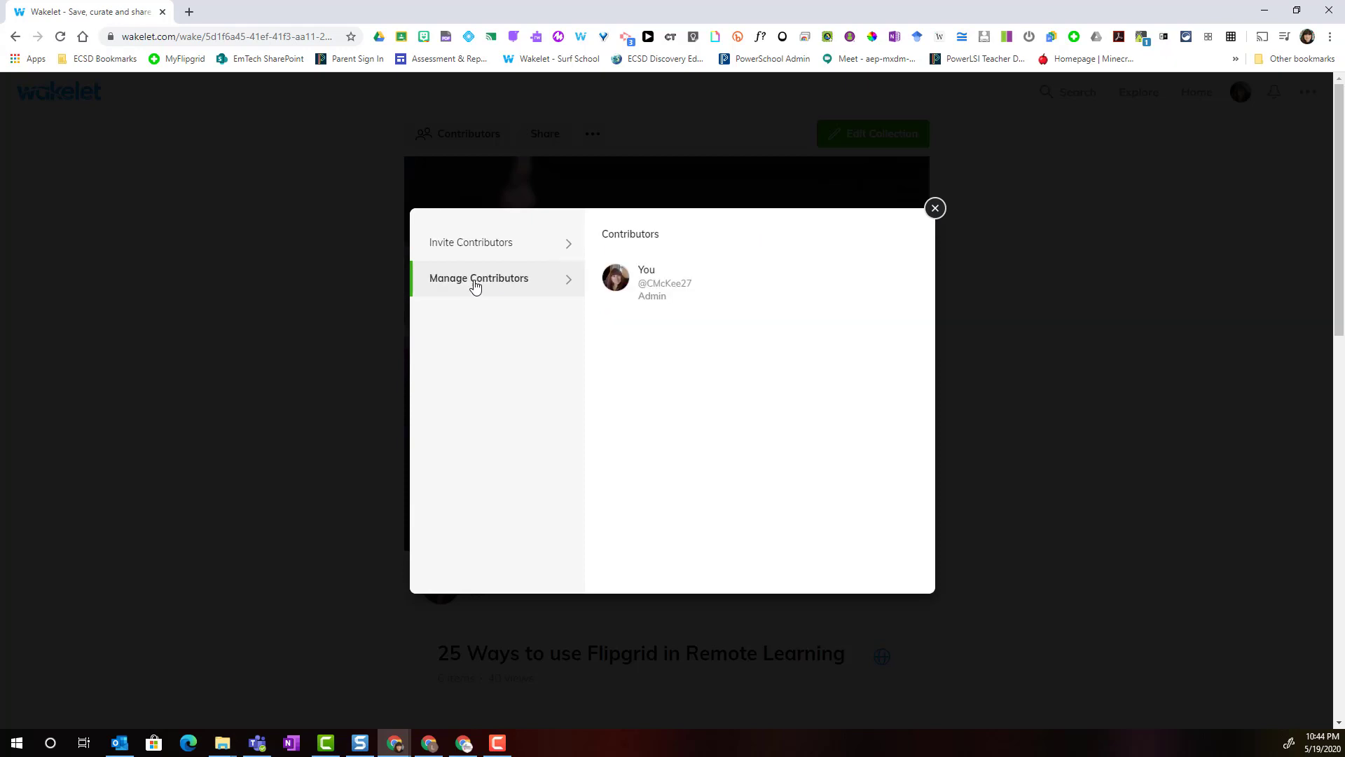
pyautogui.moveTo(513, 273)
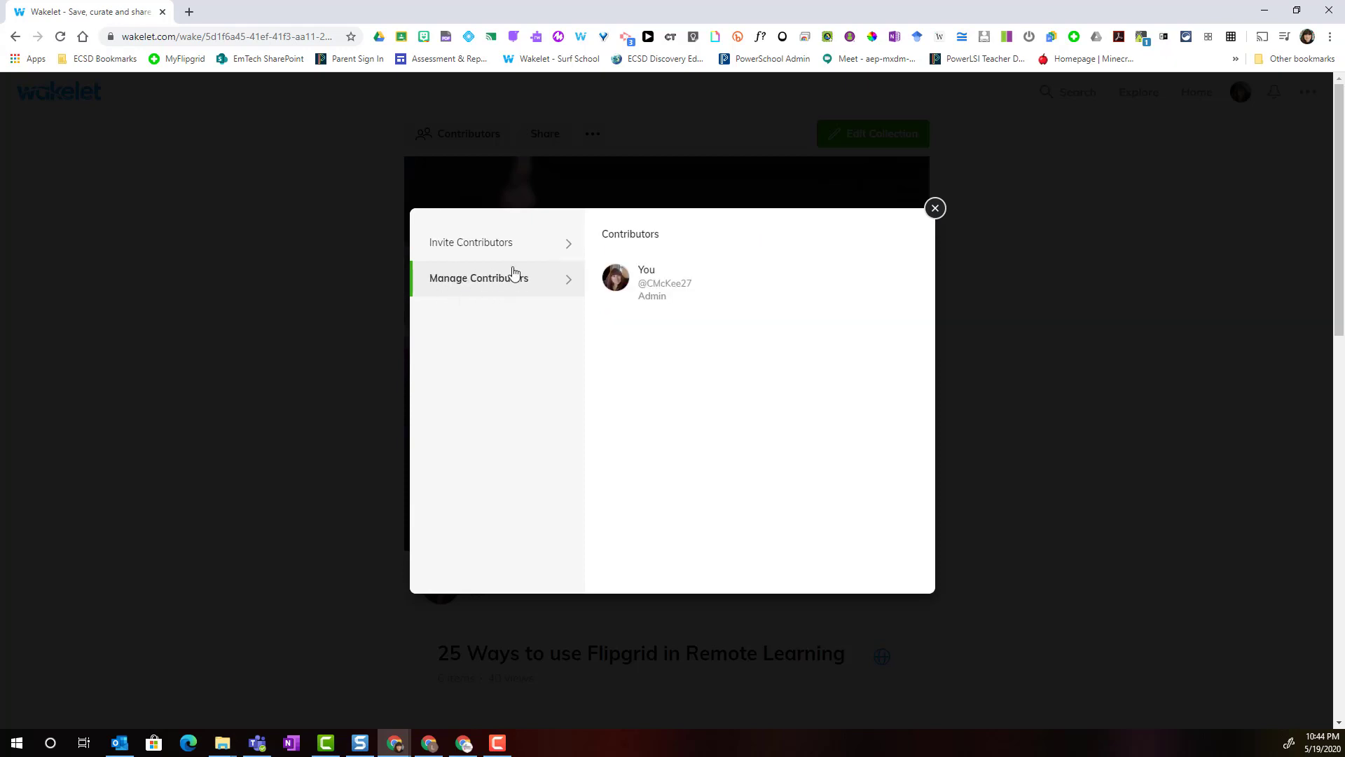
pyautogui.moveTo(695, 249)
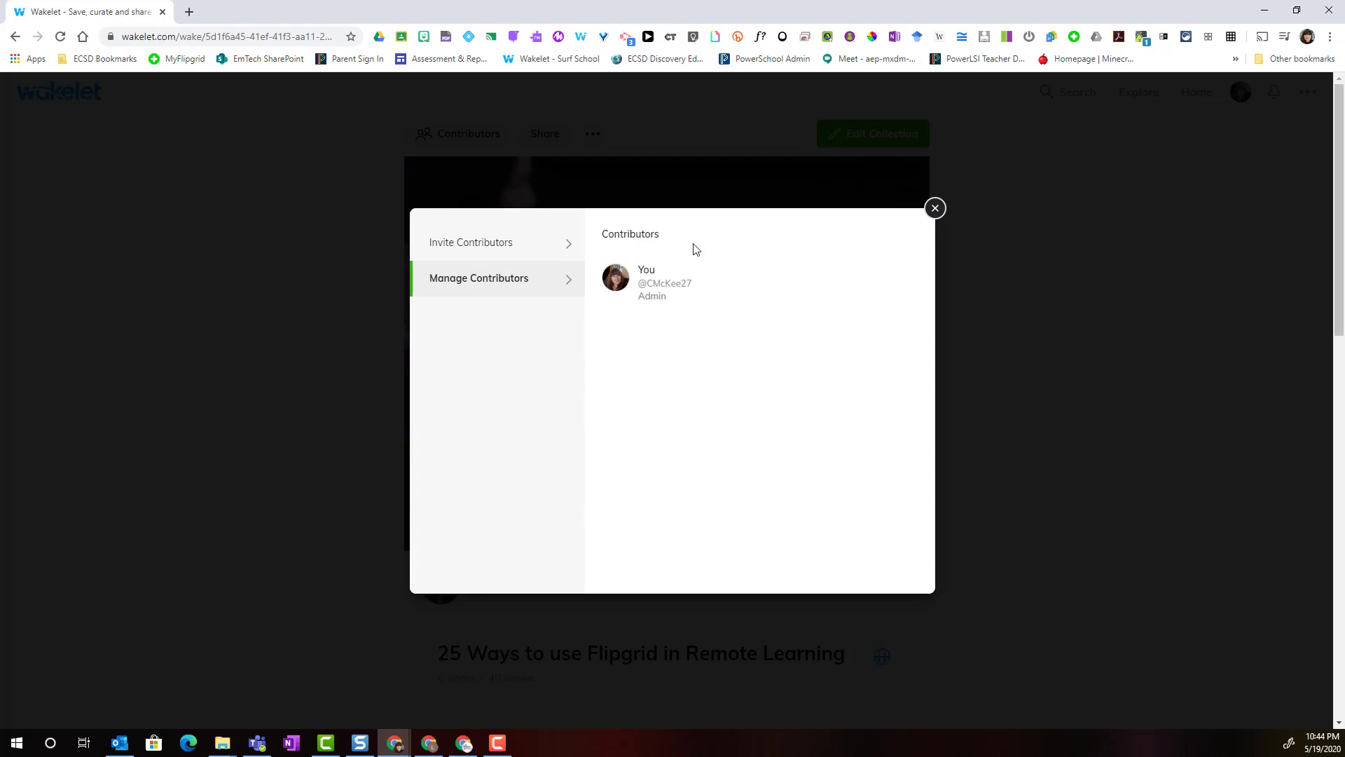
pyautogui.moveTo(650, 446)
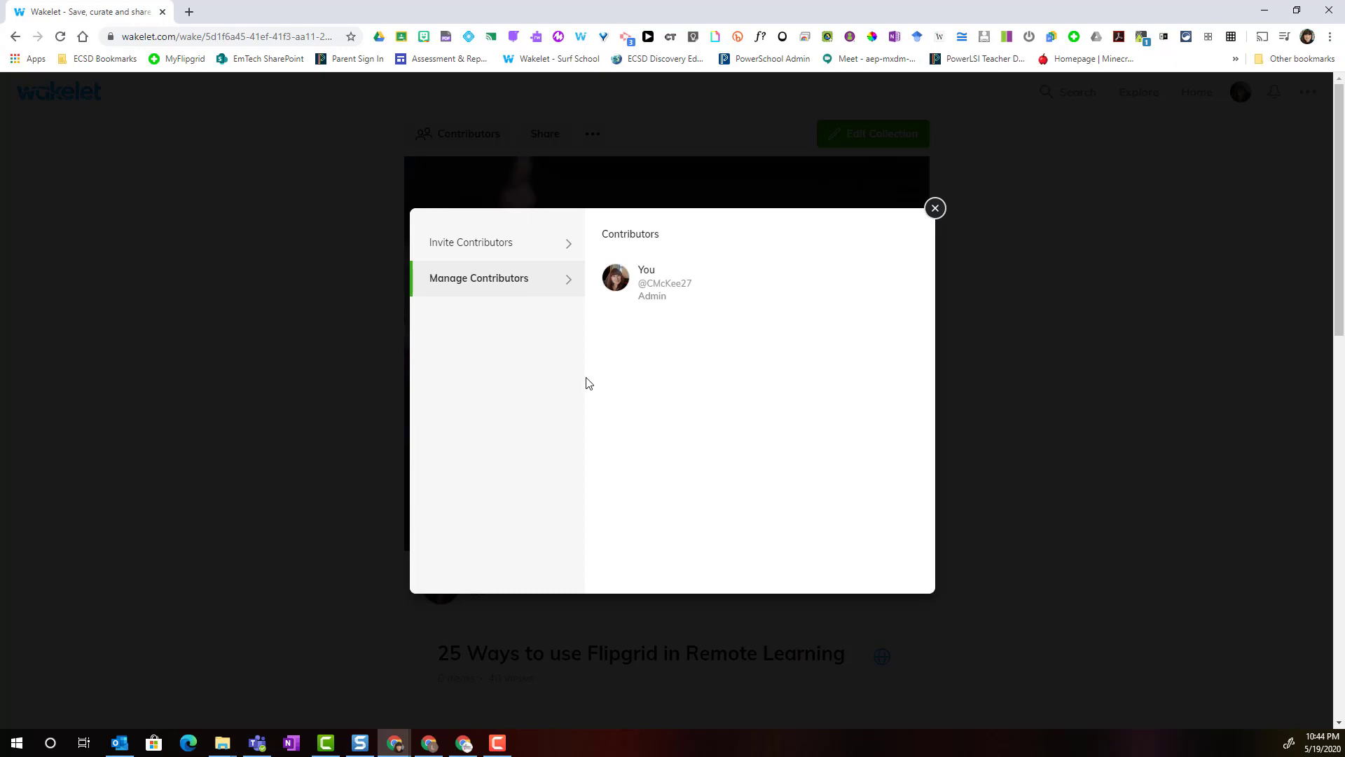
pyautogui.moveTo(463, 251)
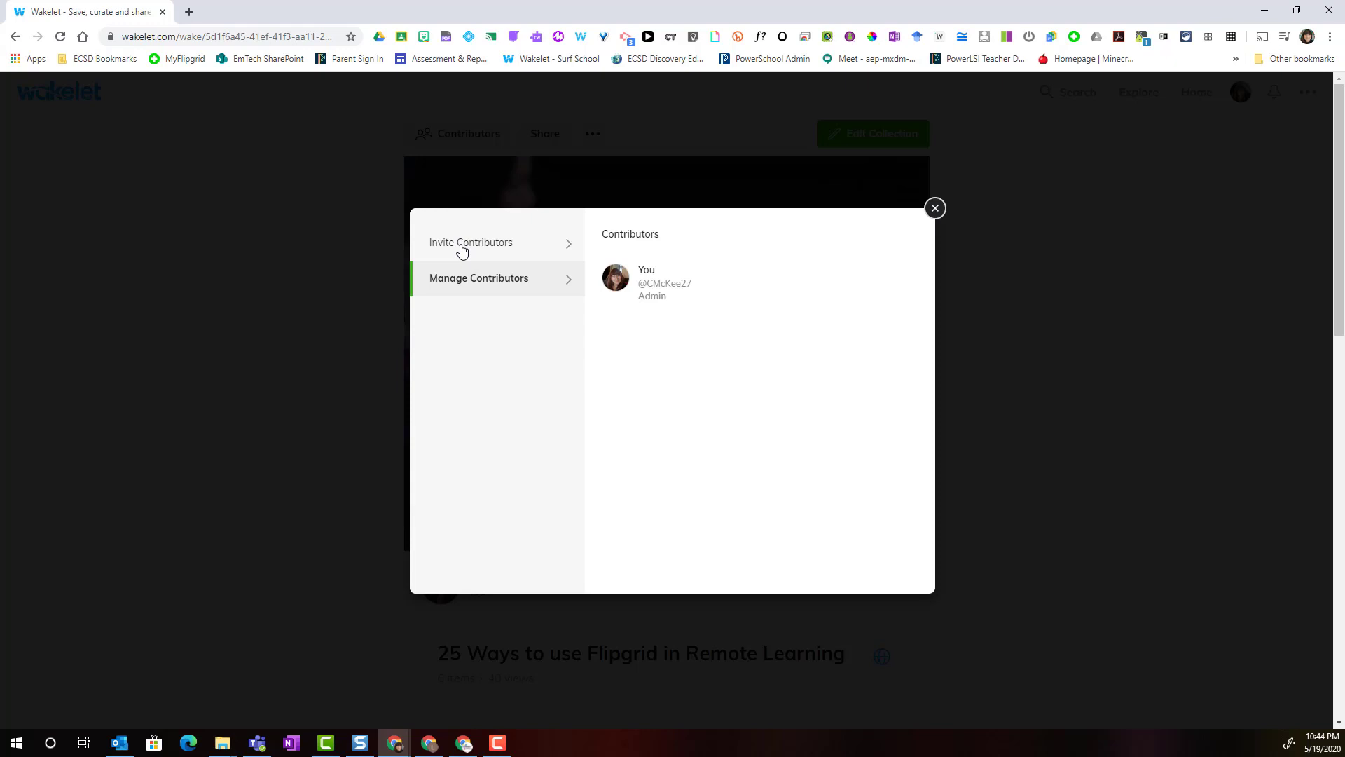
pyautogui.click(470, 241)
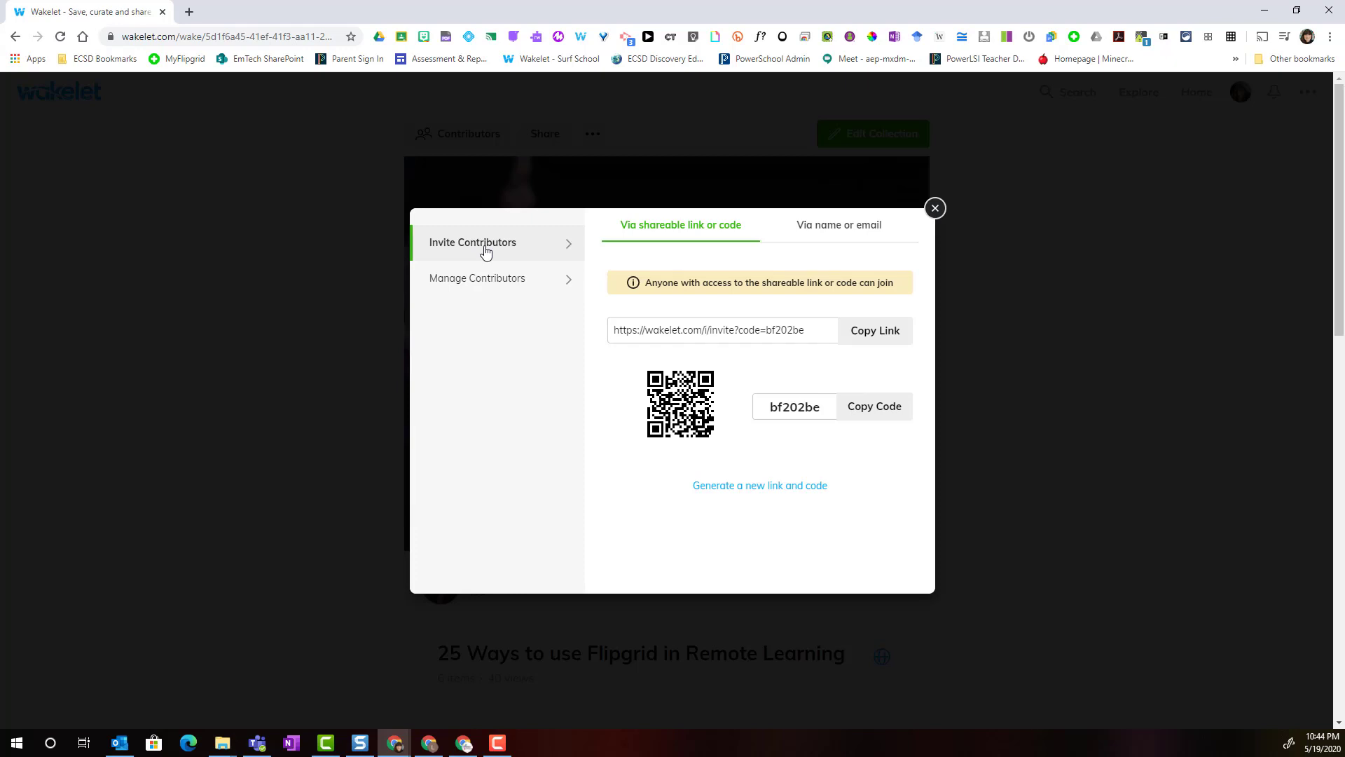
pyautogui.moveTo(538, 250)
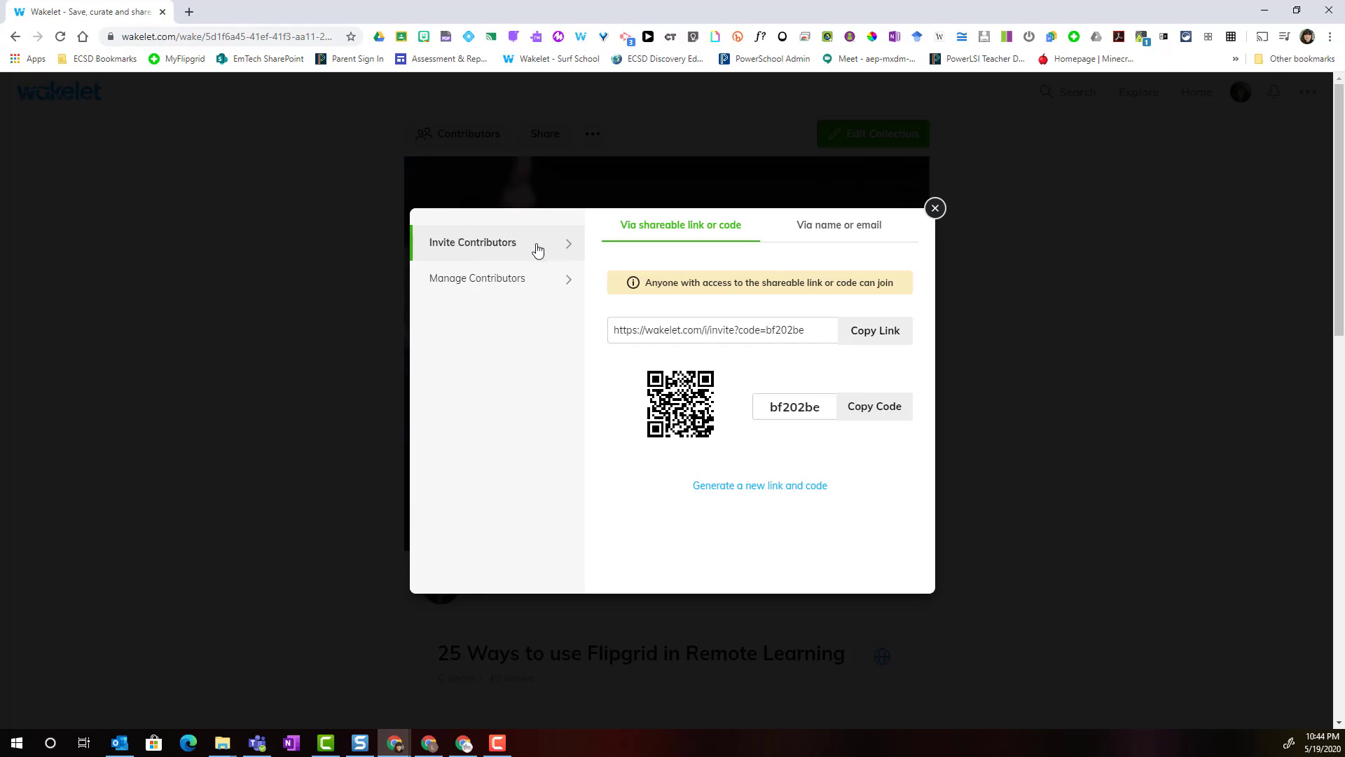
pyautogui.moveTo(550, 256)
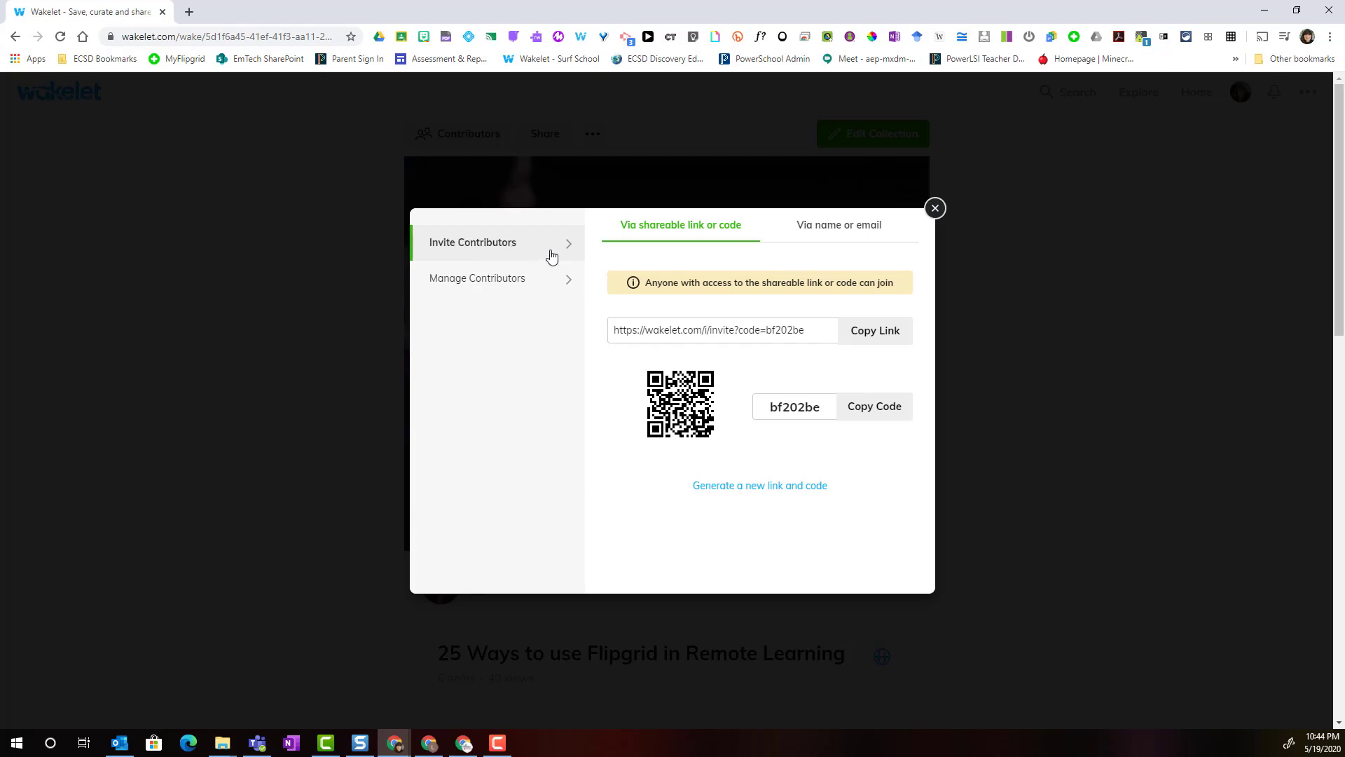
pyautogui.moveTo(529, 288)
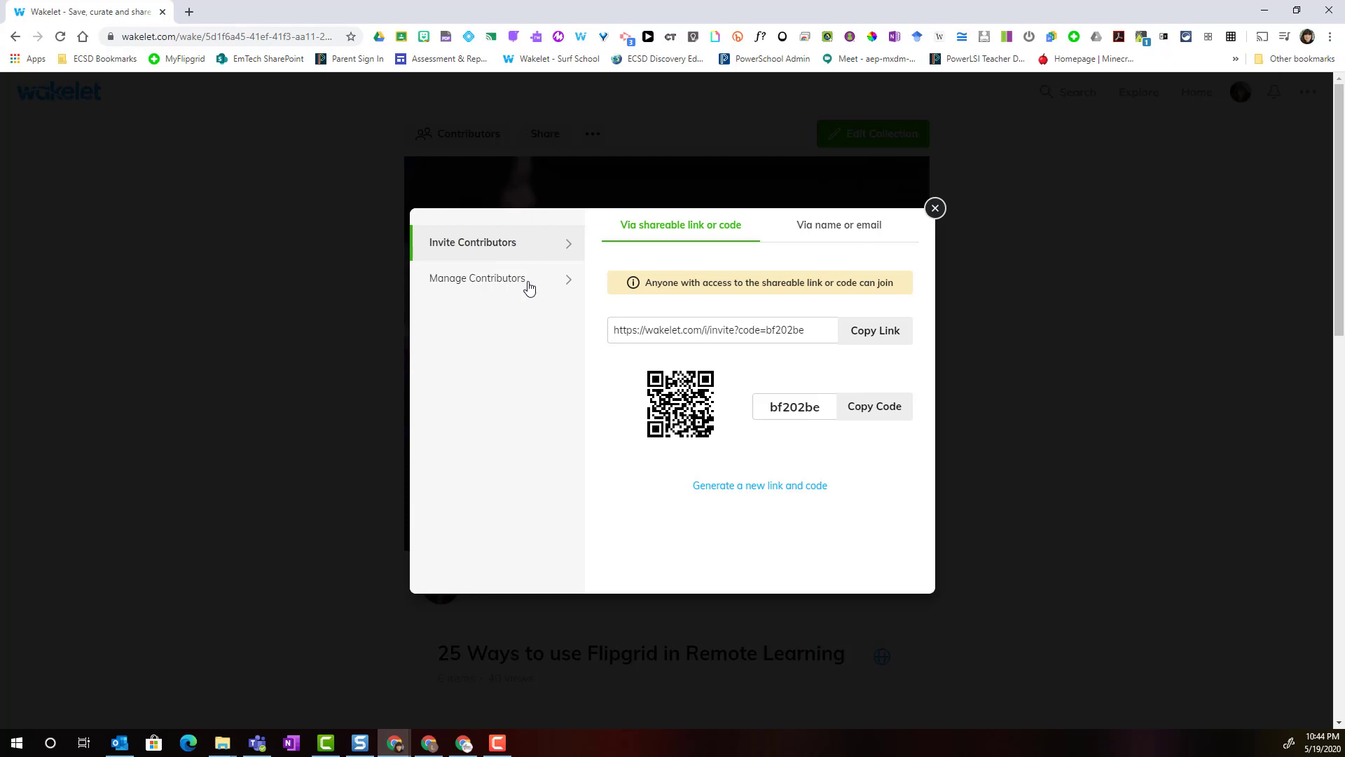
pyautogui.moveTo(750, 270)
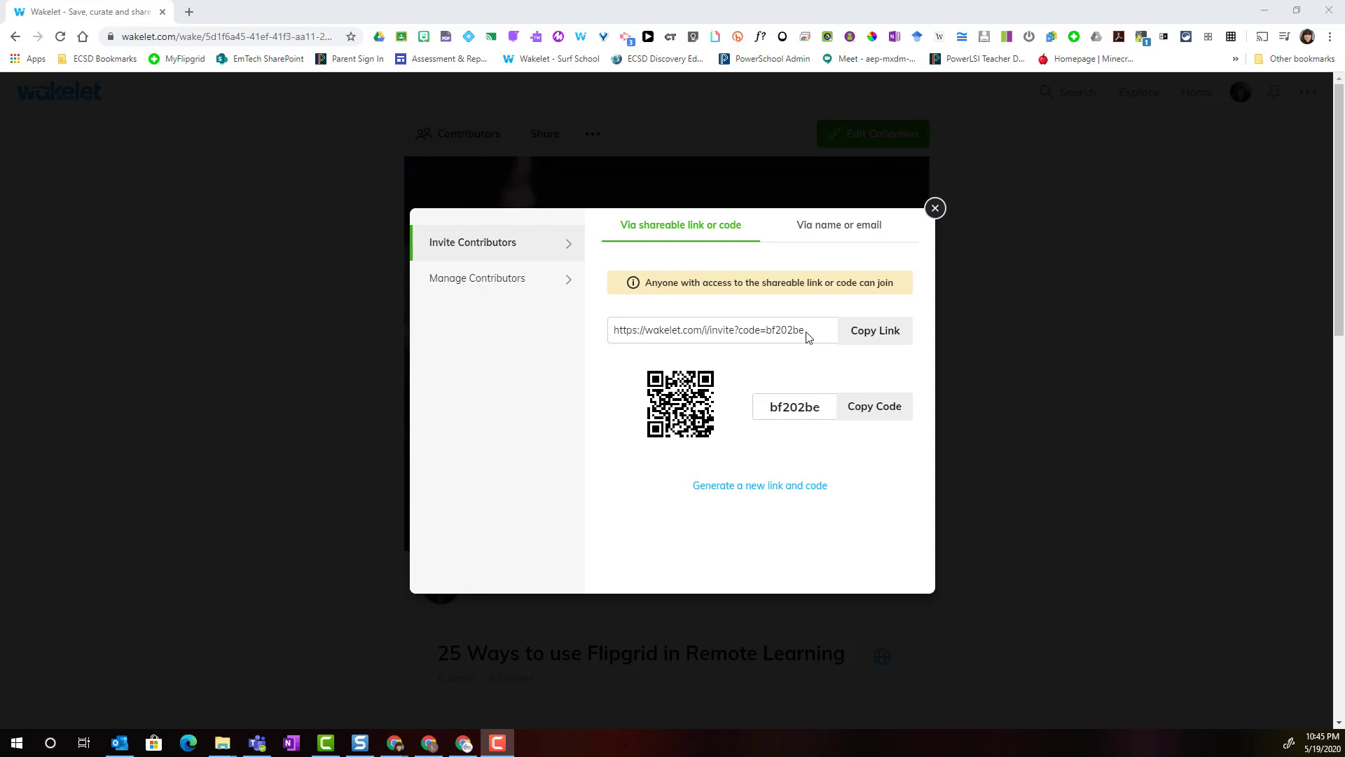
pyautogui.moveTo(830, 328)
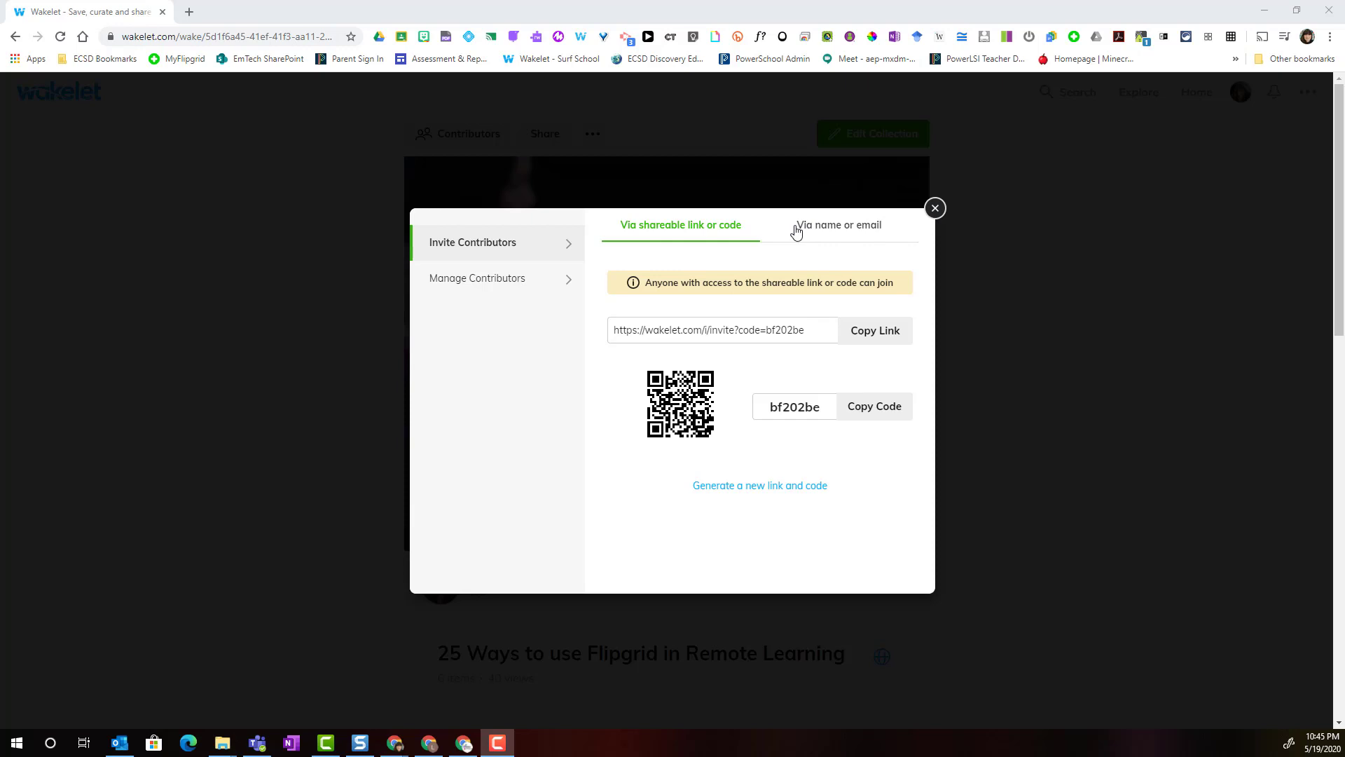
pyautogui.moveTo(848, 230)
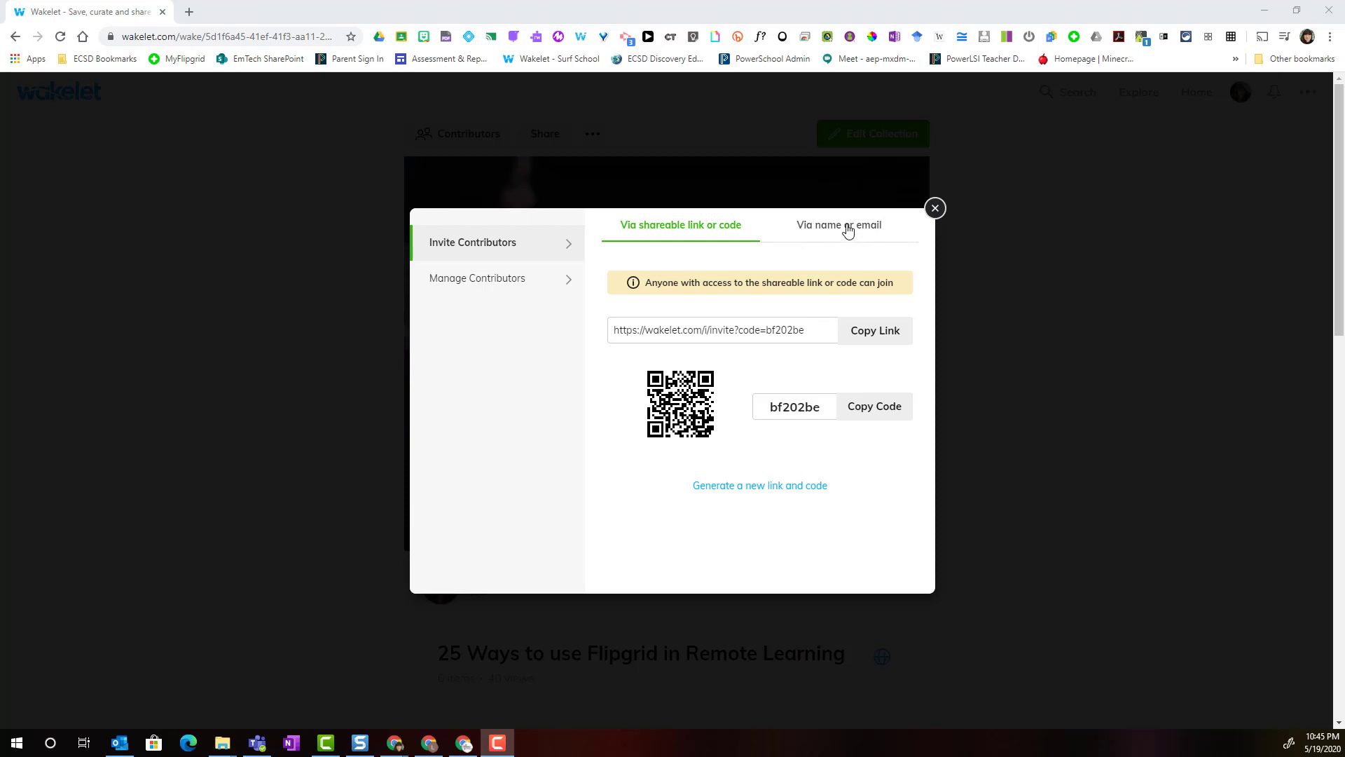
# - Switch to inviting via name or email and browse the People you follow list
pyautogui.click(838, 225)
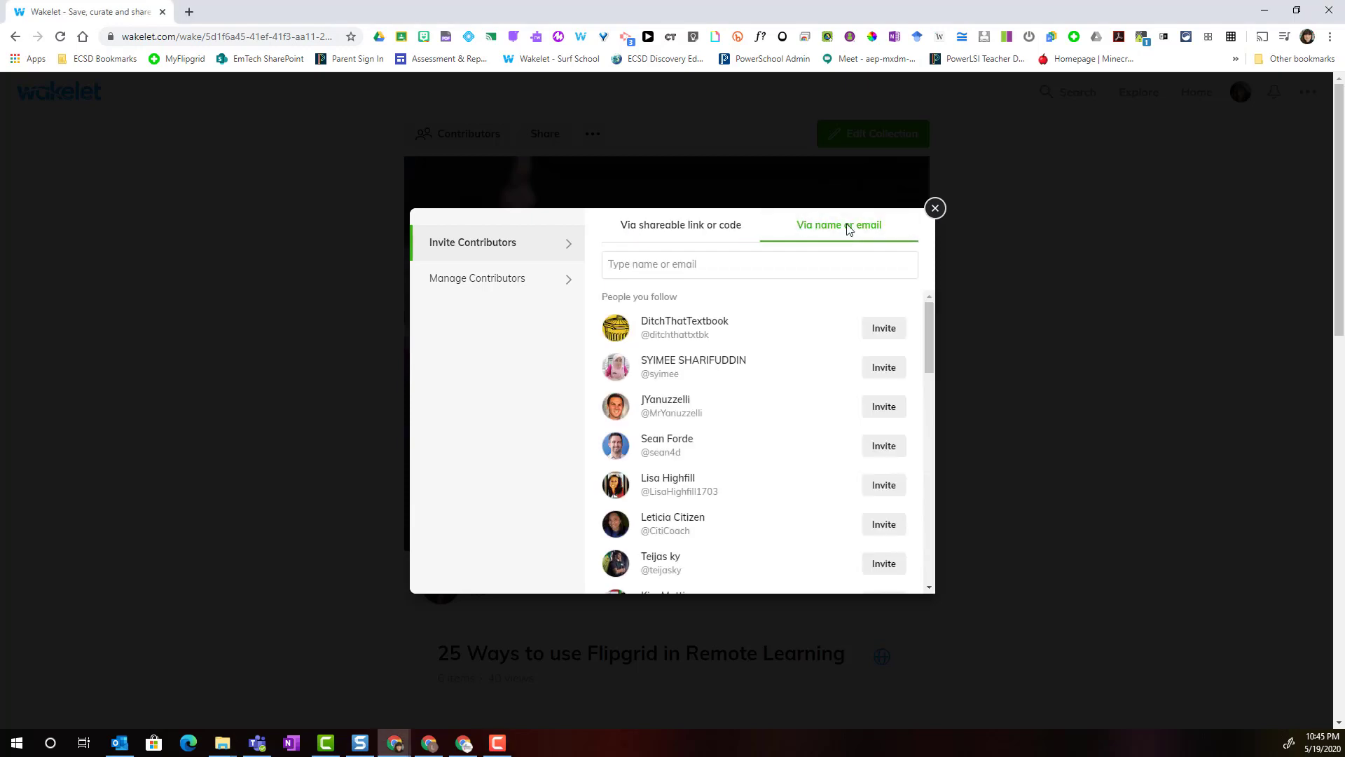
pyautogui.moveTo(850, 250)
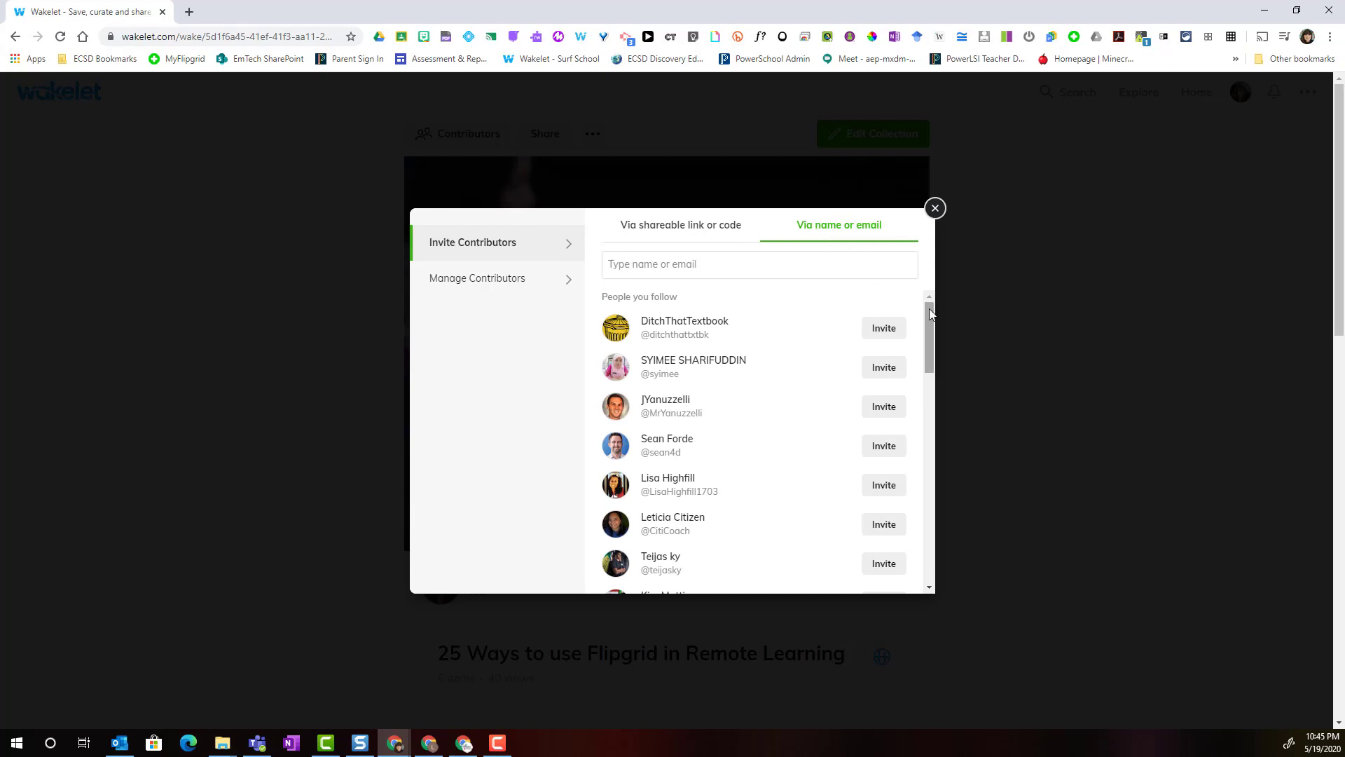
pyautogui.scroll(-3)
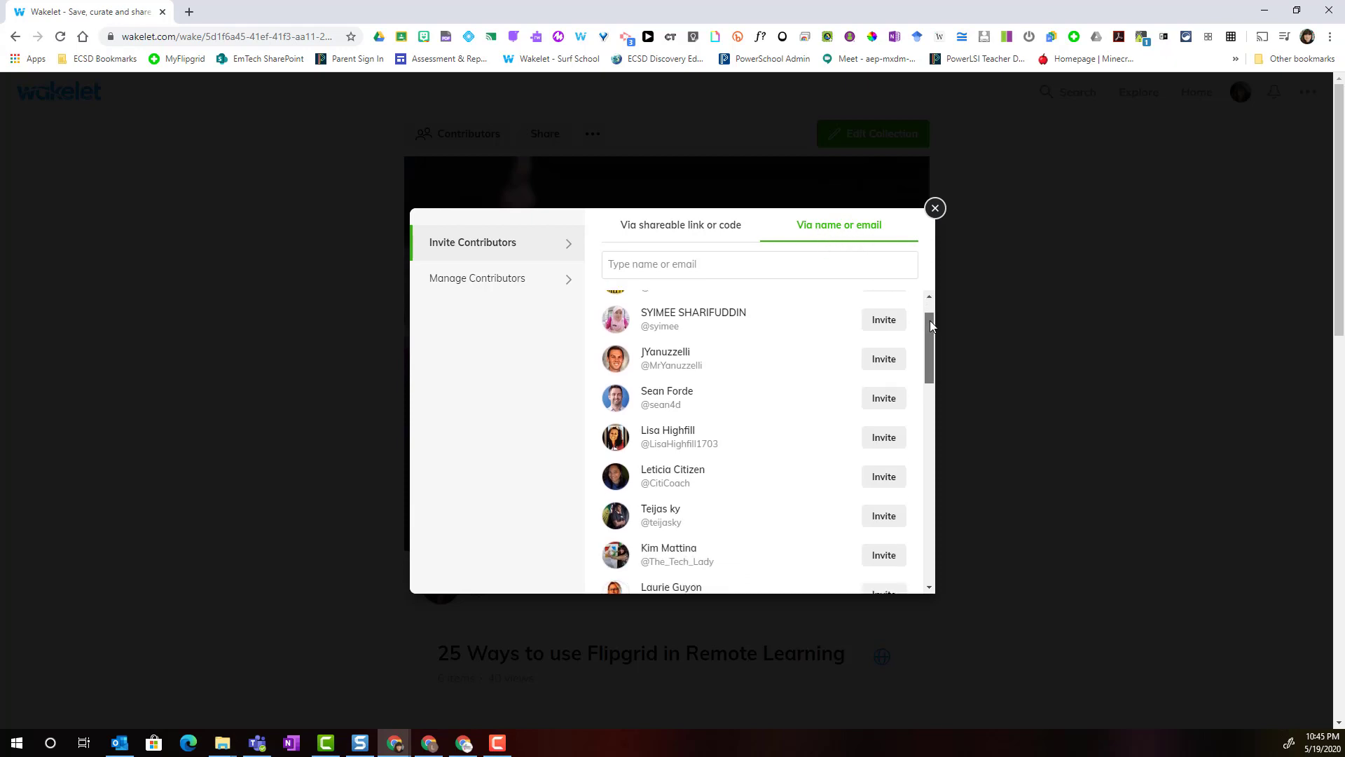
pyautogui.scroll(-3)
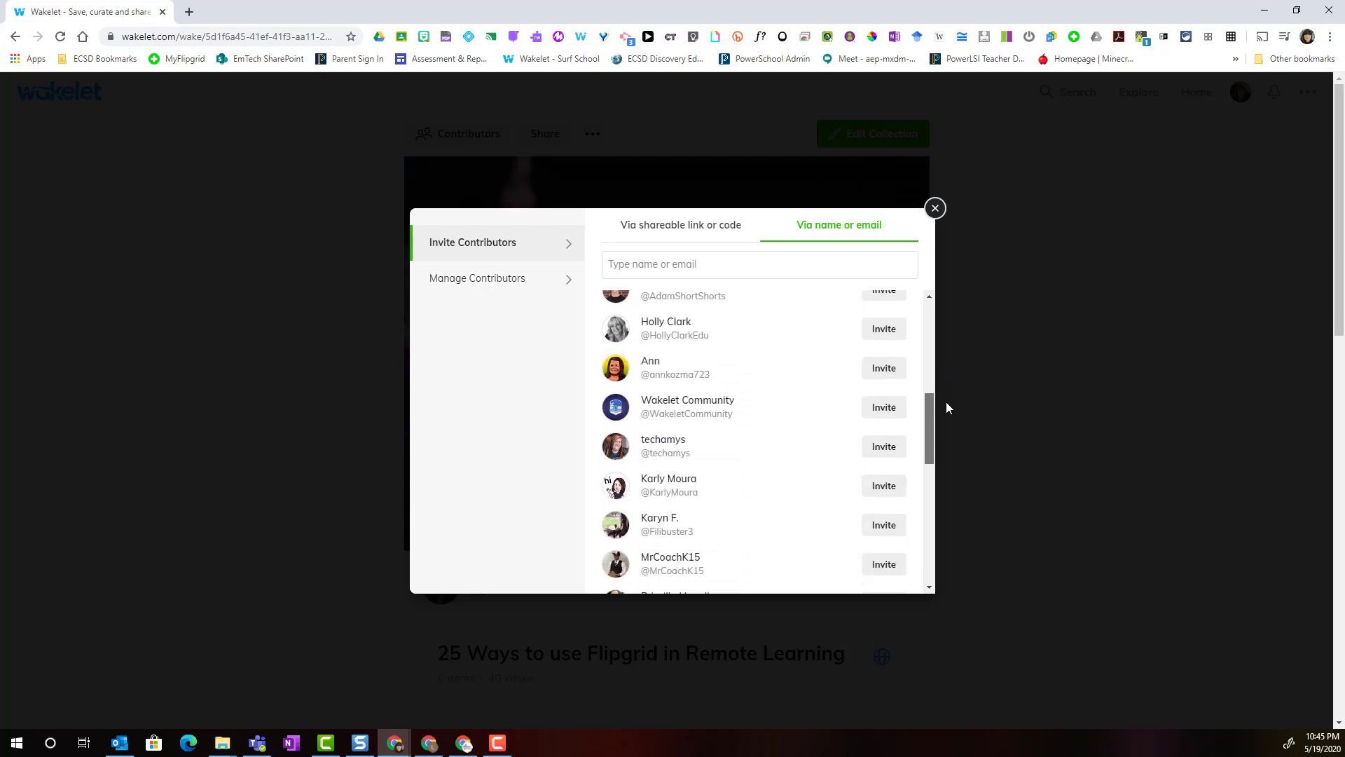
pyautogui.scroll(-3)
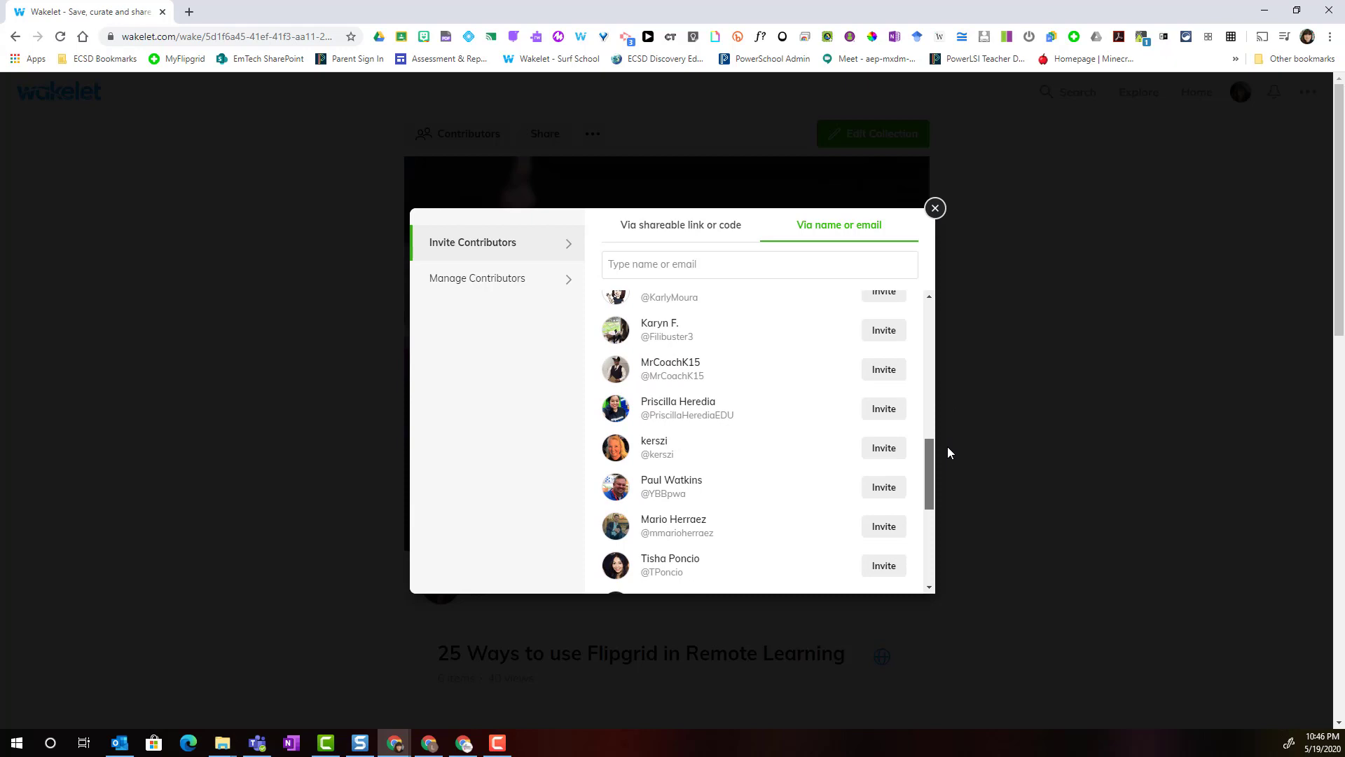
pyautogui.scroll(-3)
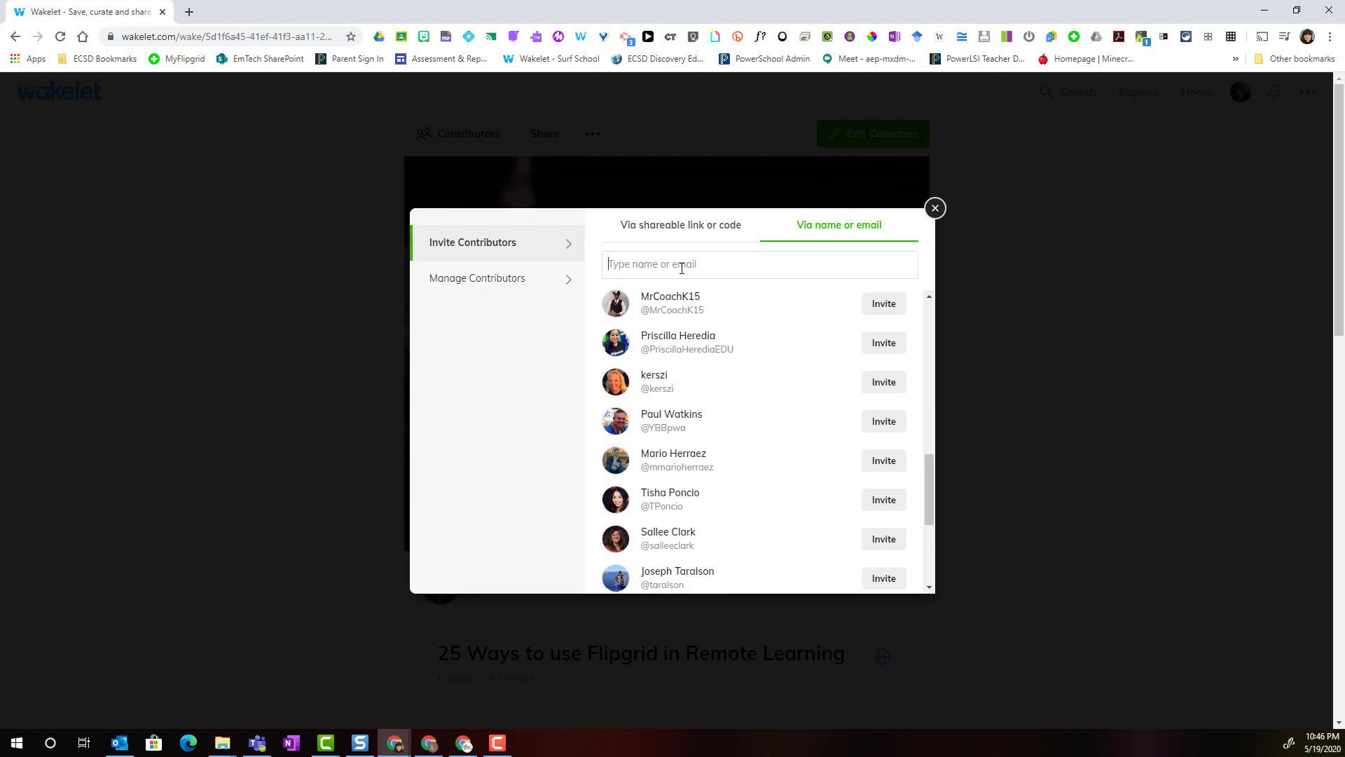
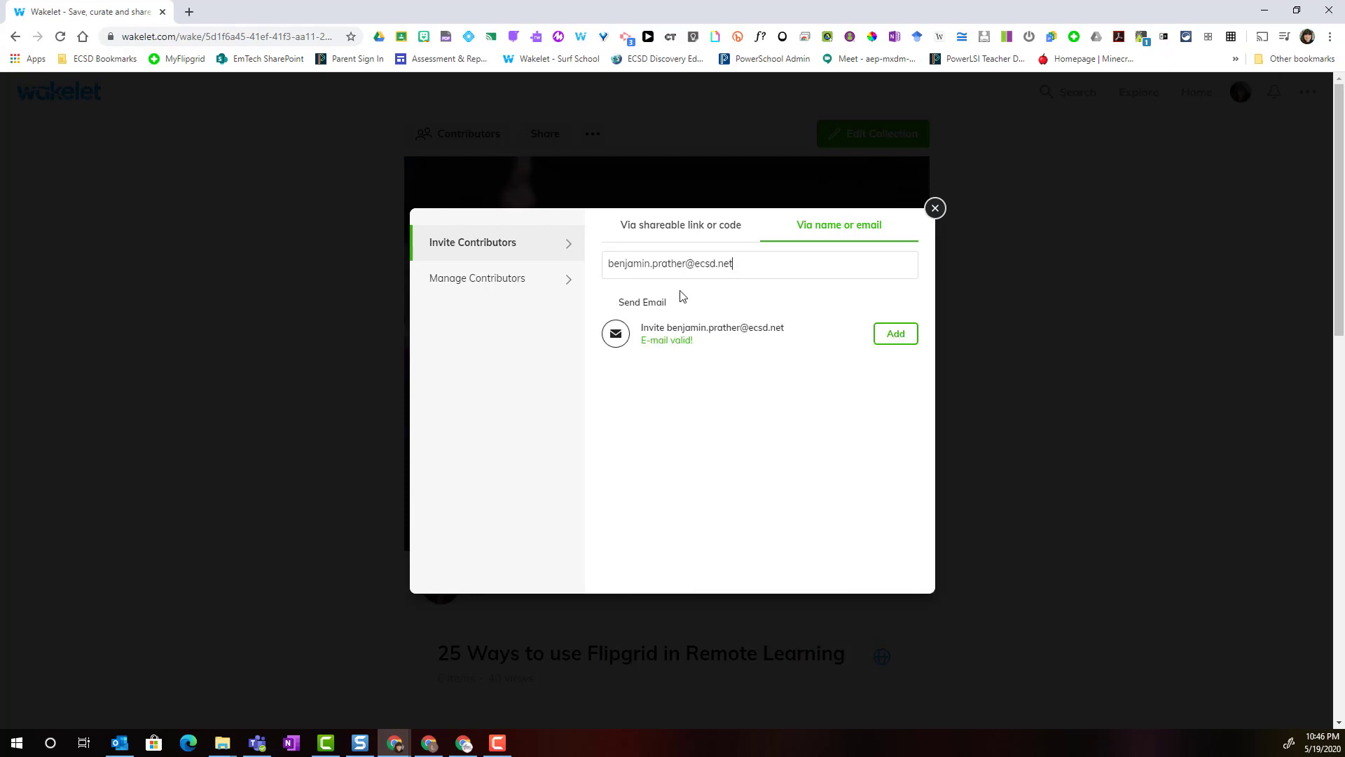
pyautogui.moveTo(724, 321)
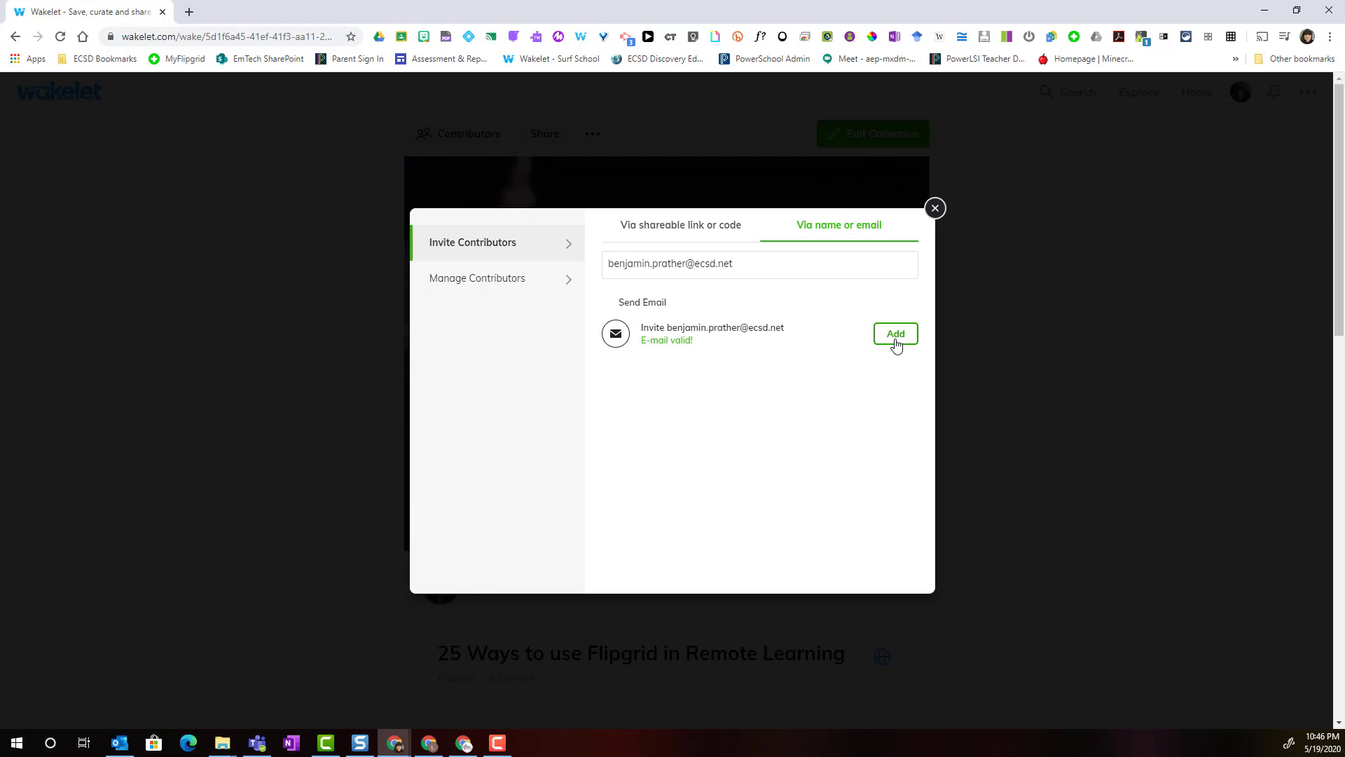
pyautogui.click(895, 333)
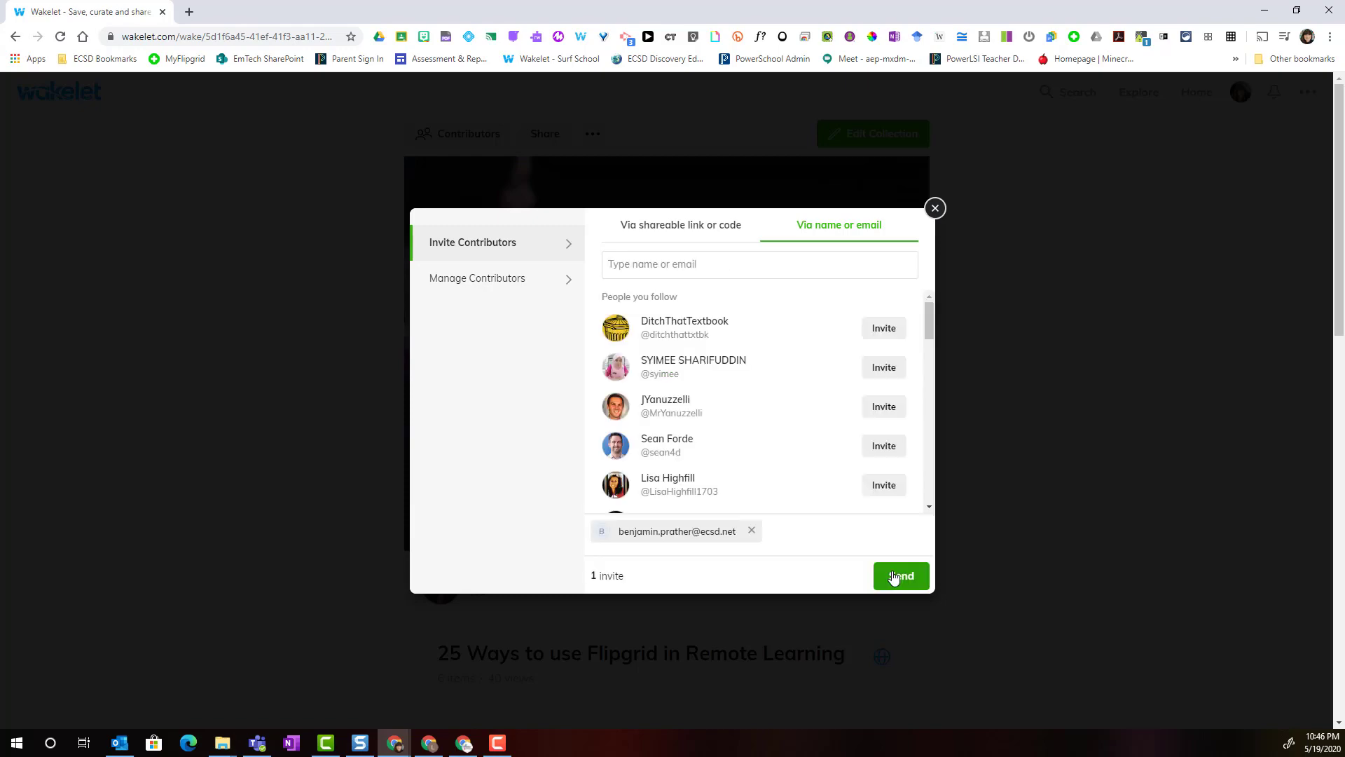
pyautogui.click(901, 576)
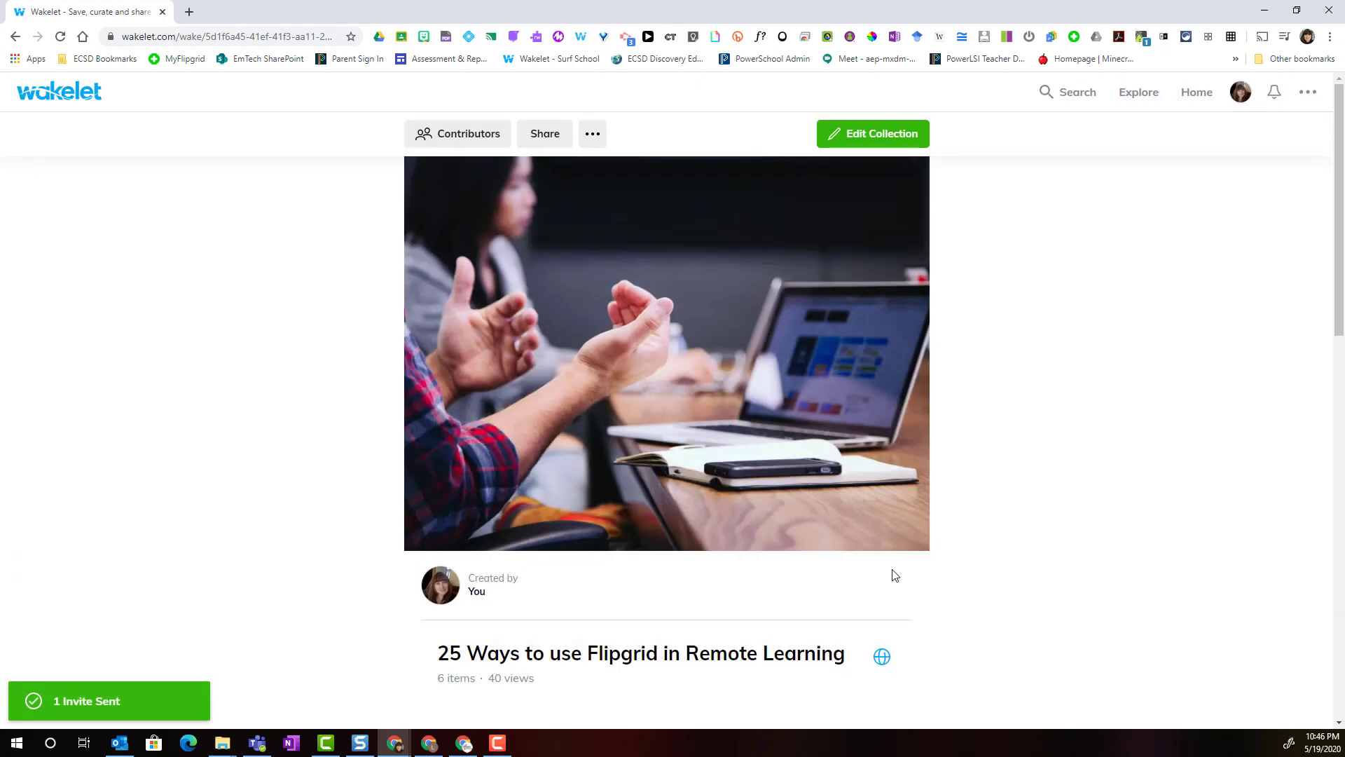
pyautogui.moveTo(890, 550)
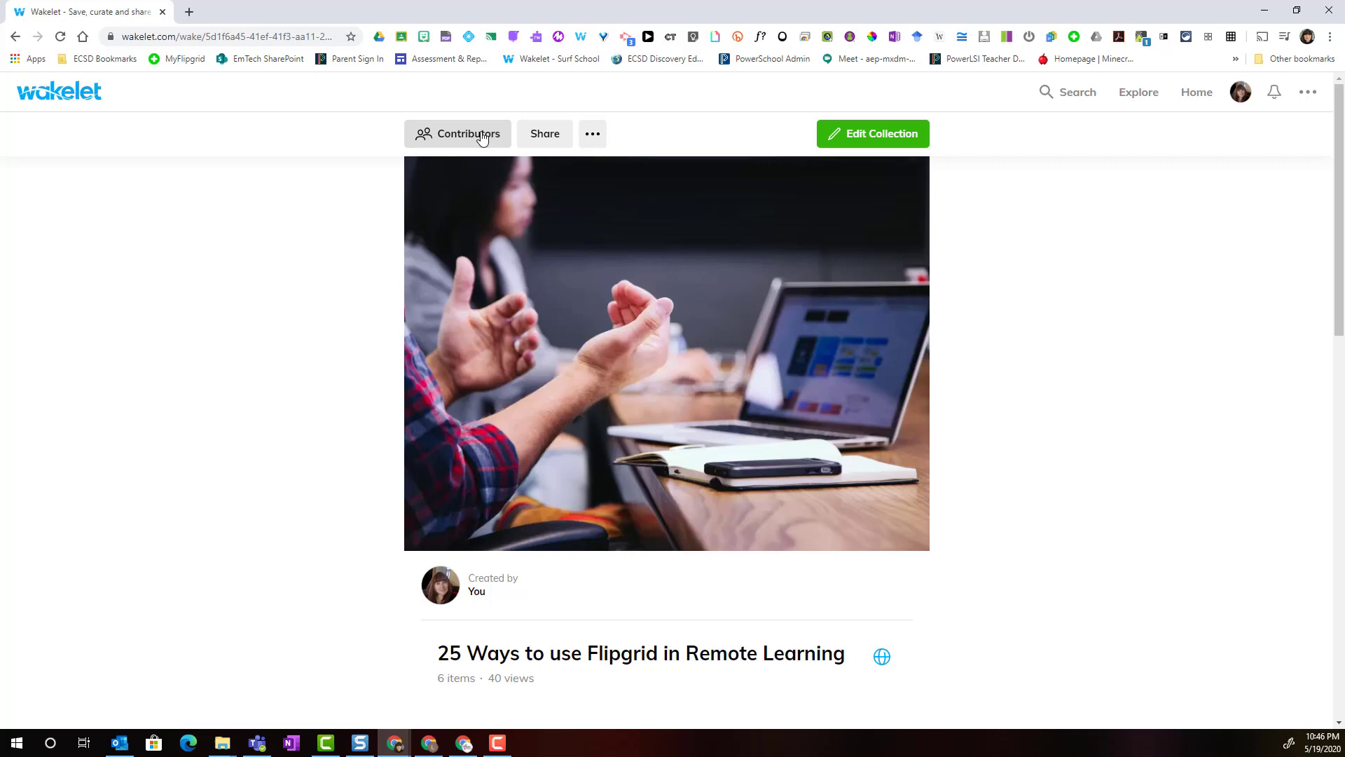
# - Copy the collection's shareable contributor invite link and switch to the Google Classroom class
pyautogui.click(467, 134)
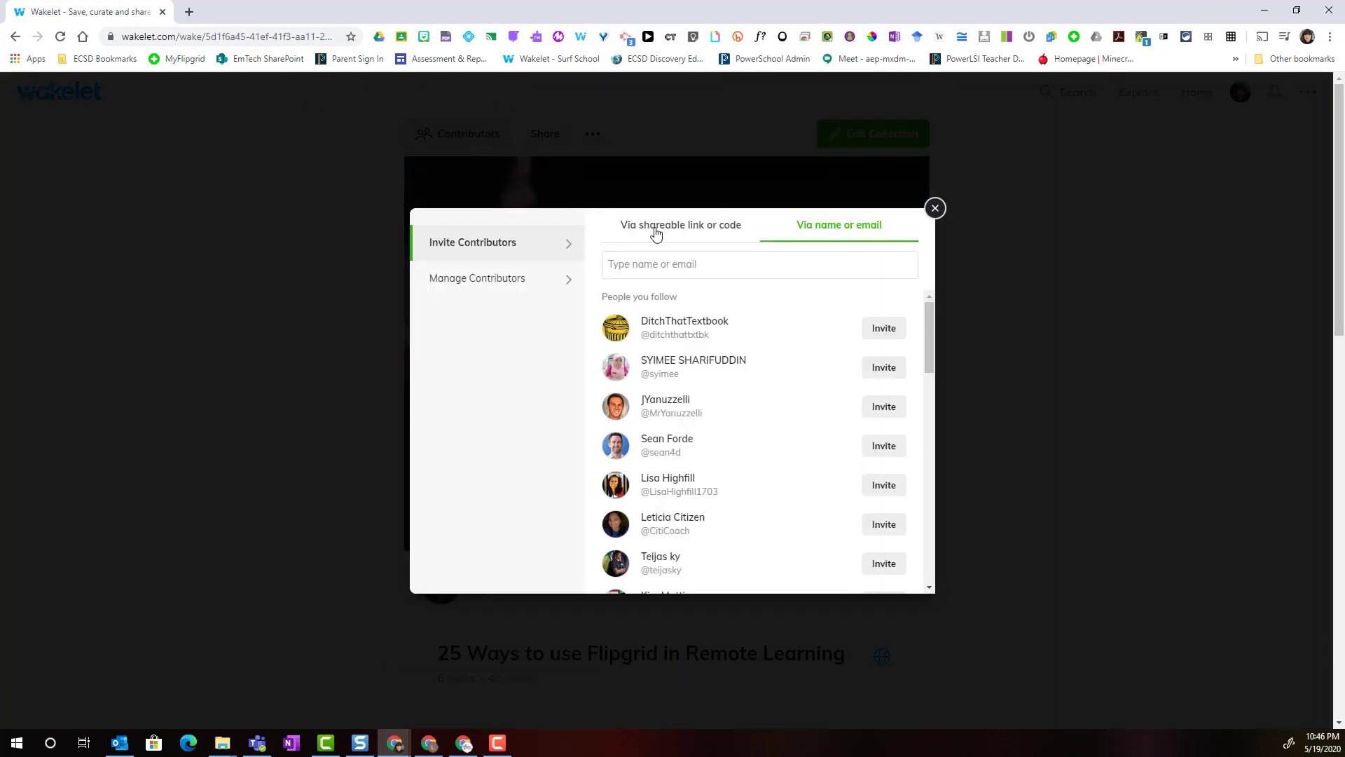
pyautogui.click(681, 225)
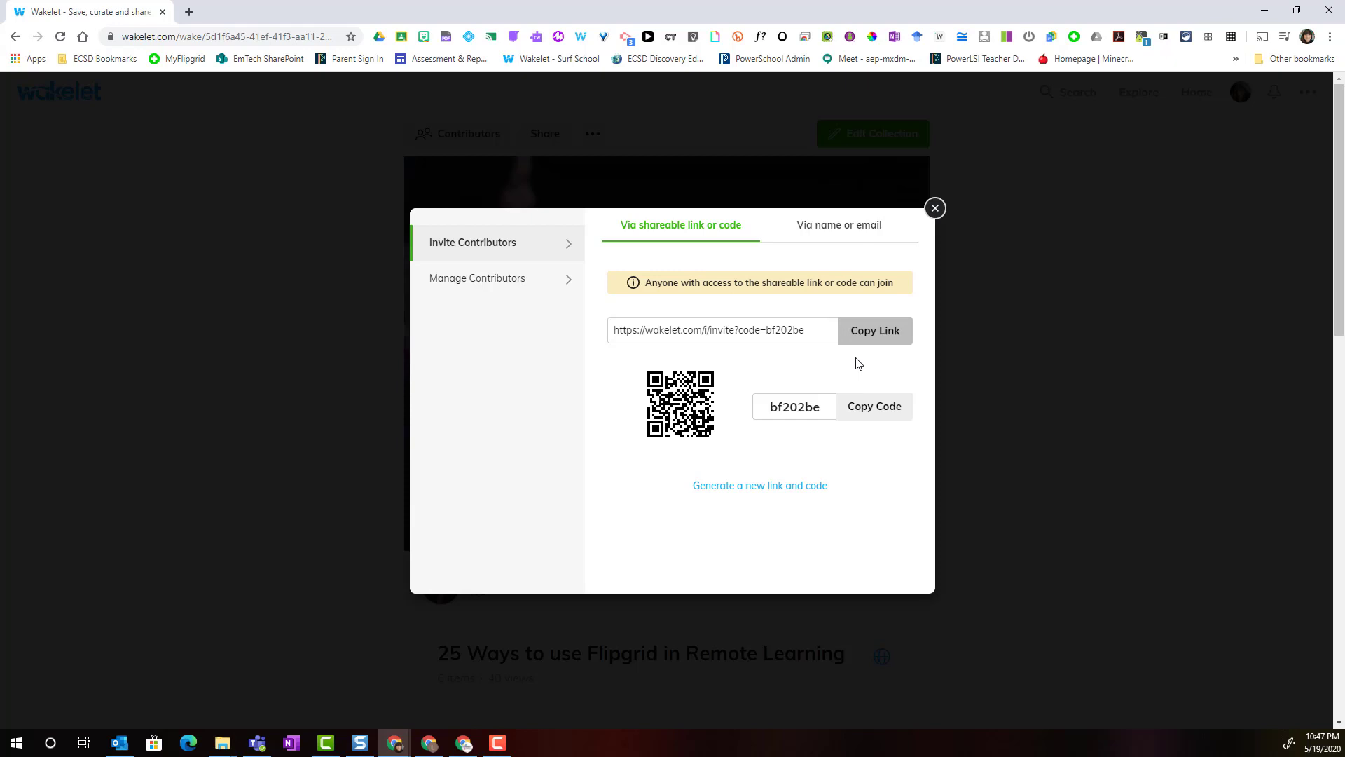
pyautogui.click(875, 330)
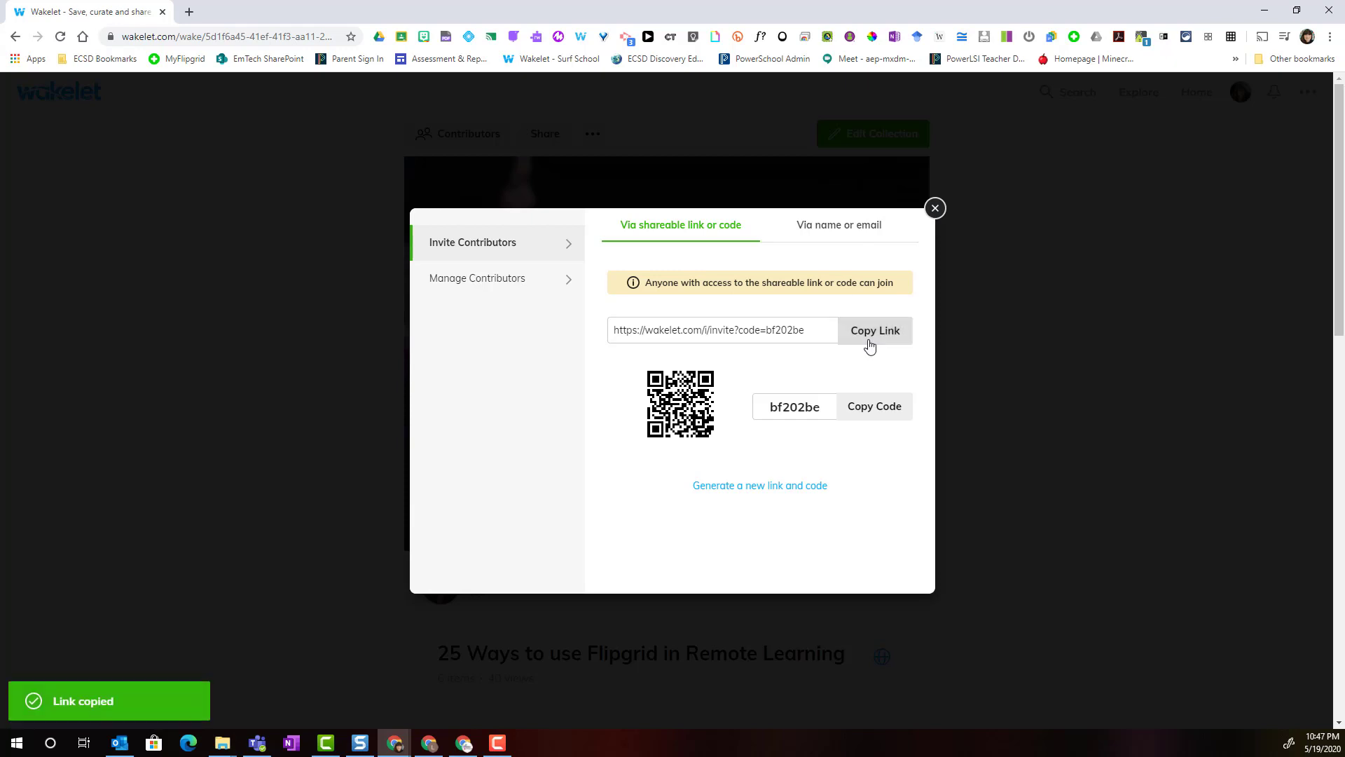
pyautogui.click(253, 12)
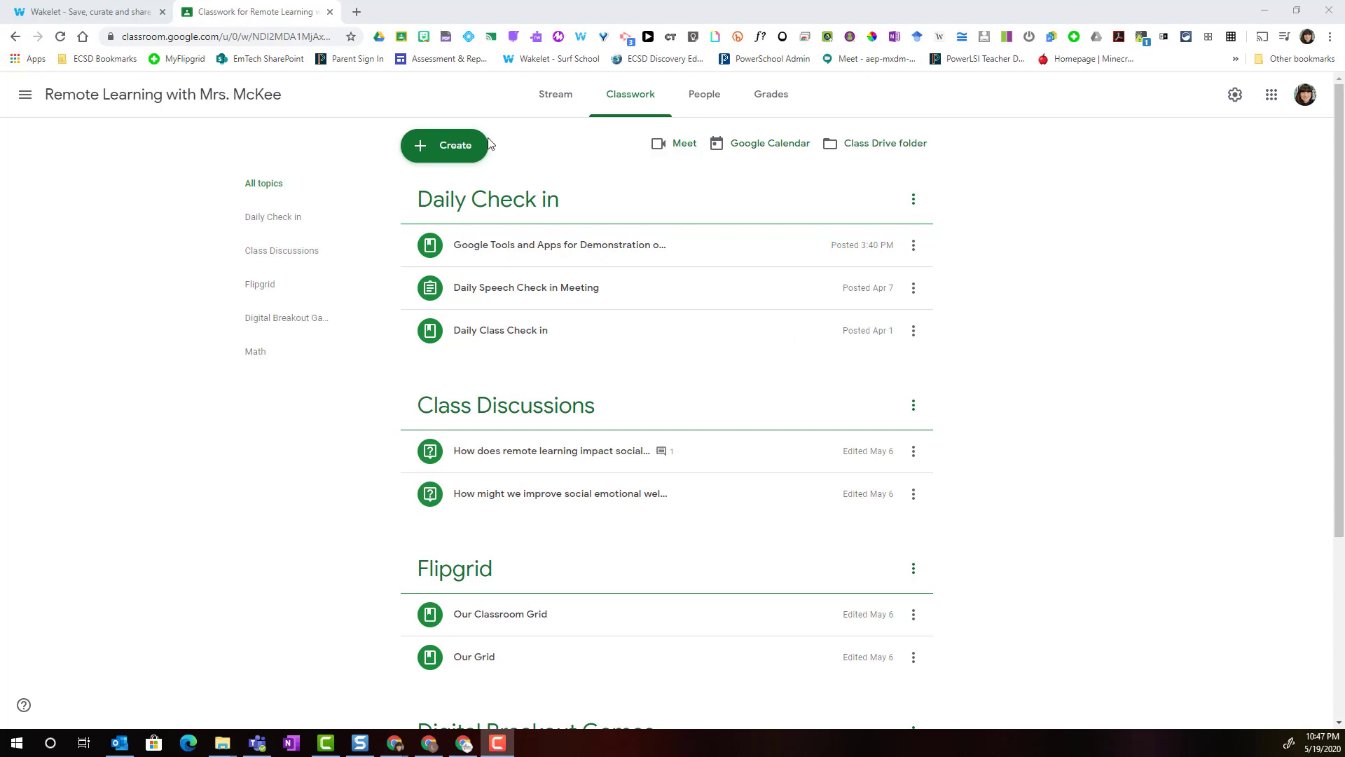
# - Create a new Classroom material with the Wakelet invite link attached
pyautogui.click(444, 144)
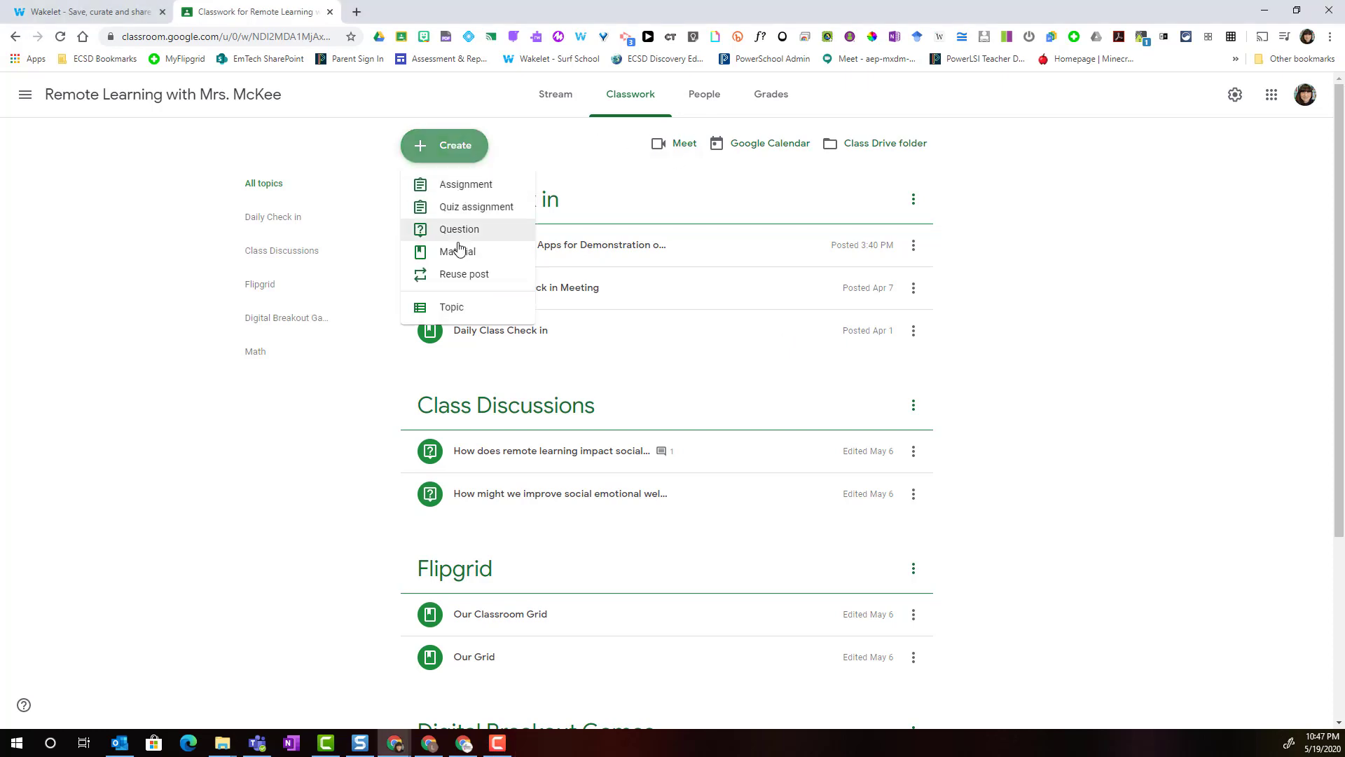
pyautogui.click(456, 252)
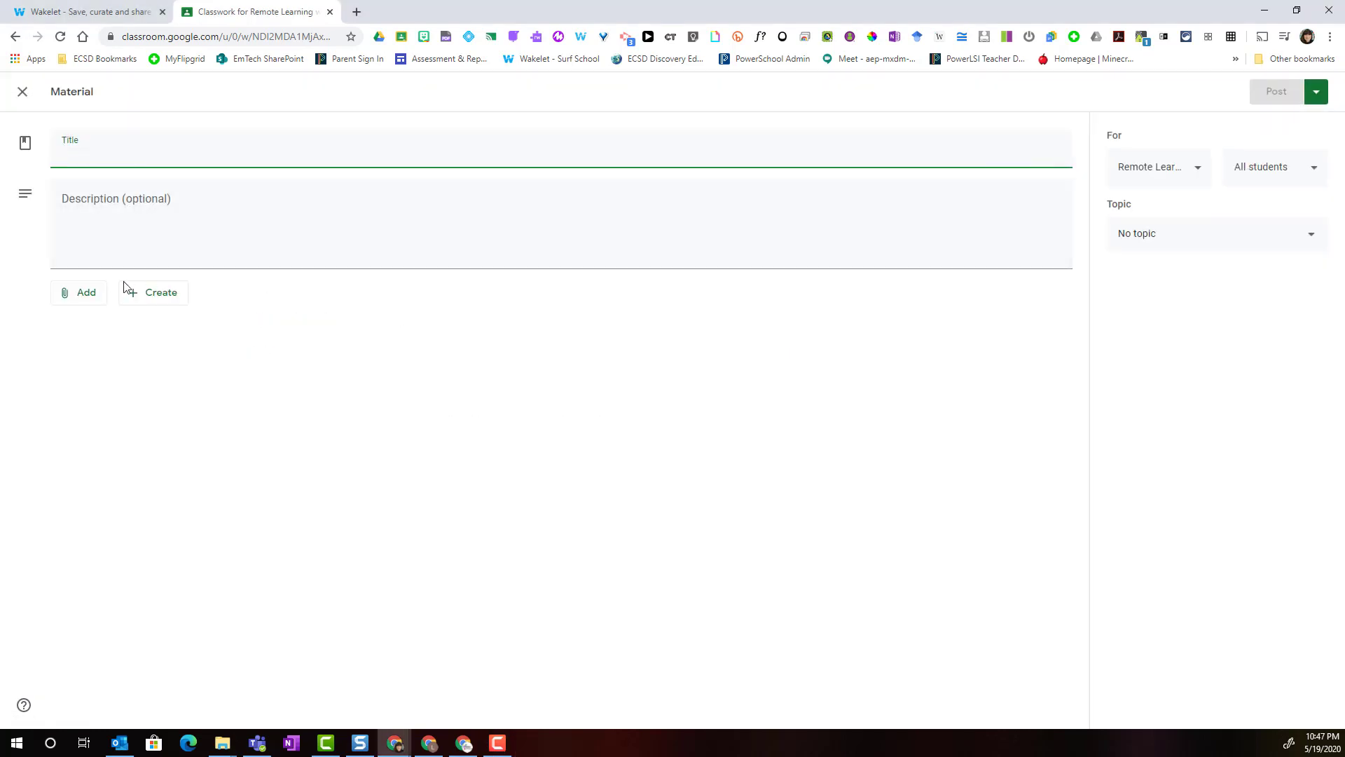
pyautogui.click(79, 291)
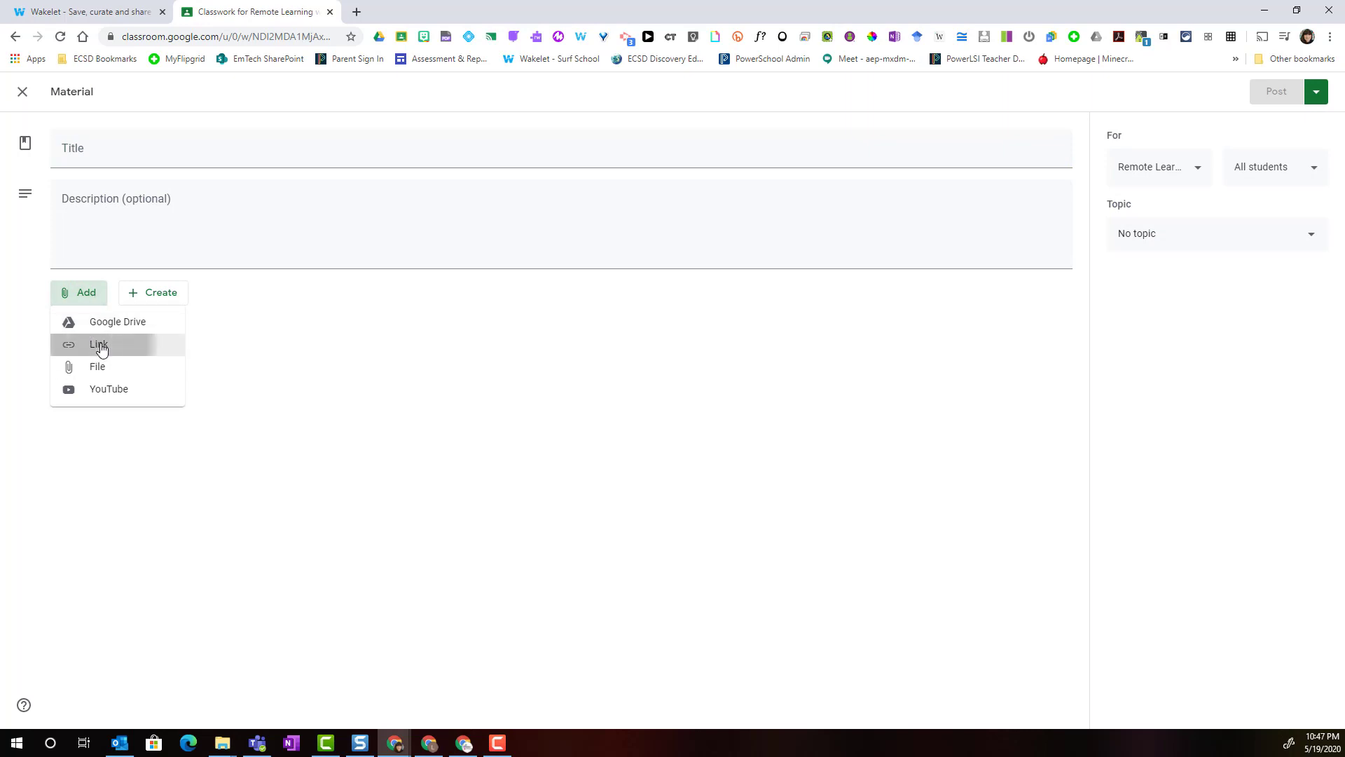
pyautogui.rightClick(672, 399)
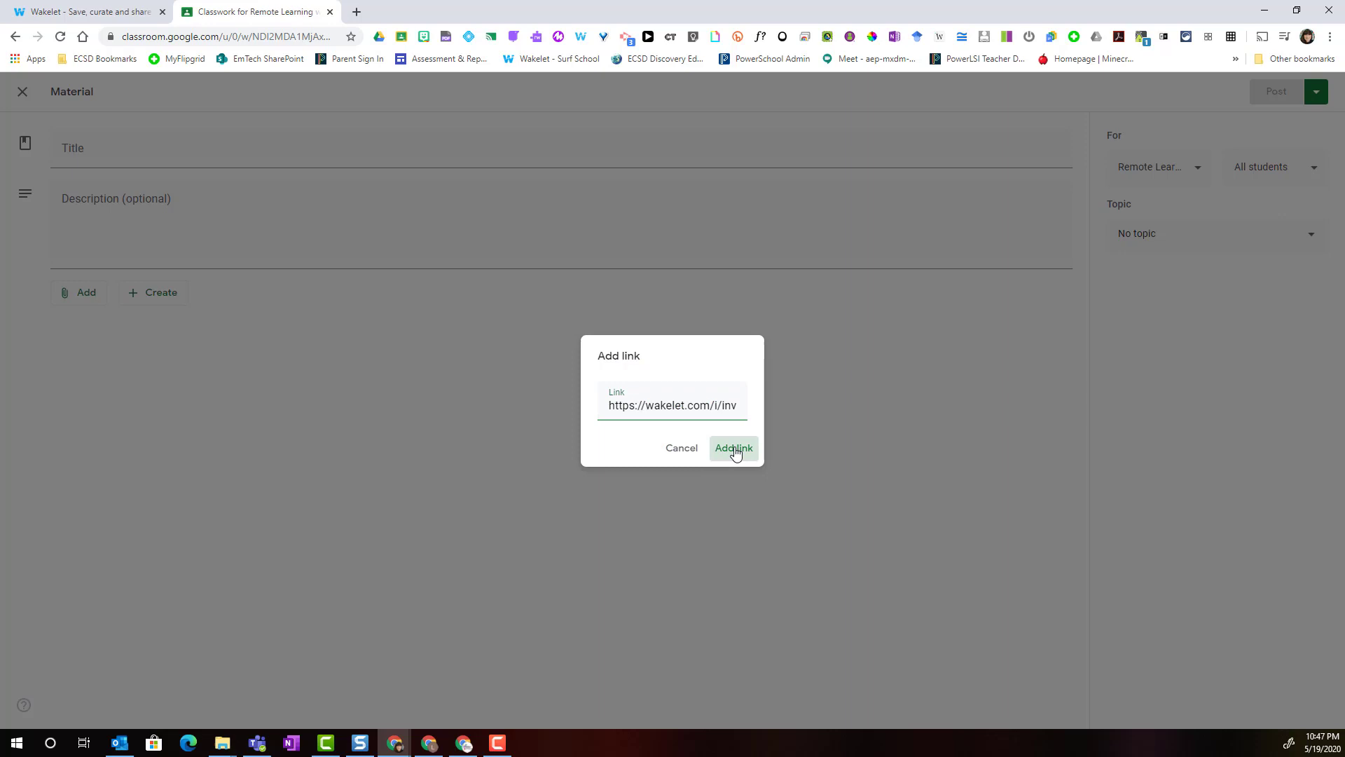
pyautogui.click(733, 447)
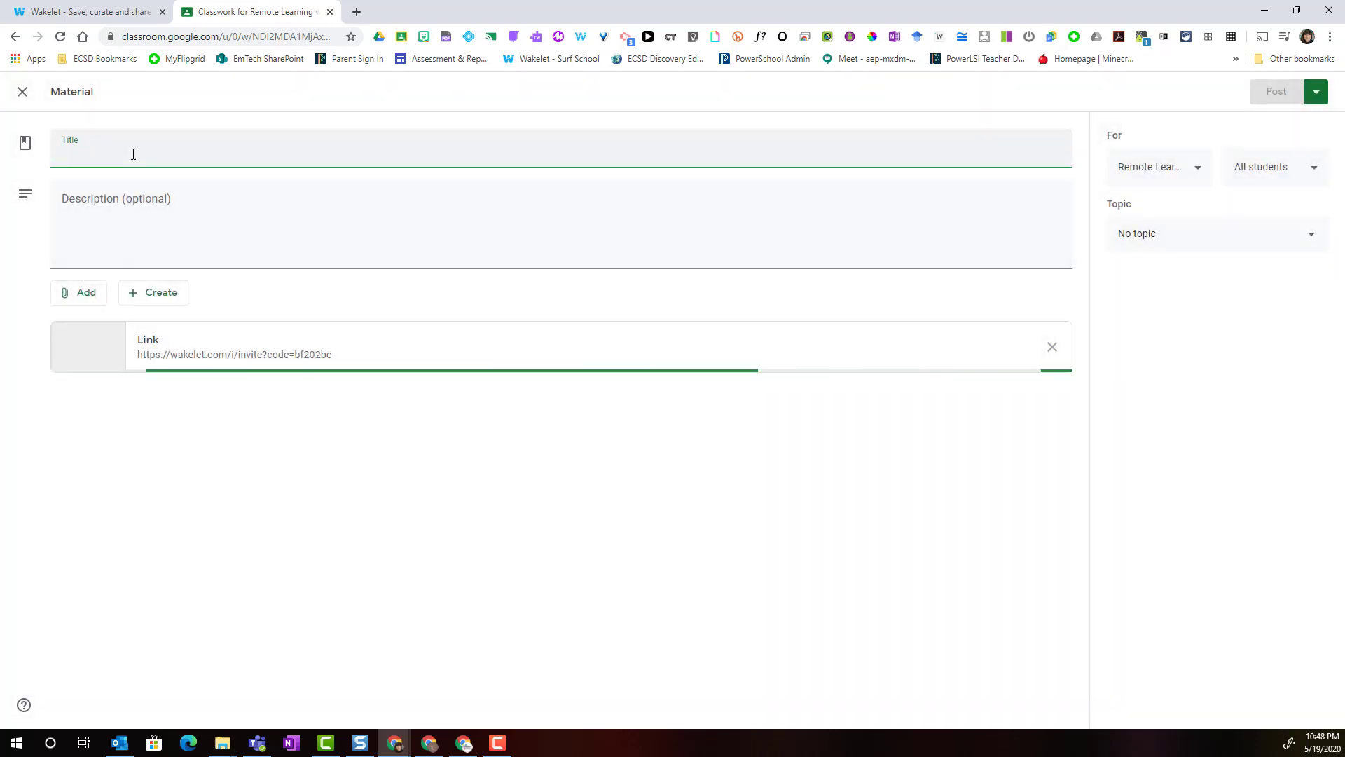
# - Title the material 'Please join the wakelet collection', assign it to one student and post it
pyautogui.write('Please join')
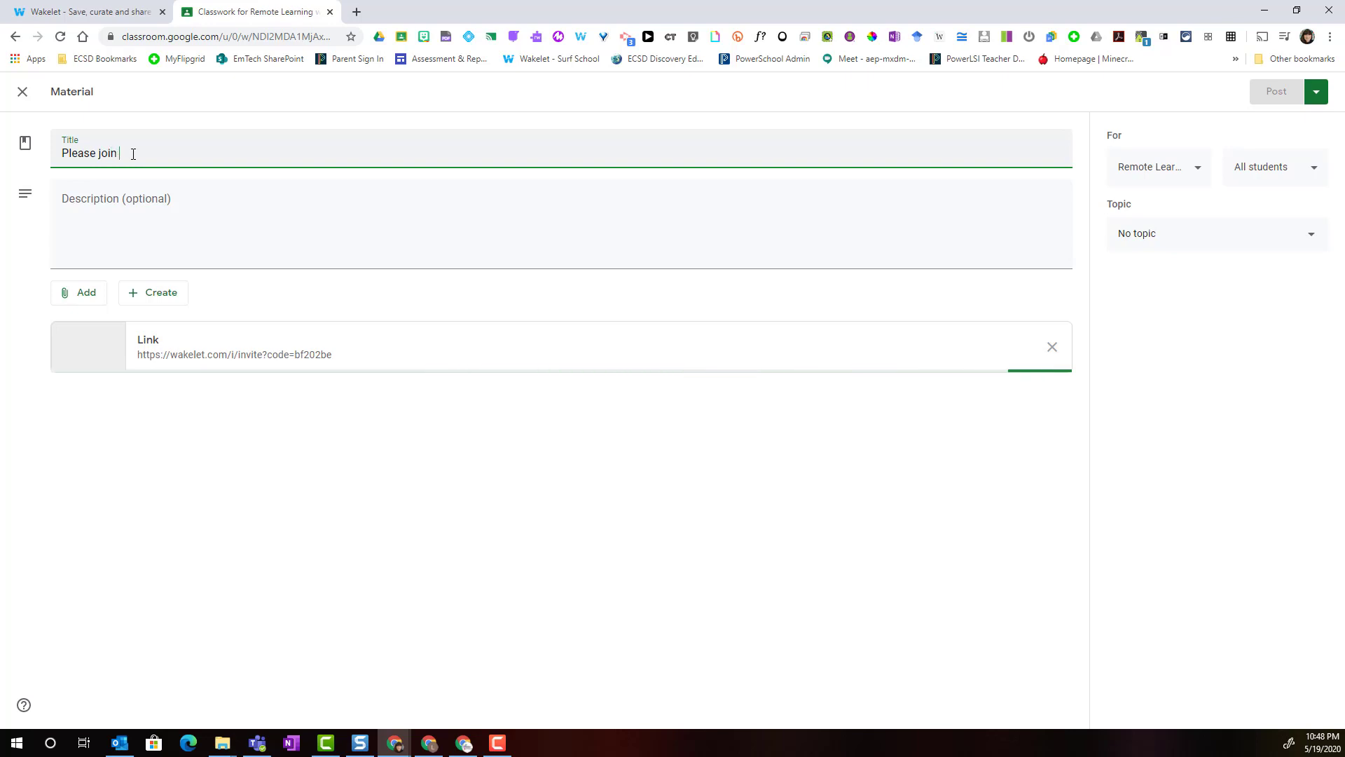
pyautogui.write('the wakelet collectio')
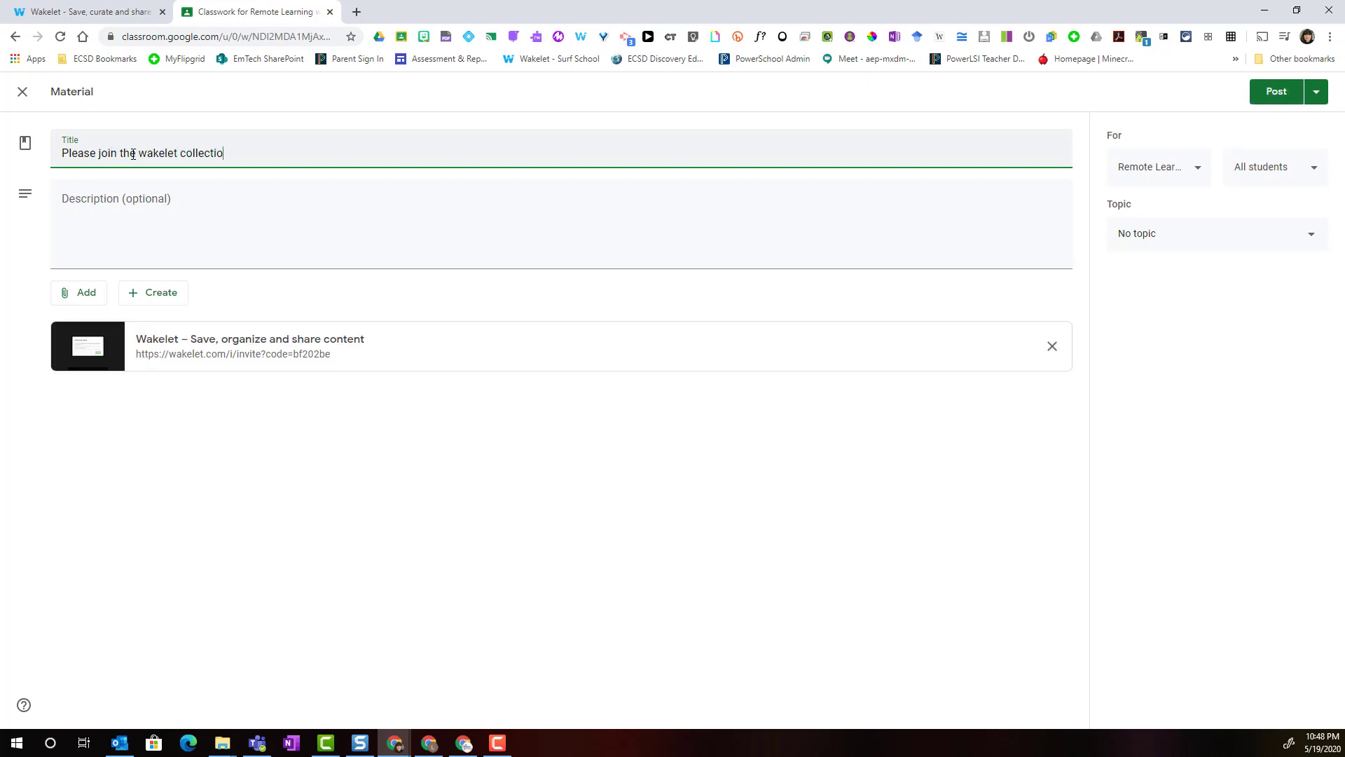
pyautogui.write('n')
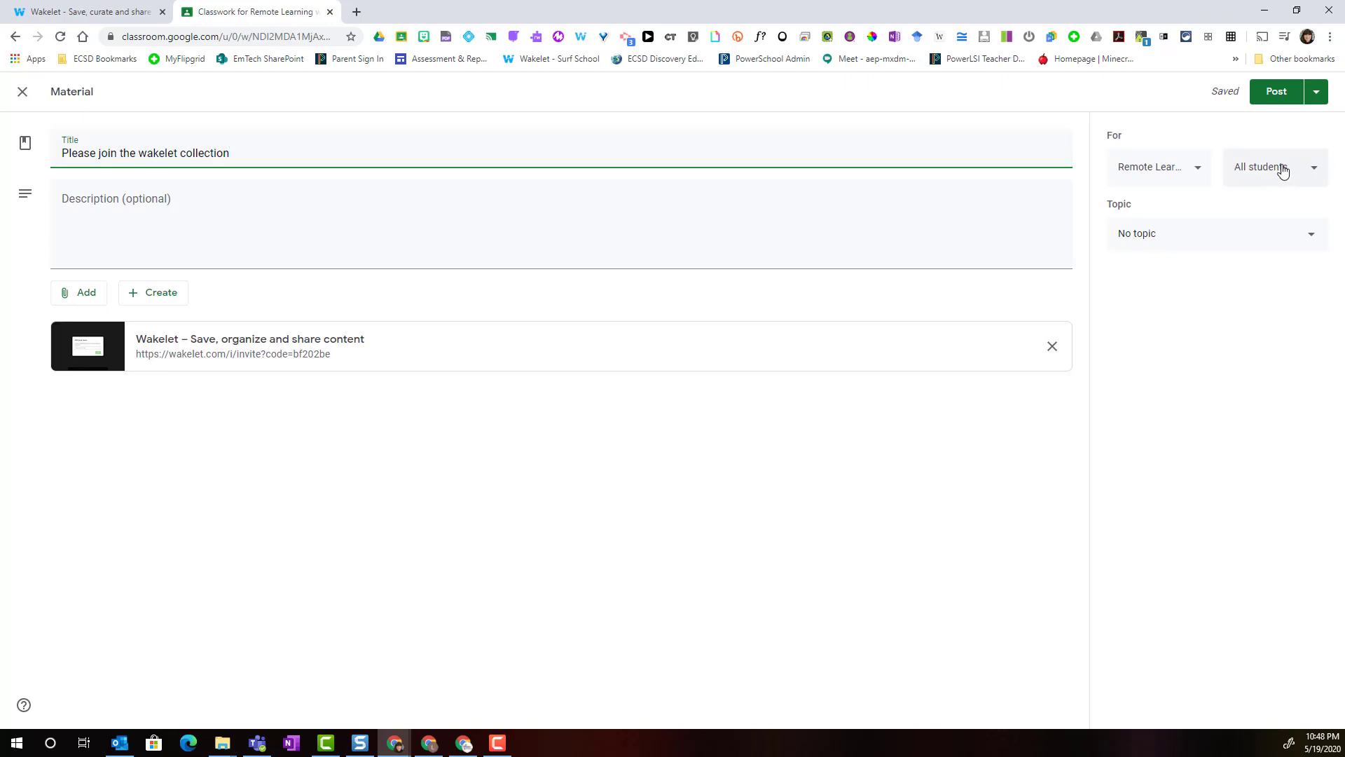
pyautogui.click(1273, 167)
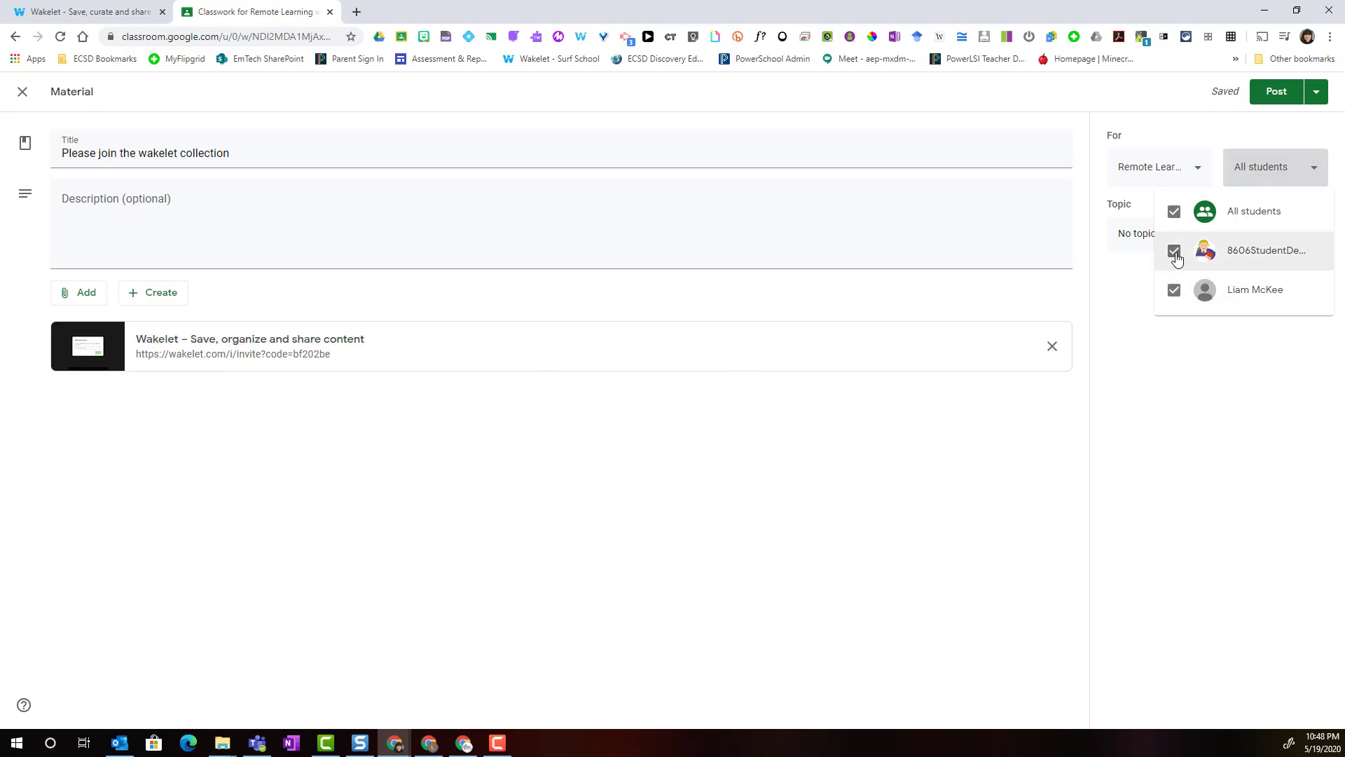
pyautogui.click(1173, 249)
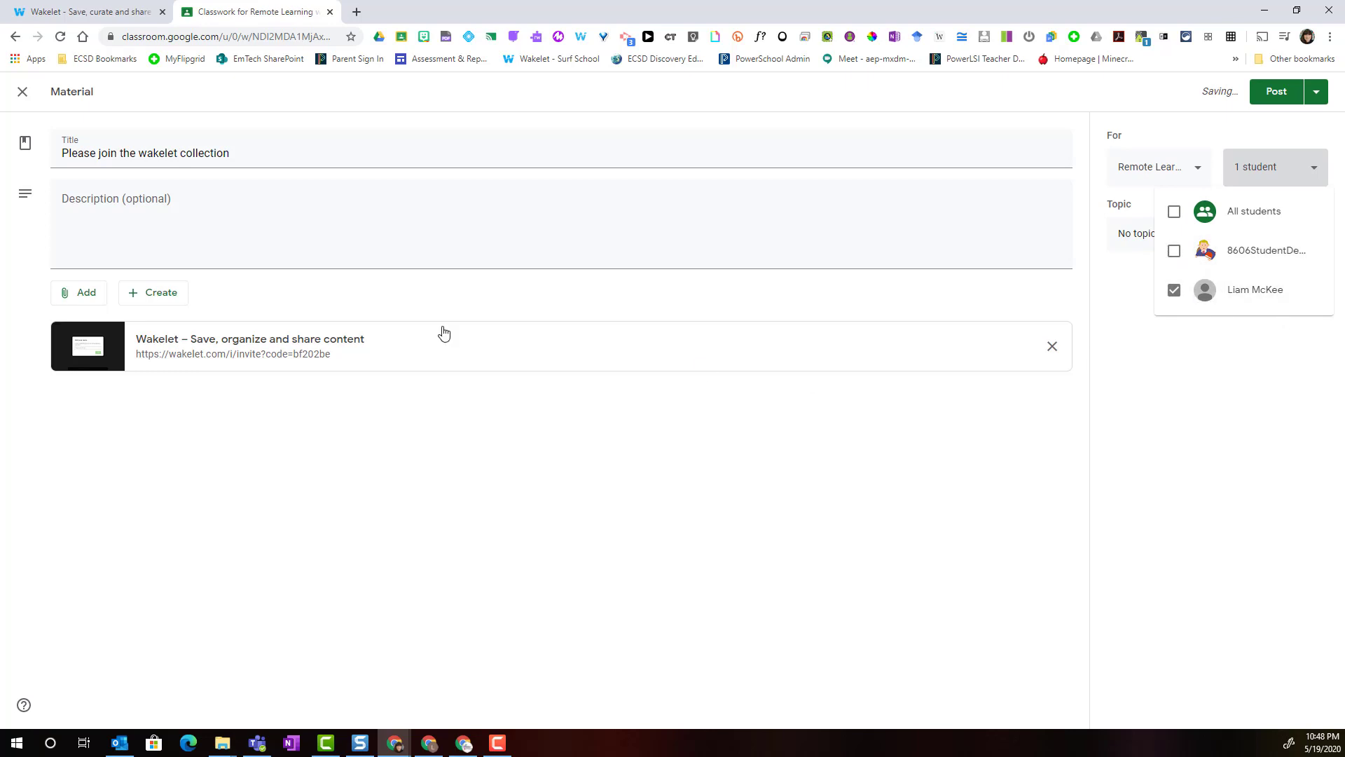
pyautogui.moveTo(371, 371)
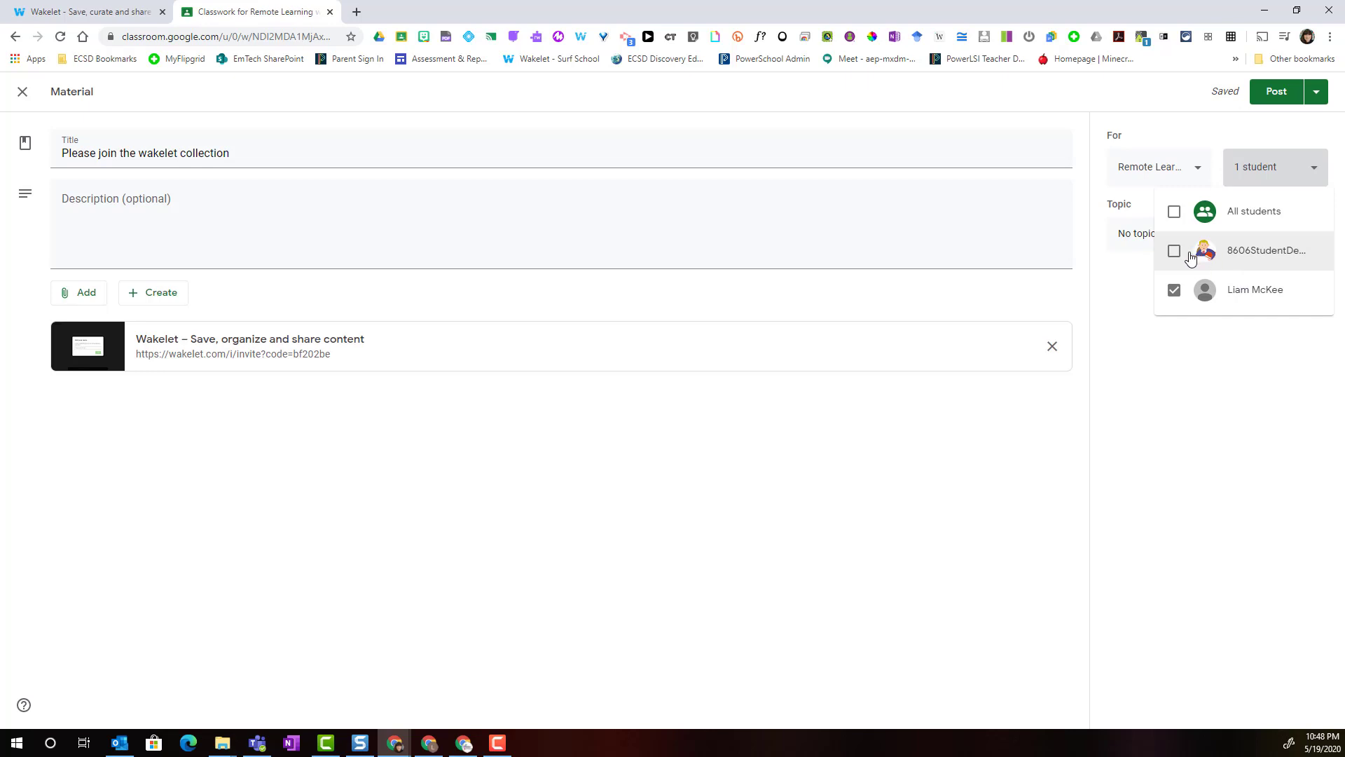
pyautogui.moveTo(1215, 222)
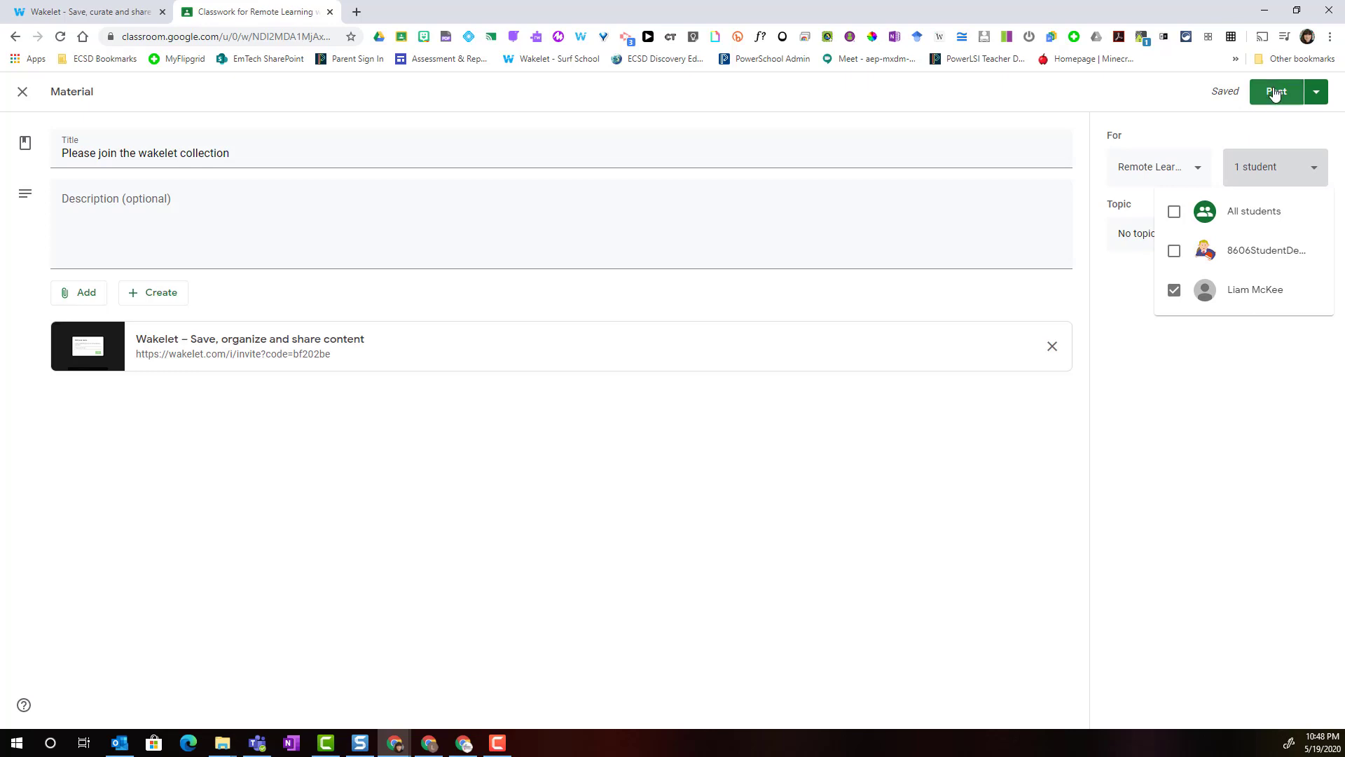
pyautogui.click(1276, 92)
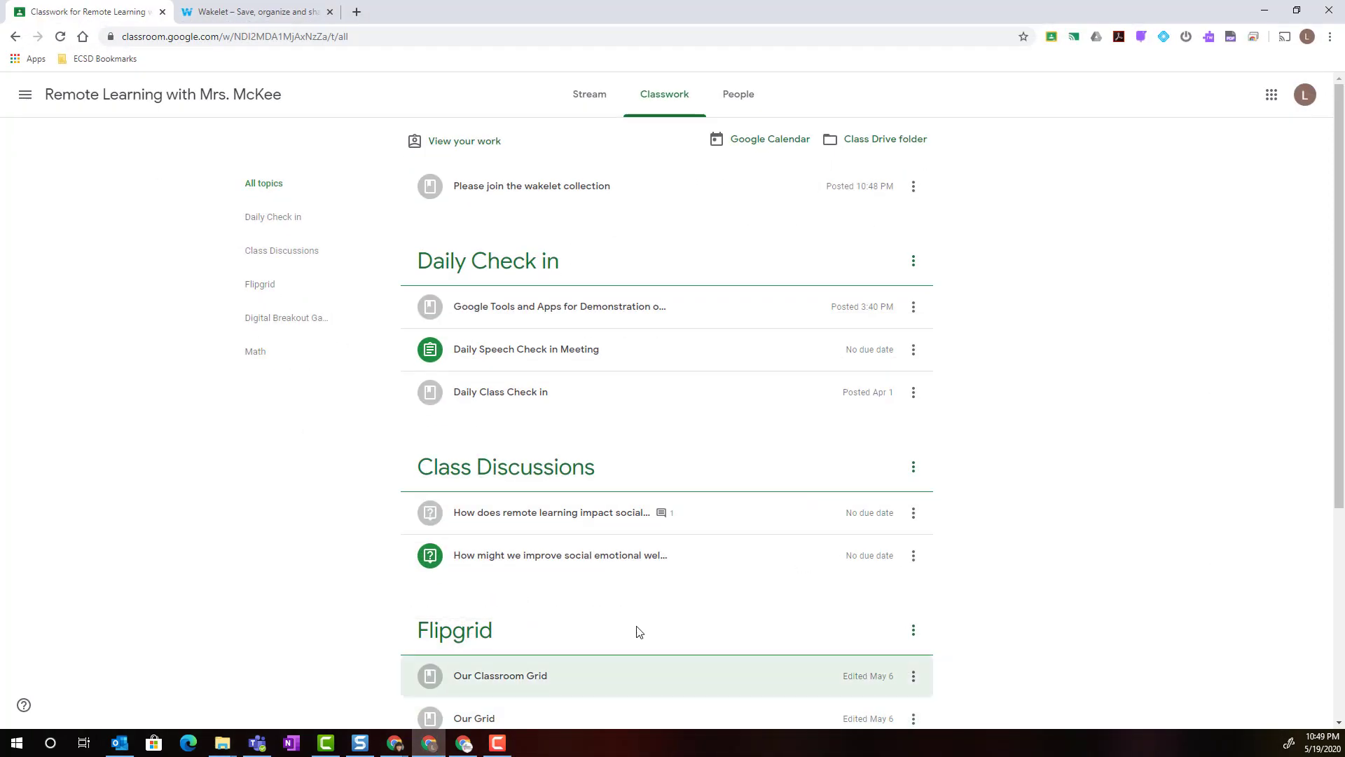
pyautogui.moveTo(867, 306)
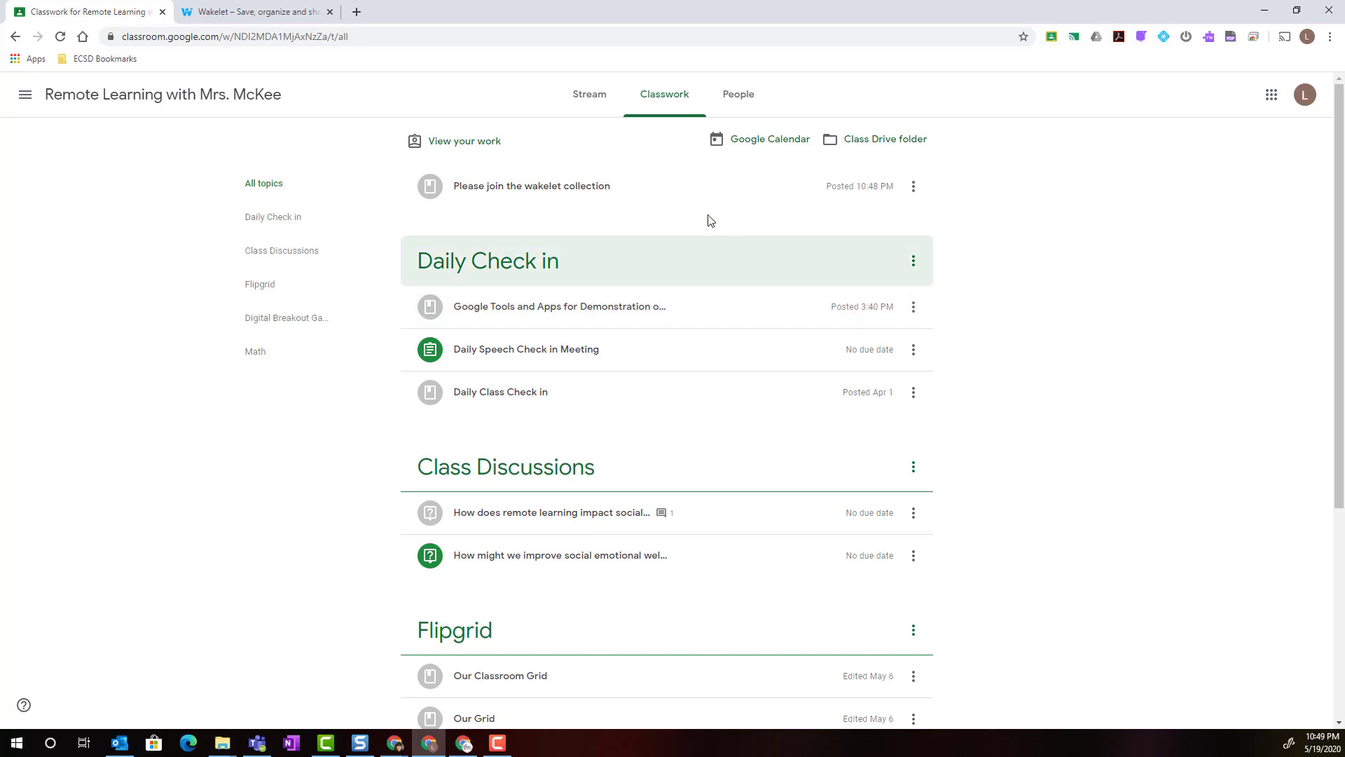
pyautogui.moveTo(554, 186)
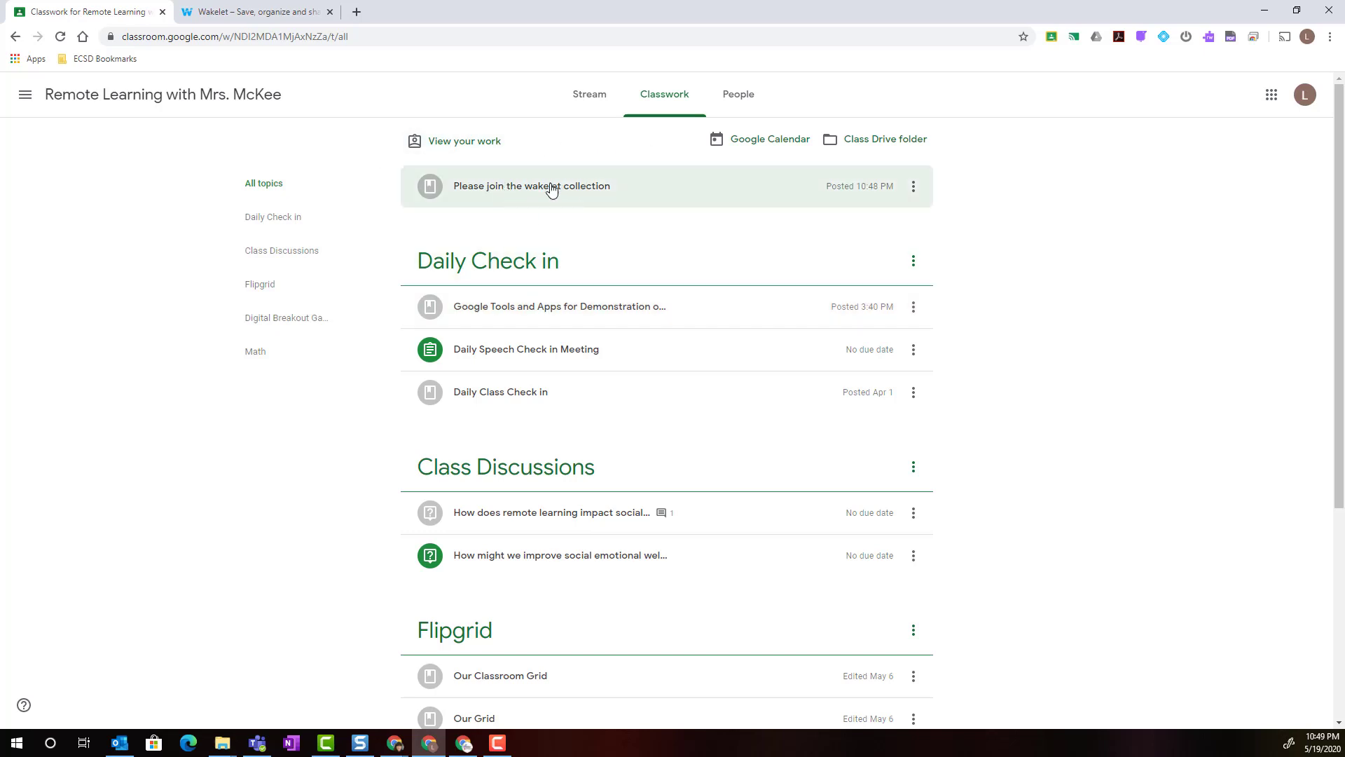
# - As the student, expand the 'Please join the wakelet collection' post to reveal the invite link
pyautogui.click(531, 187)
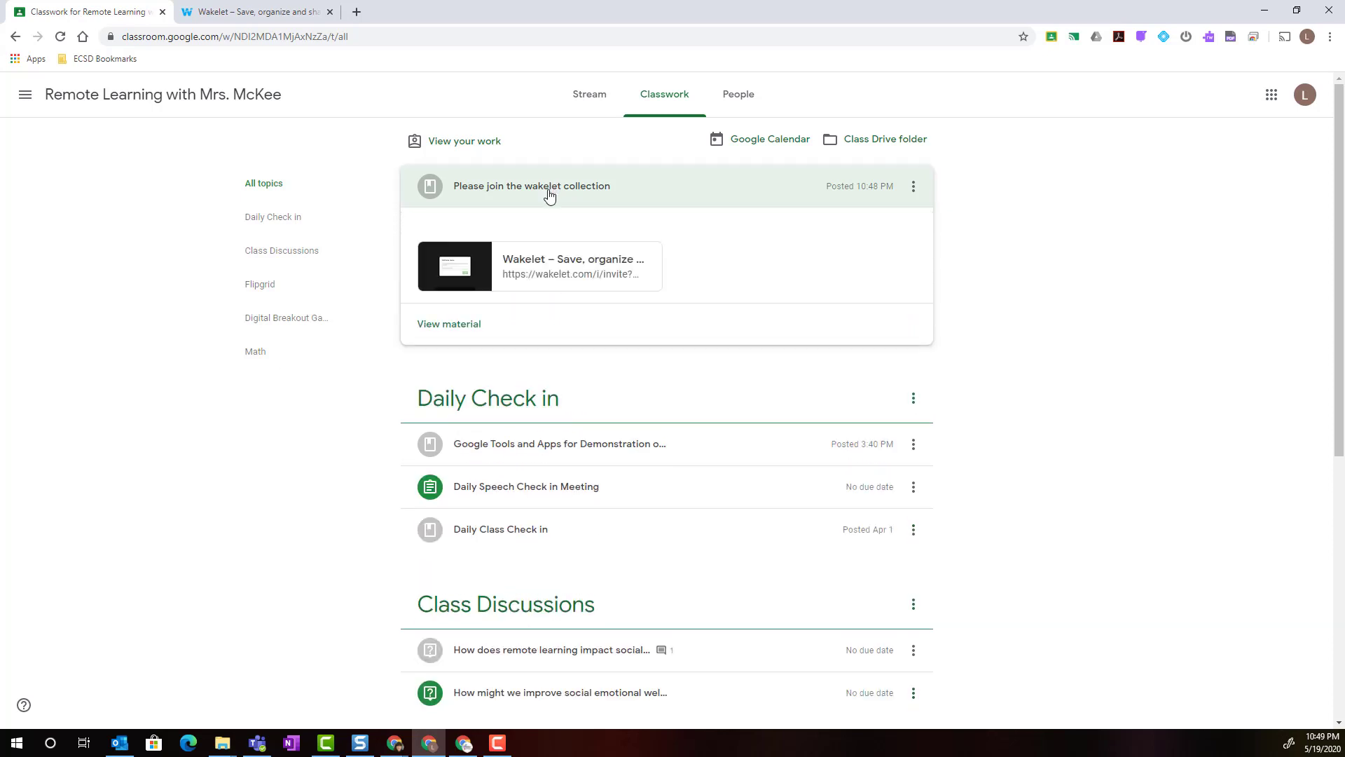
pyautogui.moveTo(552, 264)
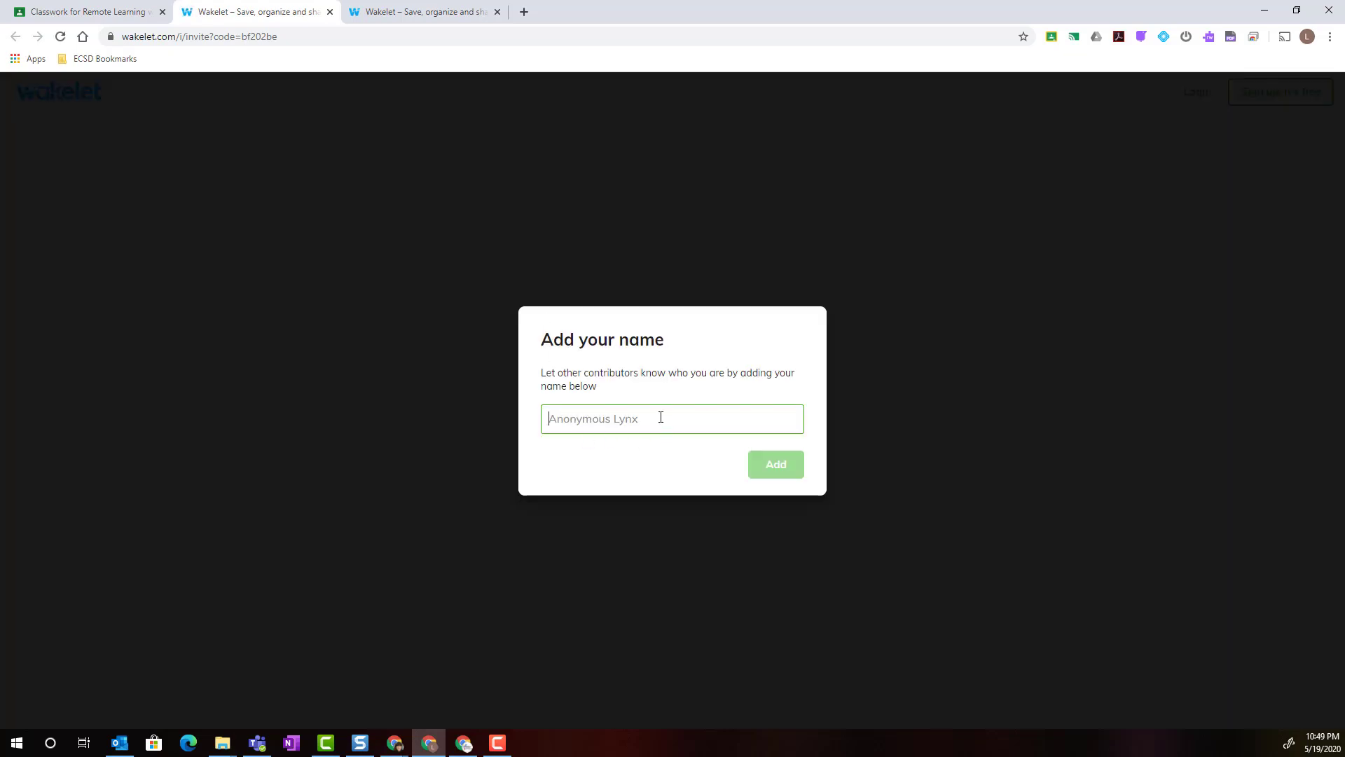
# - Join the collection under the name 'Li', enter Edit Collection and start adding a new item
pyautogui.write('Liam')
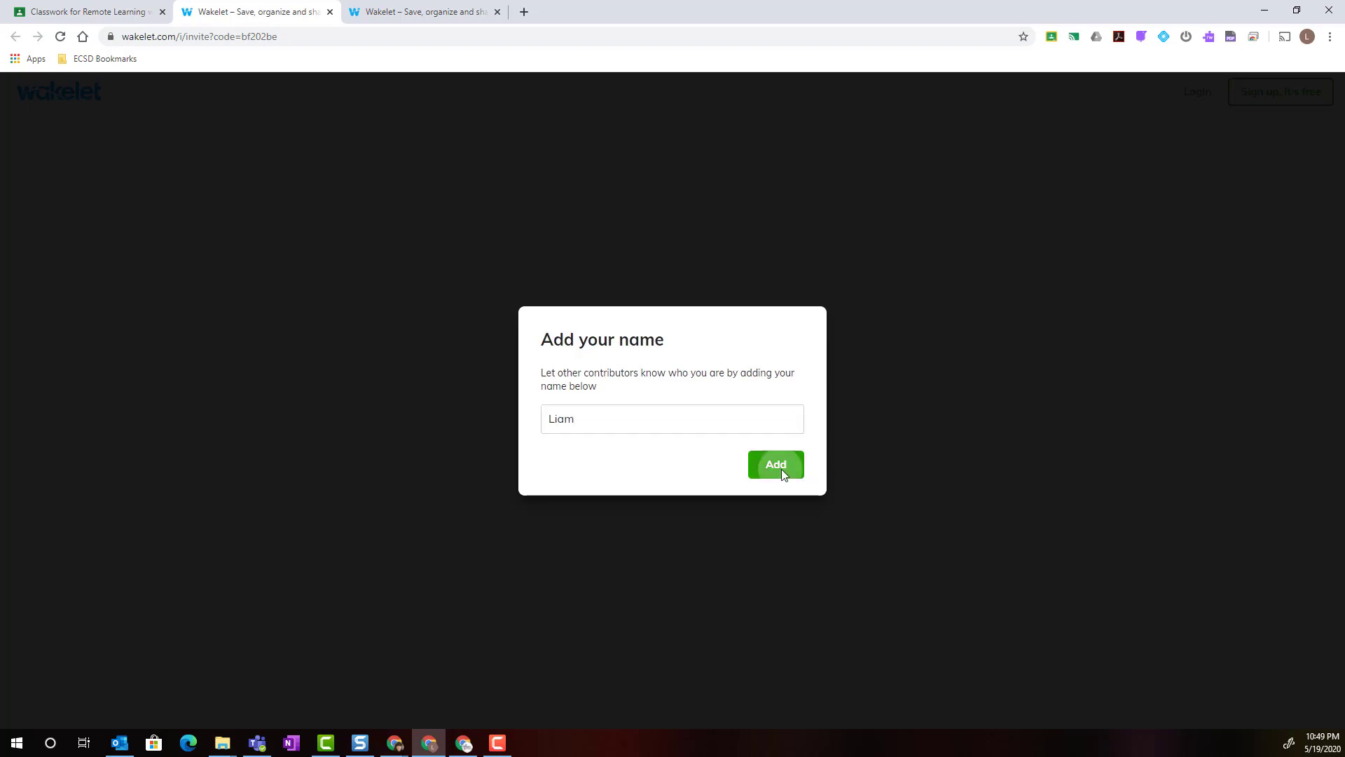
pyautogui.click(773, 463)
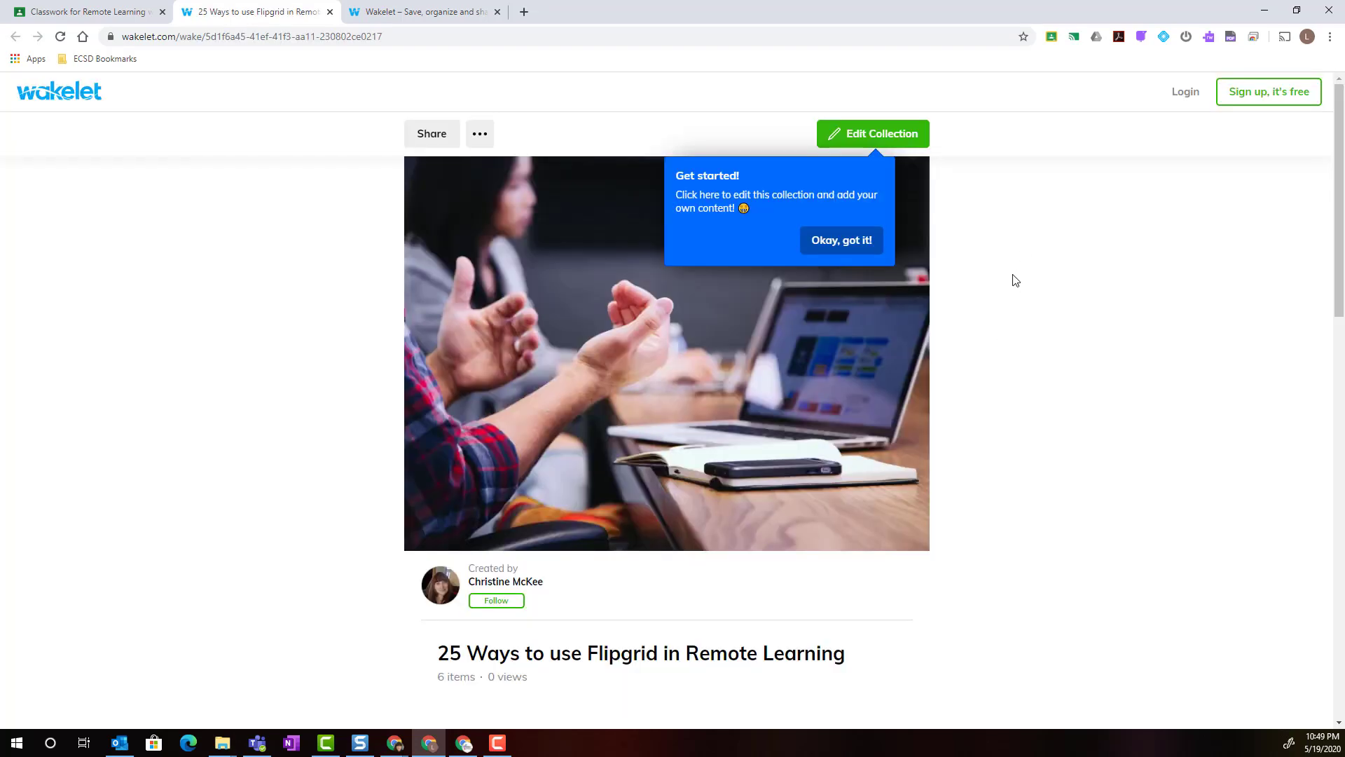
pyautogui.moveTo(755, 391)
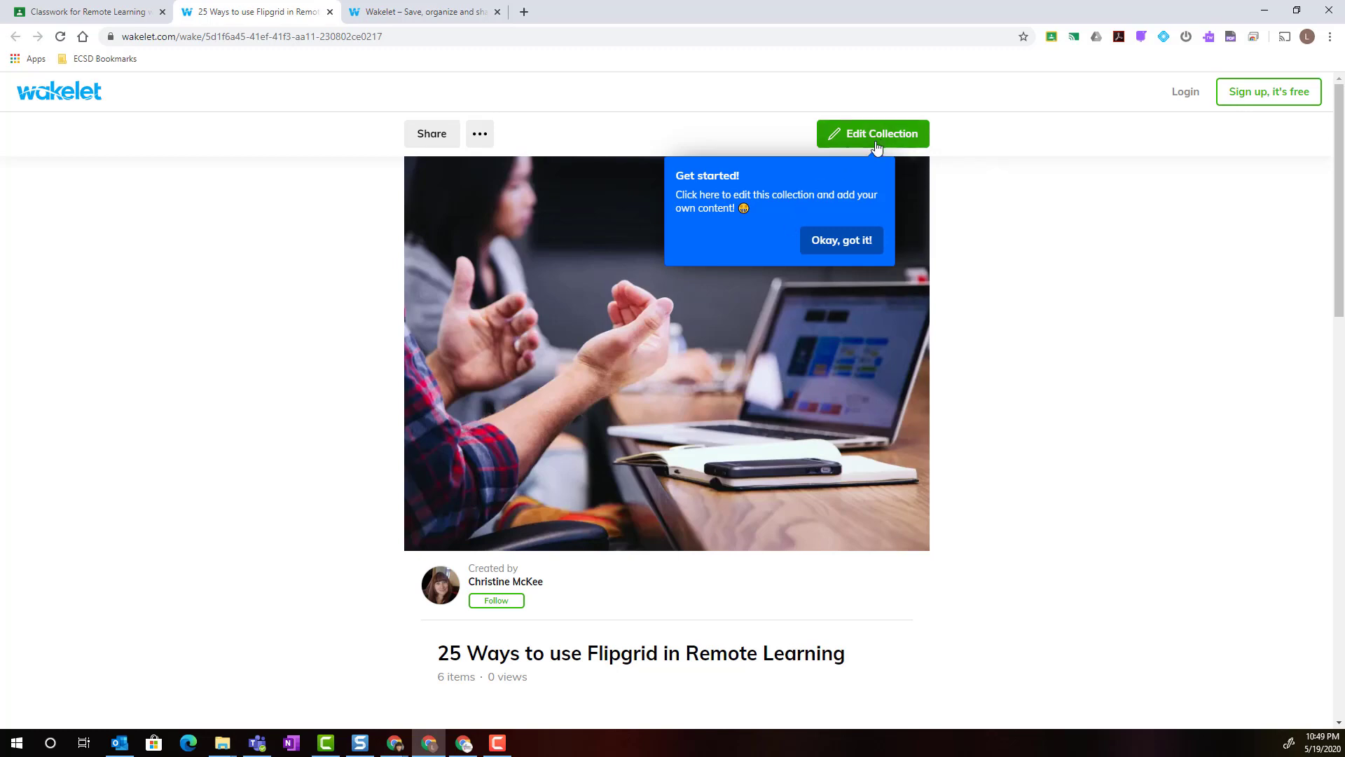
pyautogui.click(872, 134)
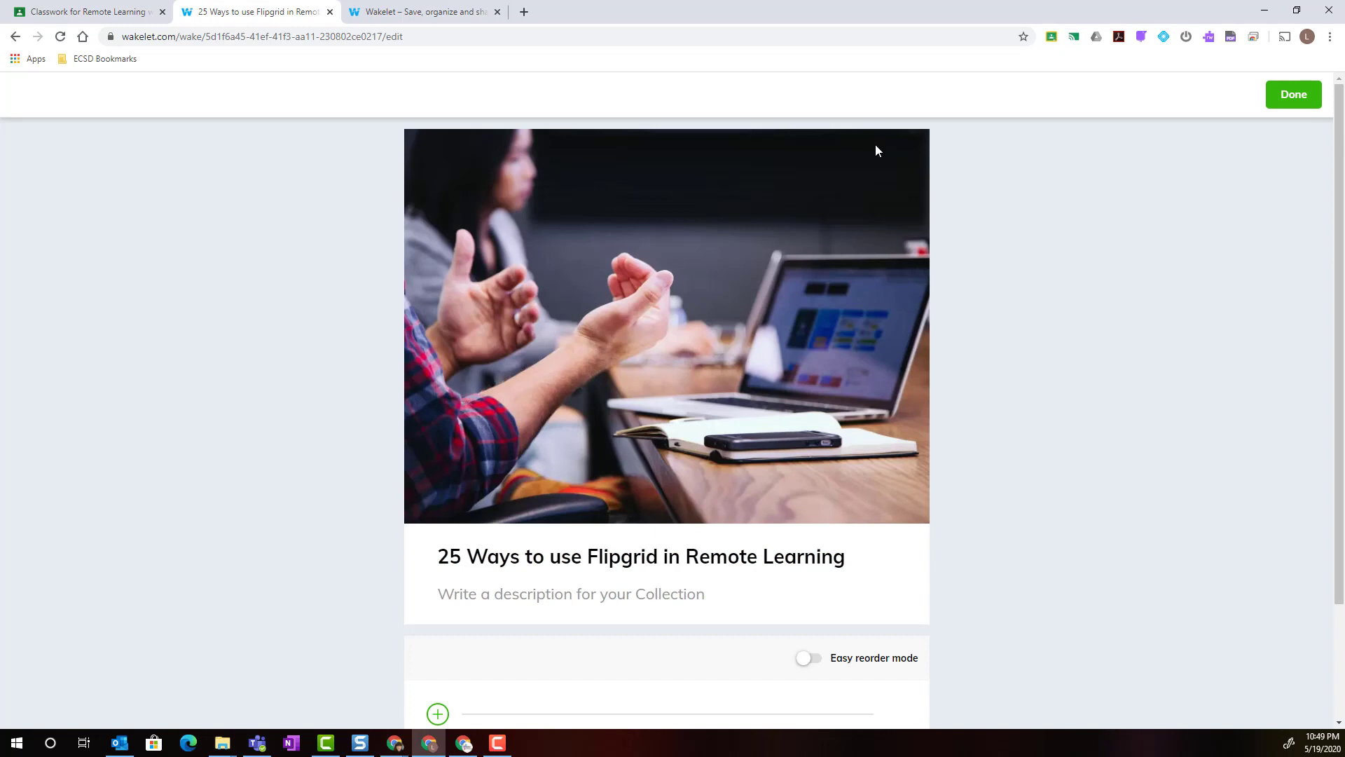
pyautogui.scroll(-3)
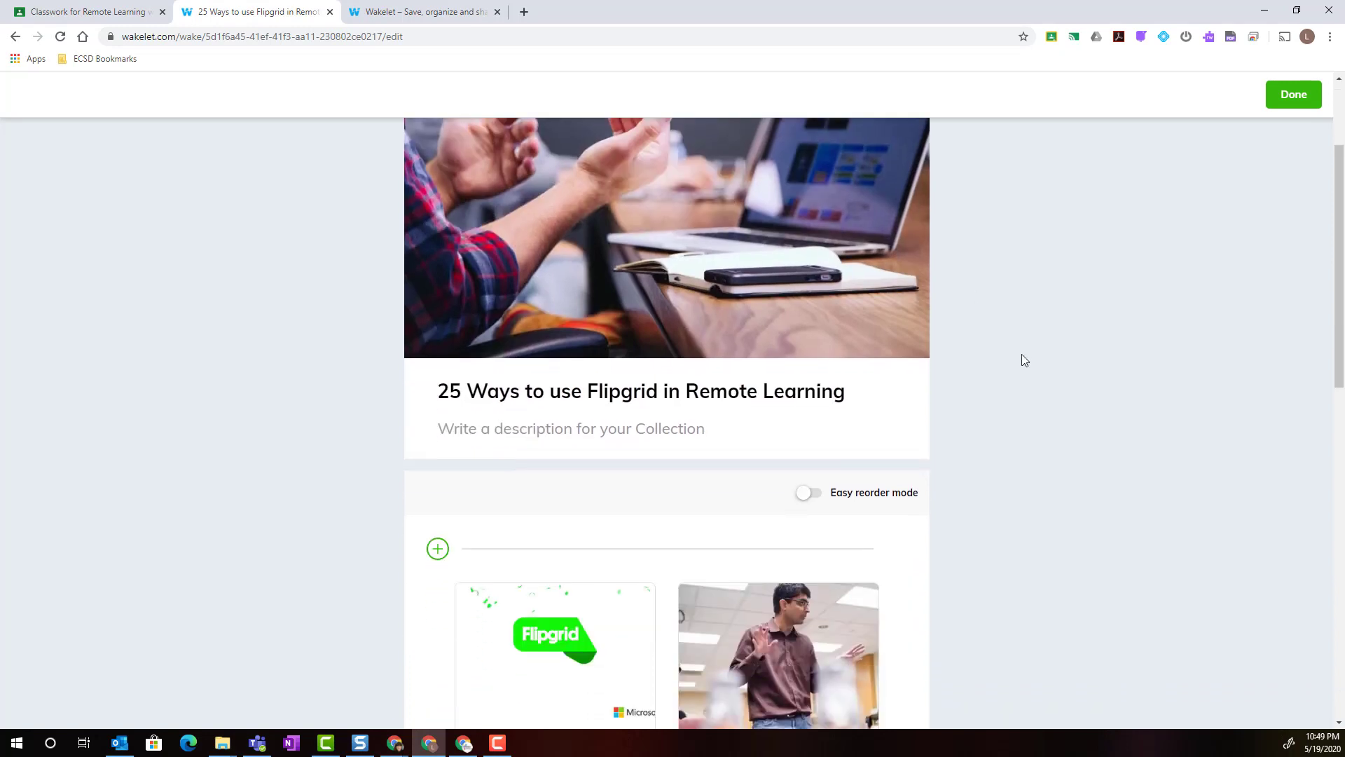
pyautogui.scroll(-3)
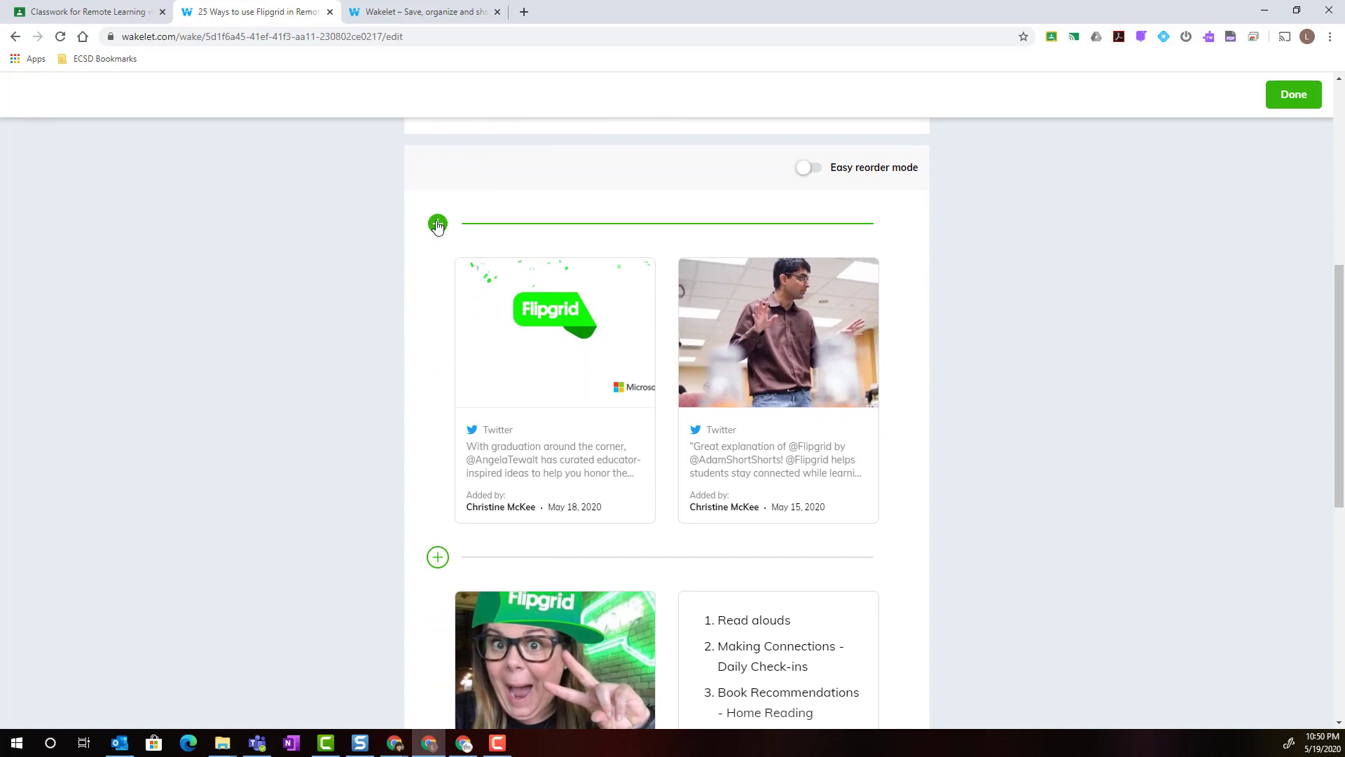
pyautogui.click(437, 223)
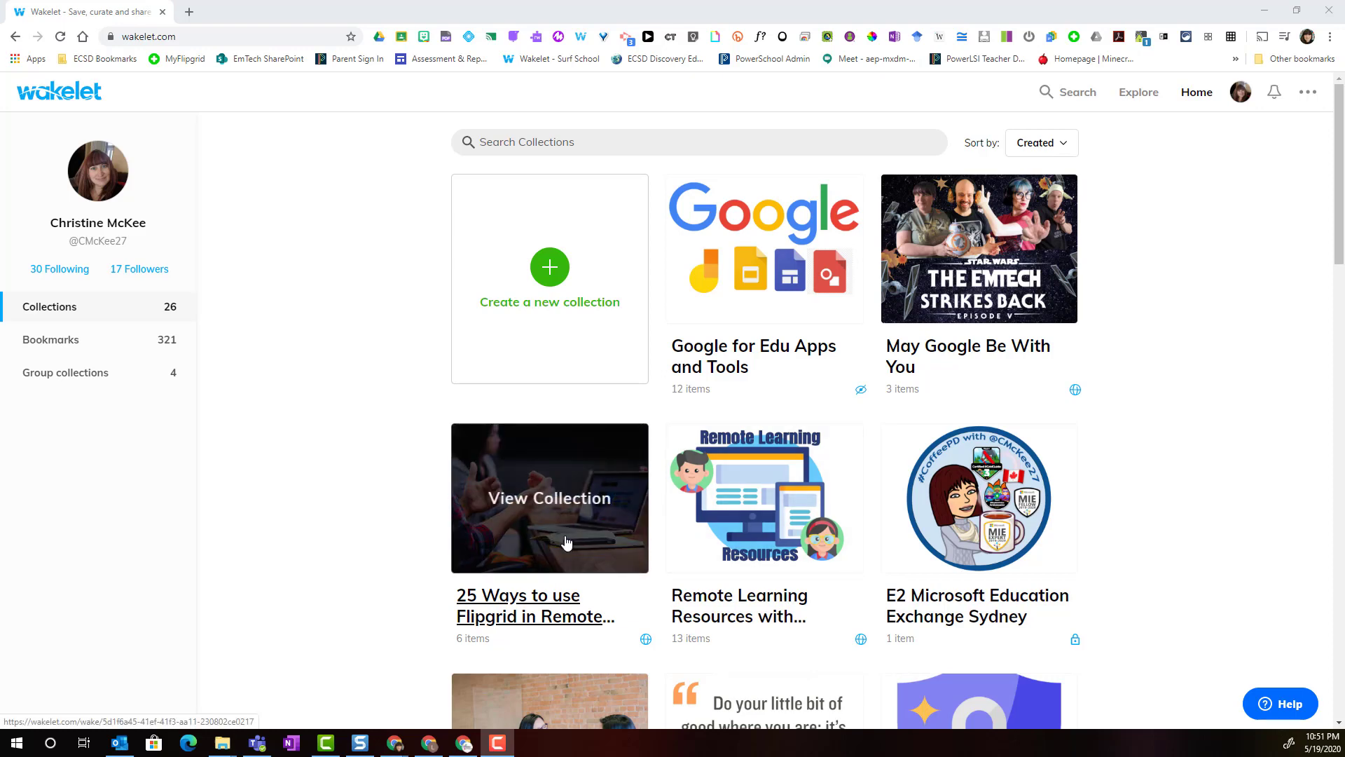
pyautogui.click(549, 498)
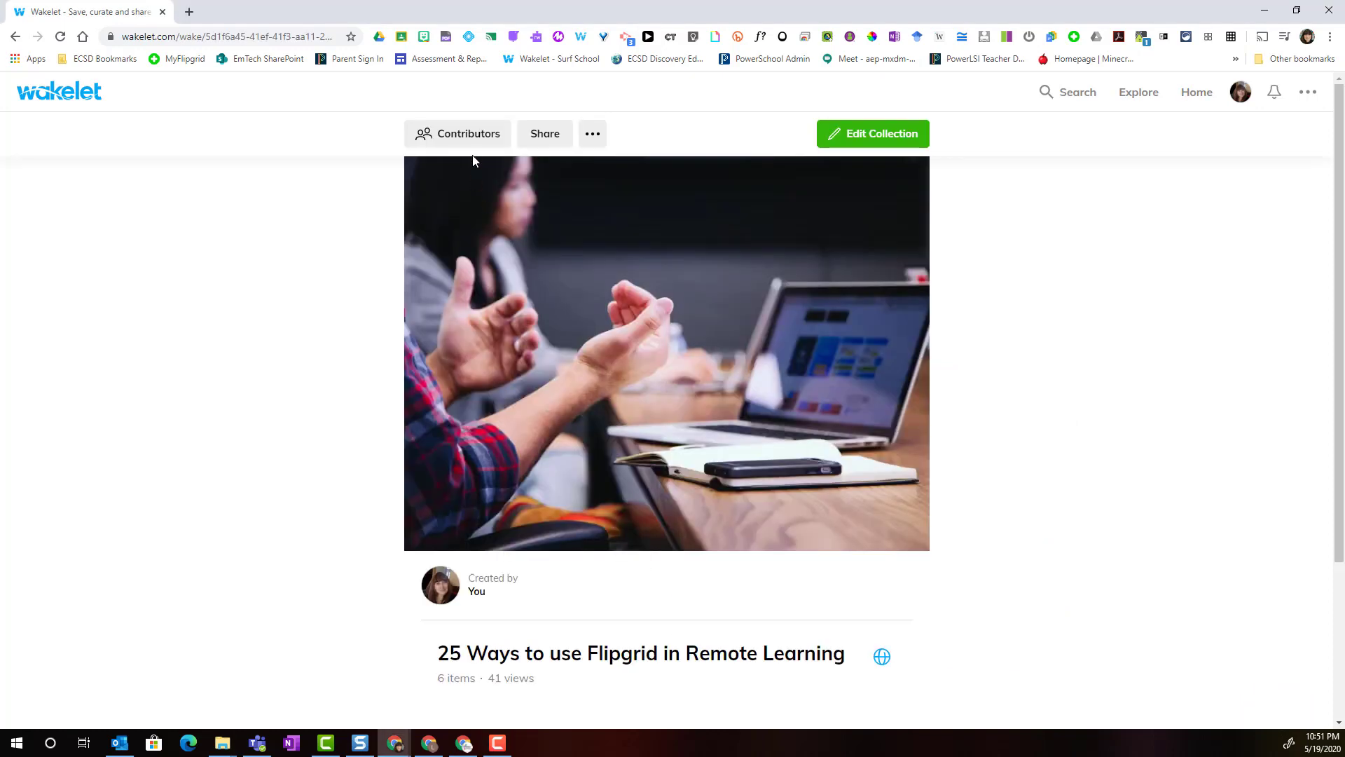
pyautogui.click(457, 133)
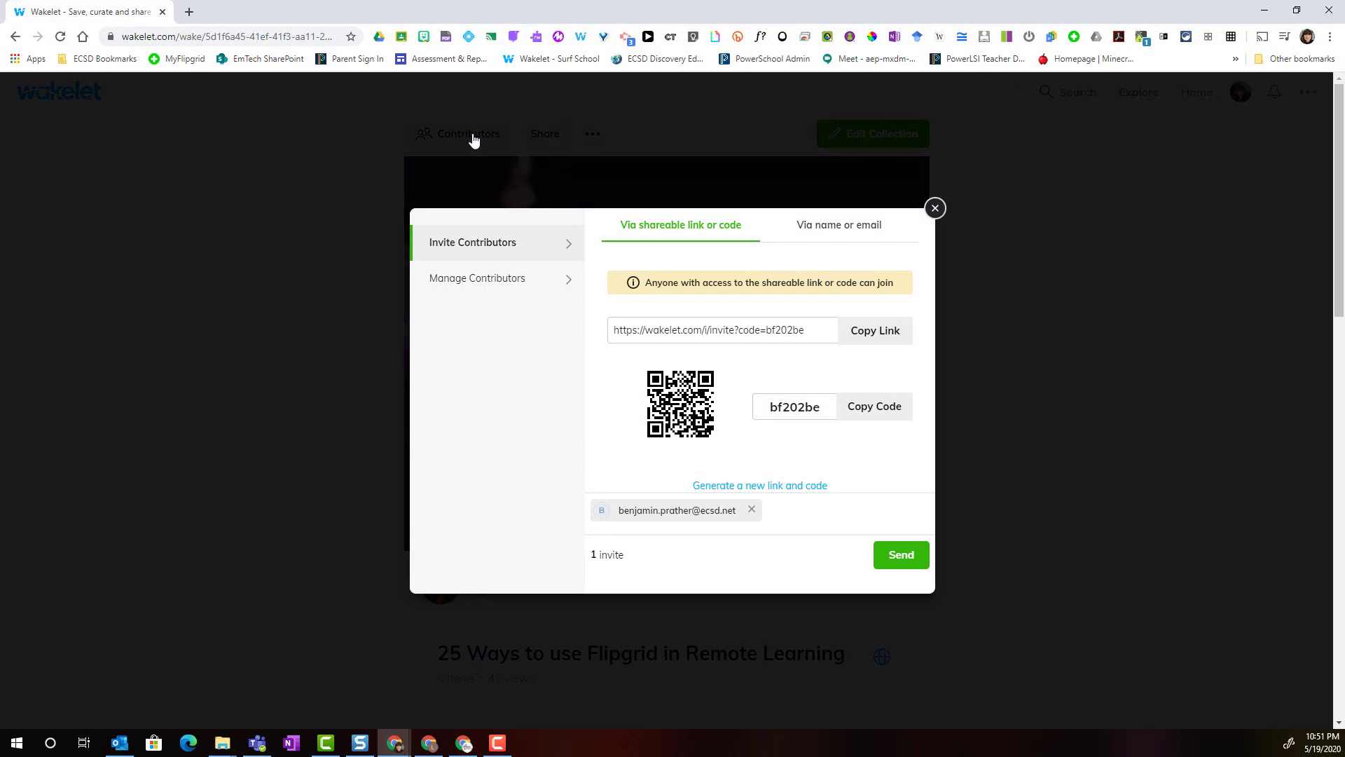
pyautogui.moveTo(874, 406)
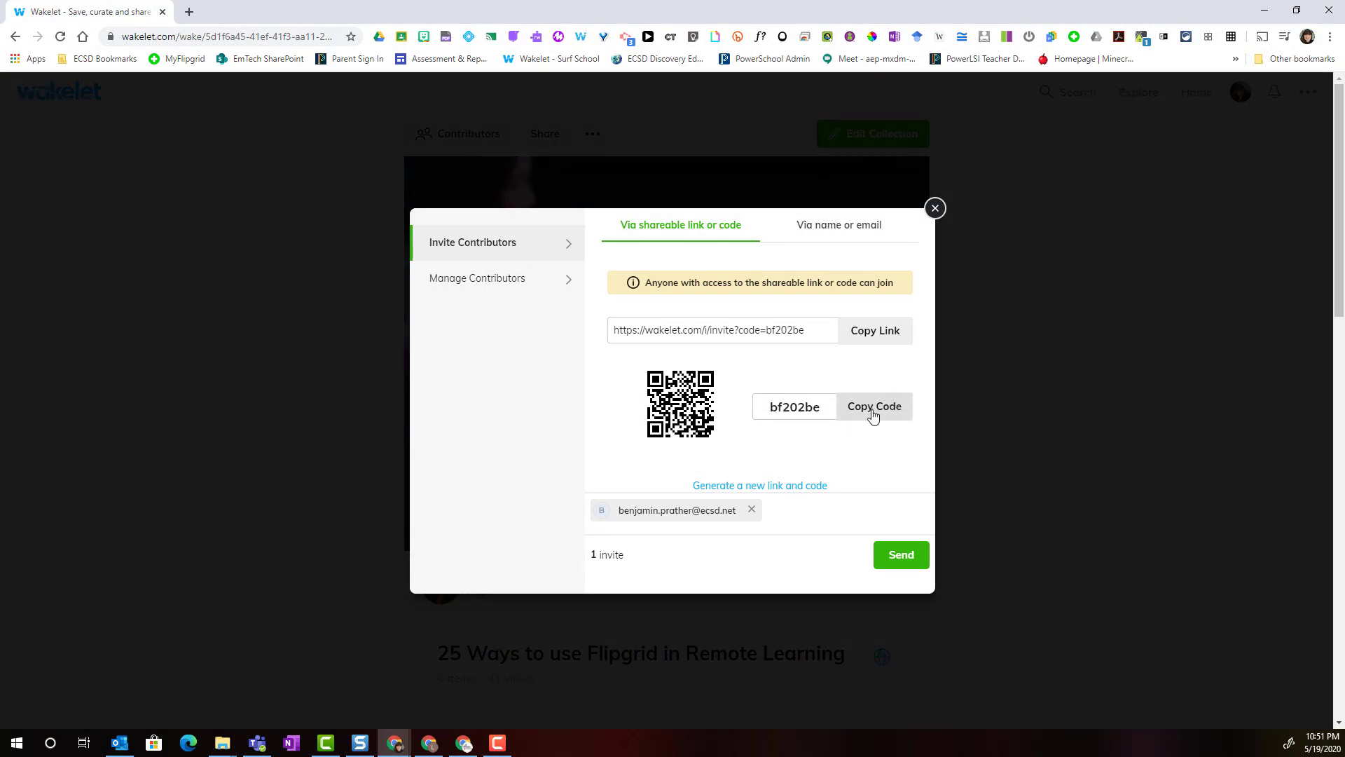
pyautogui.click(875, 406)
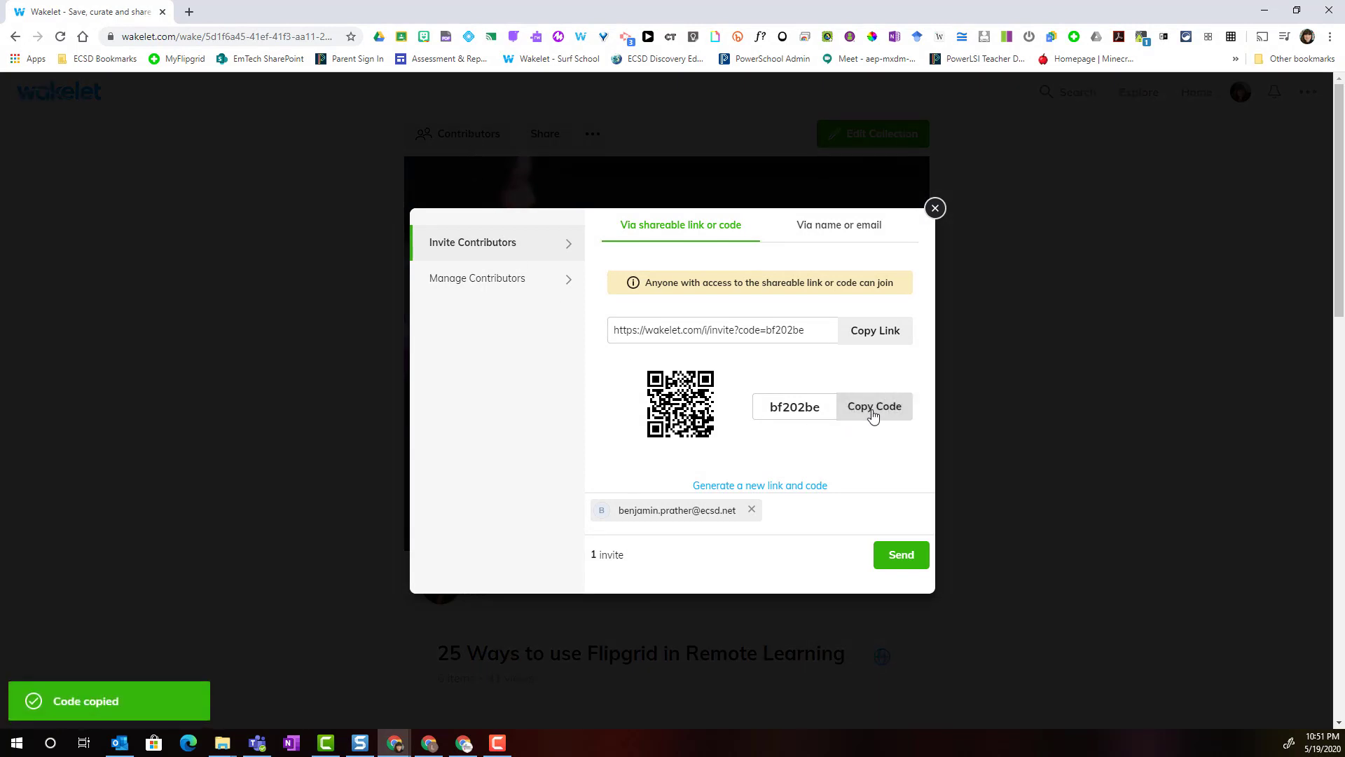
pyautogui.moveTo(343, 475)
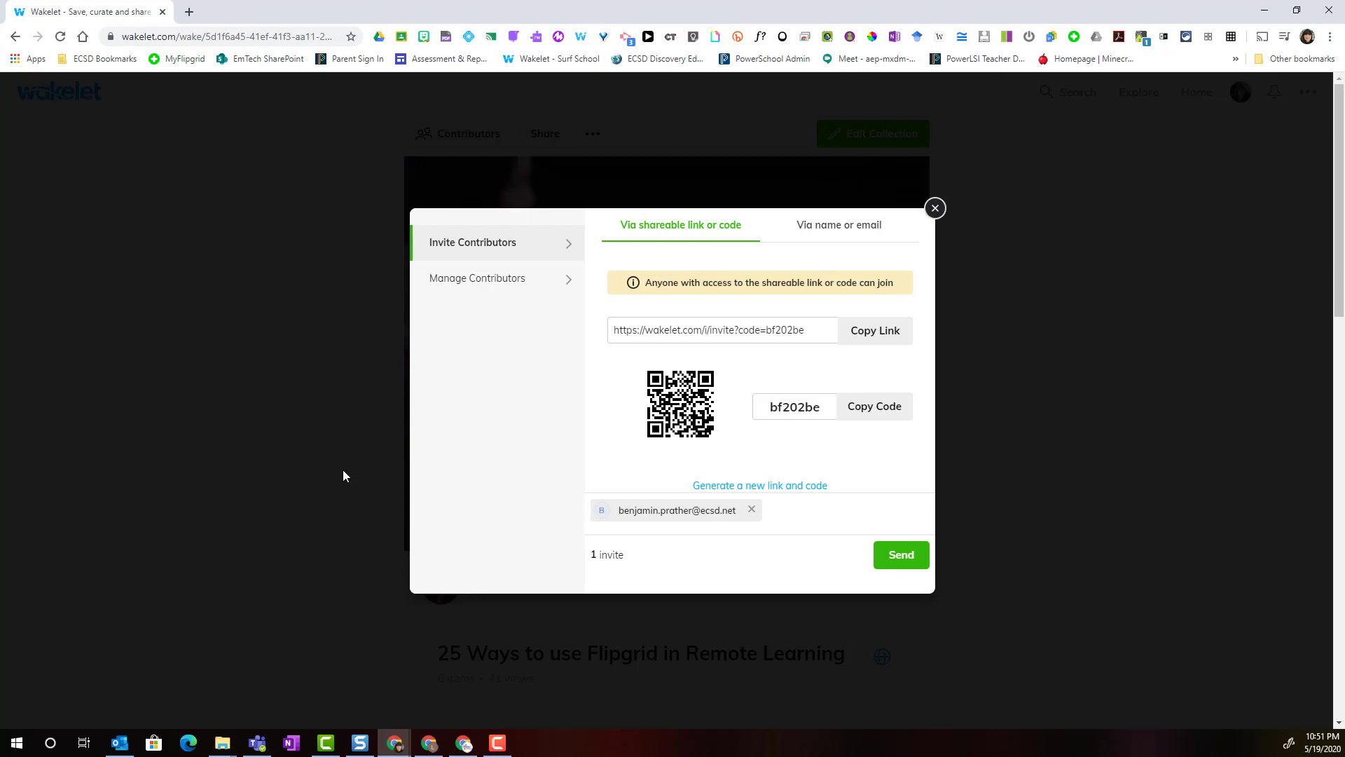
pyautogui.click(934, 208)
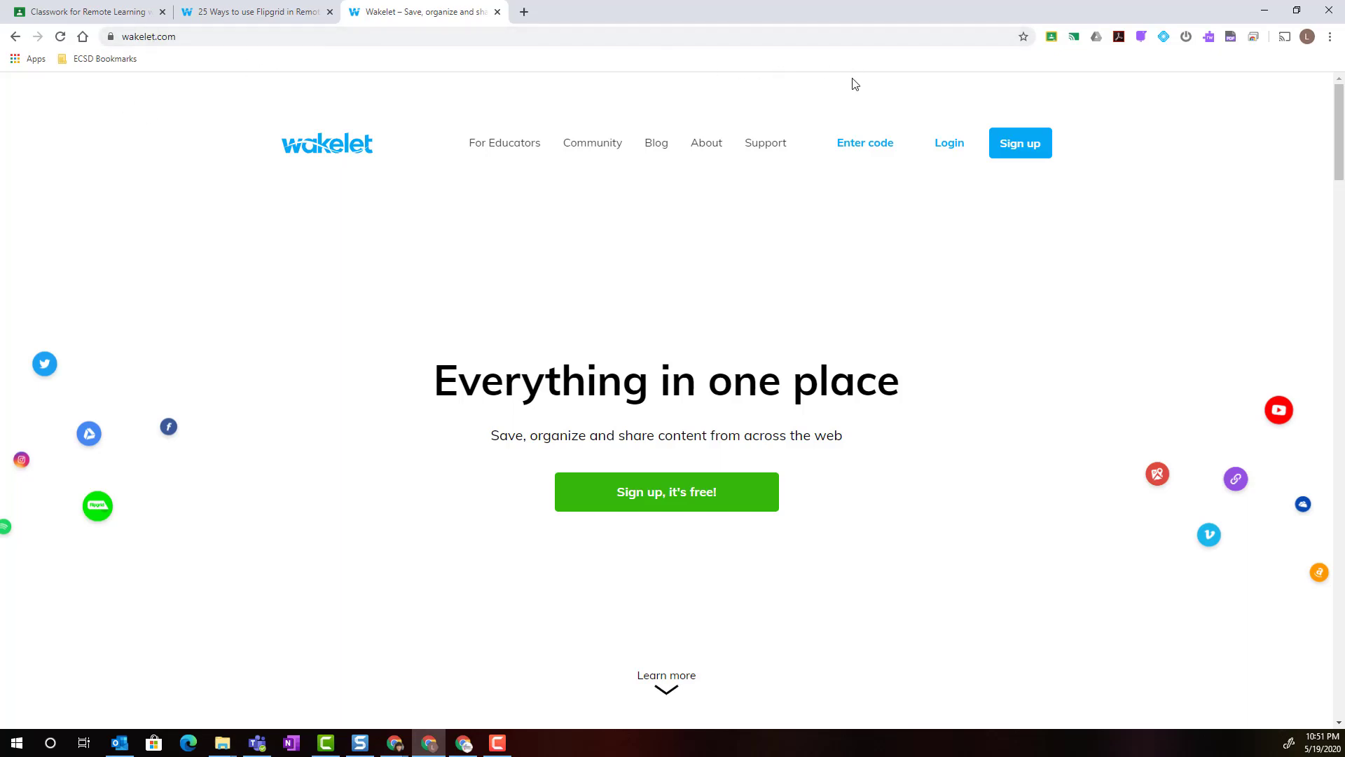
pyautogui.moveTo(1013, 109)
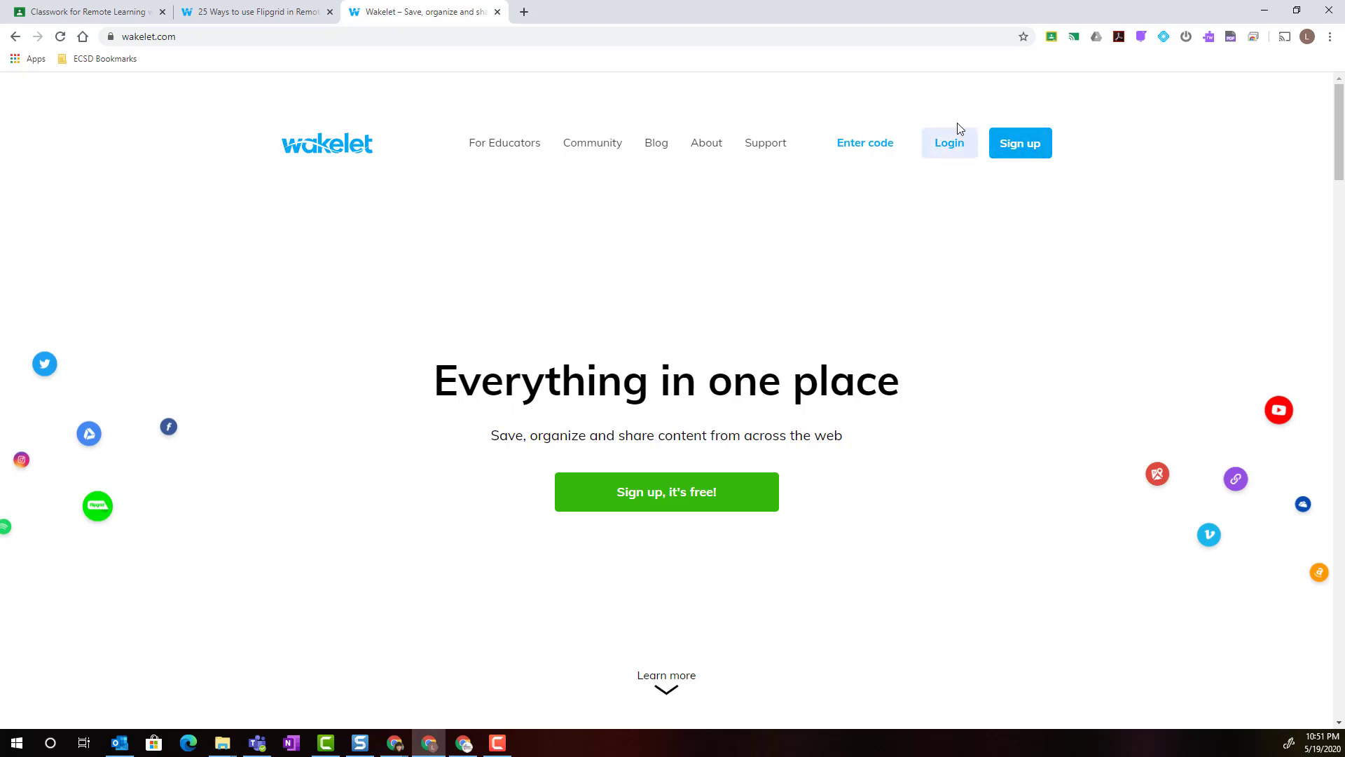
pyautogui.moveTo(865, 143)
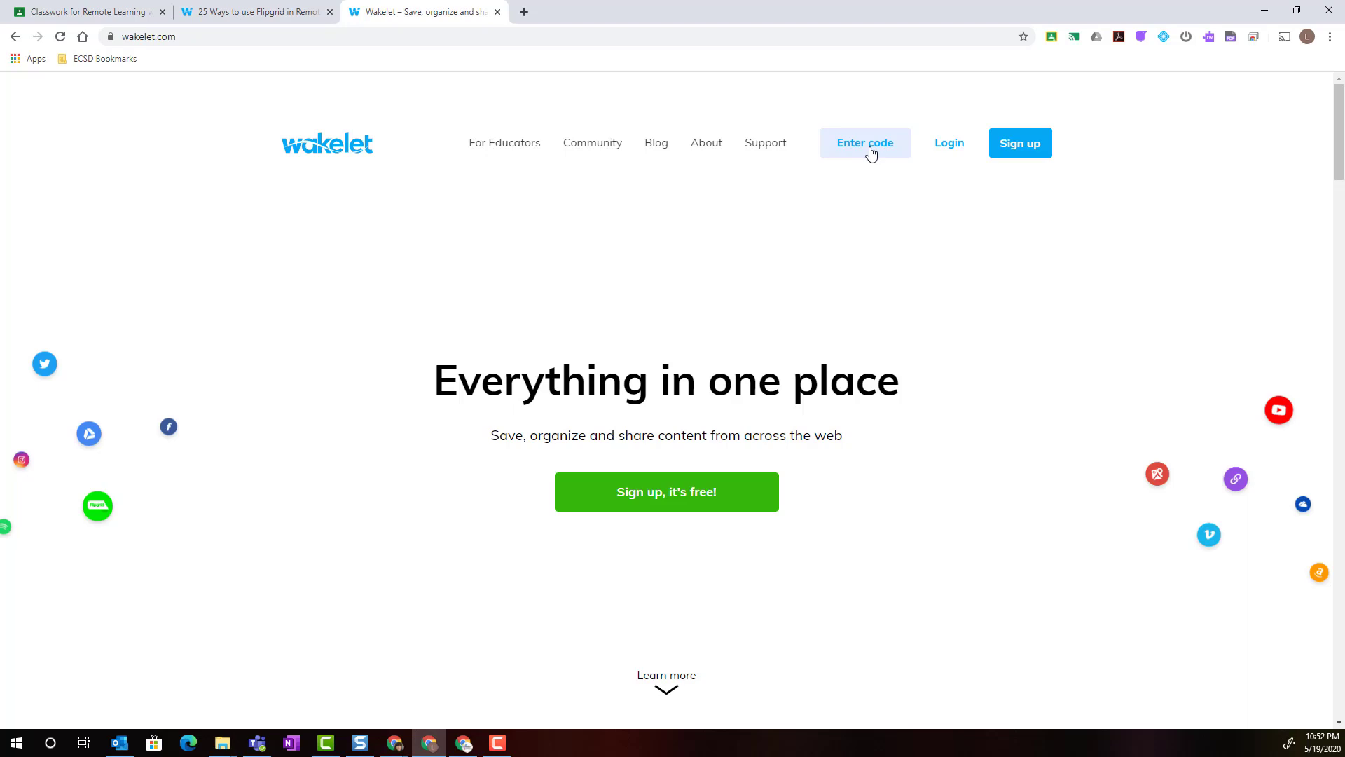
pyautogui.click(864, 142)
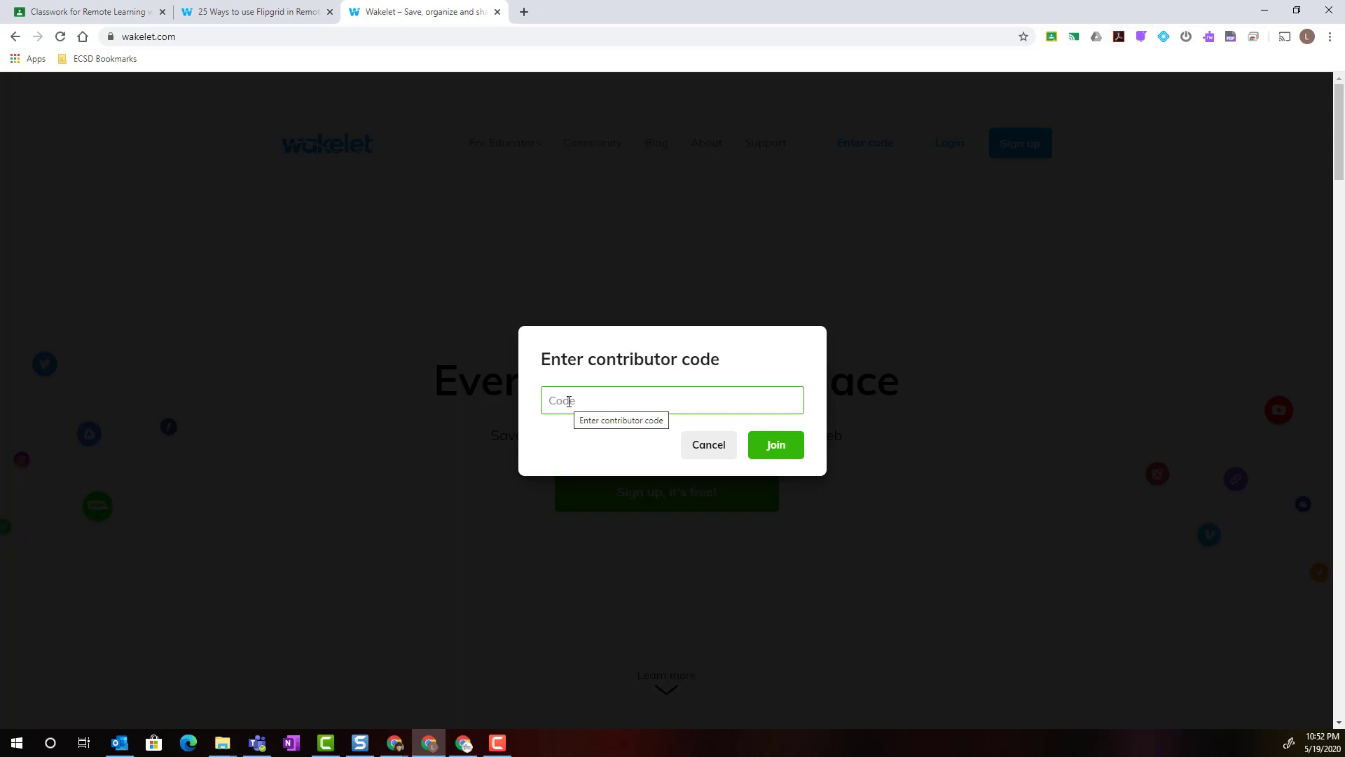
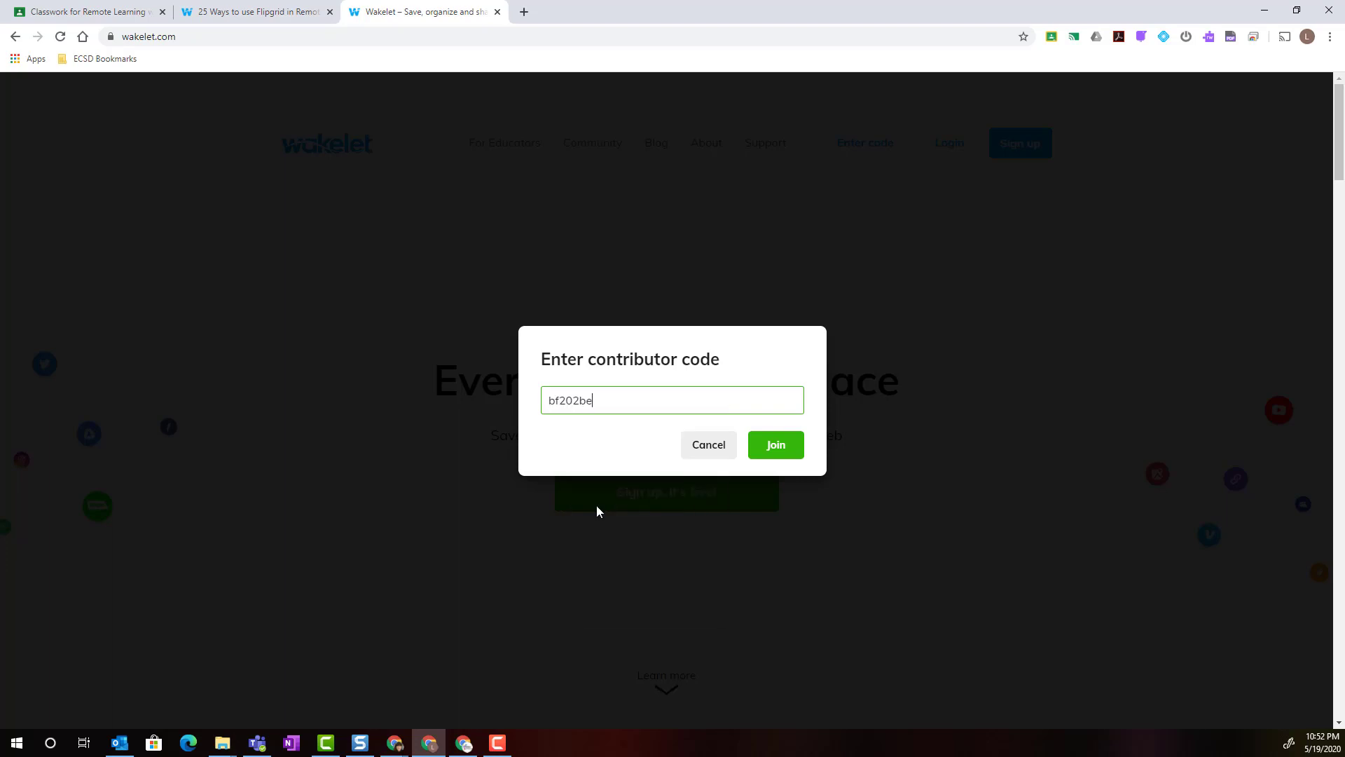
pyautogui.moveTo(773, 444)
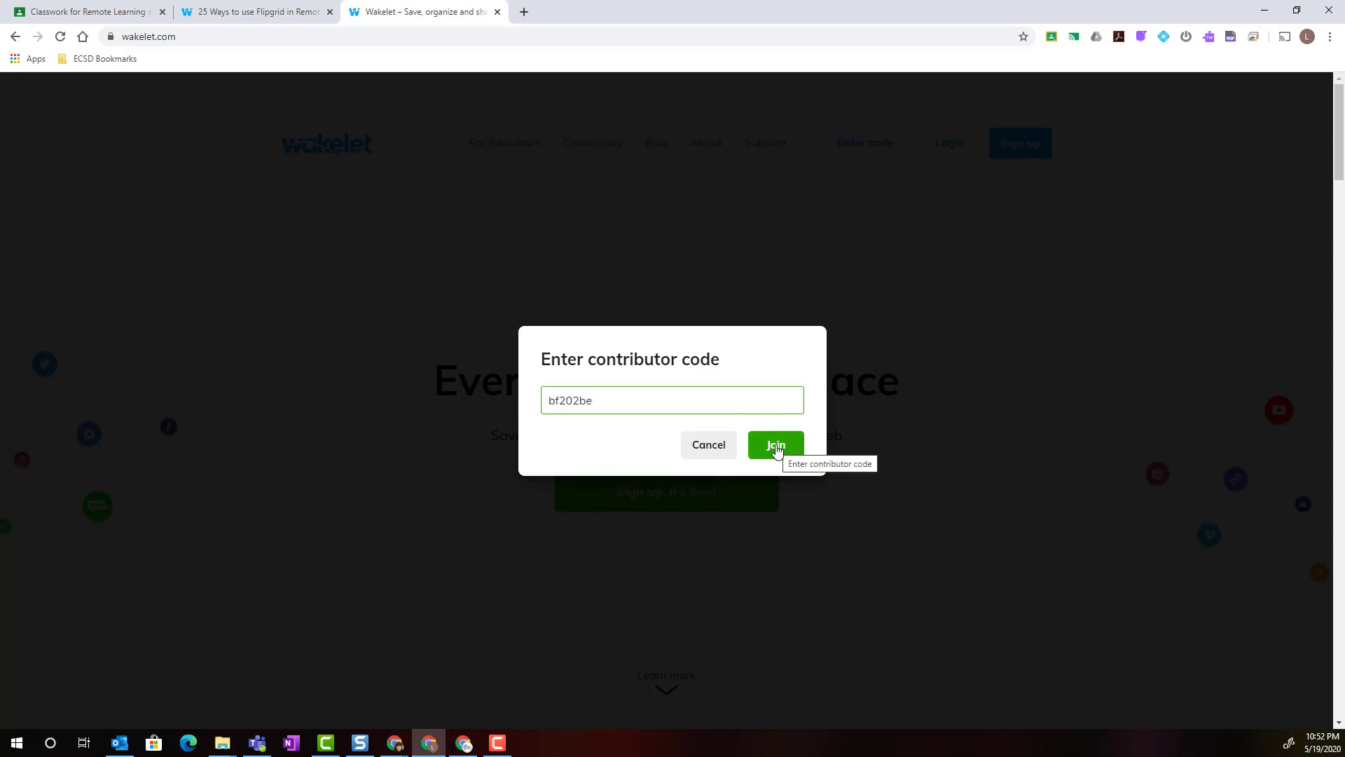
pyautogui.click(775, 444)
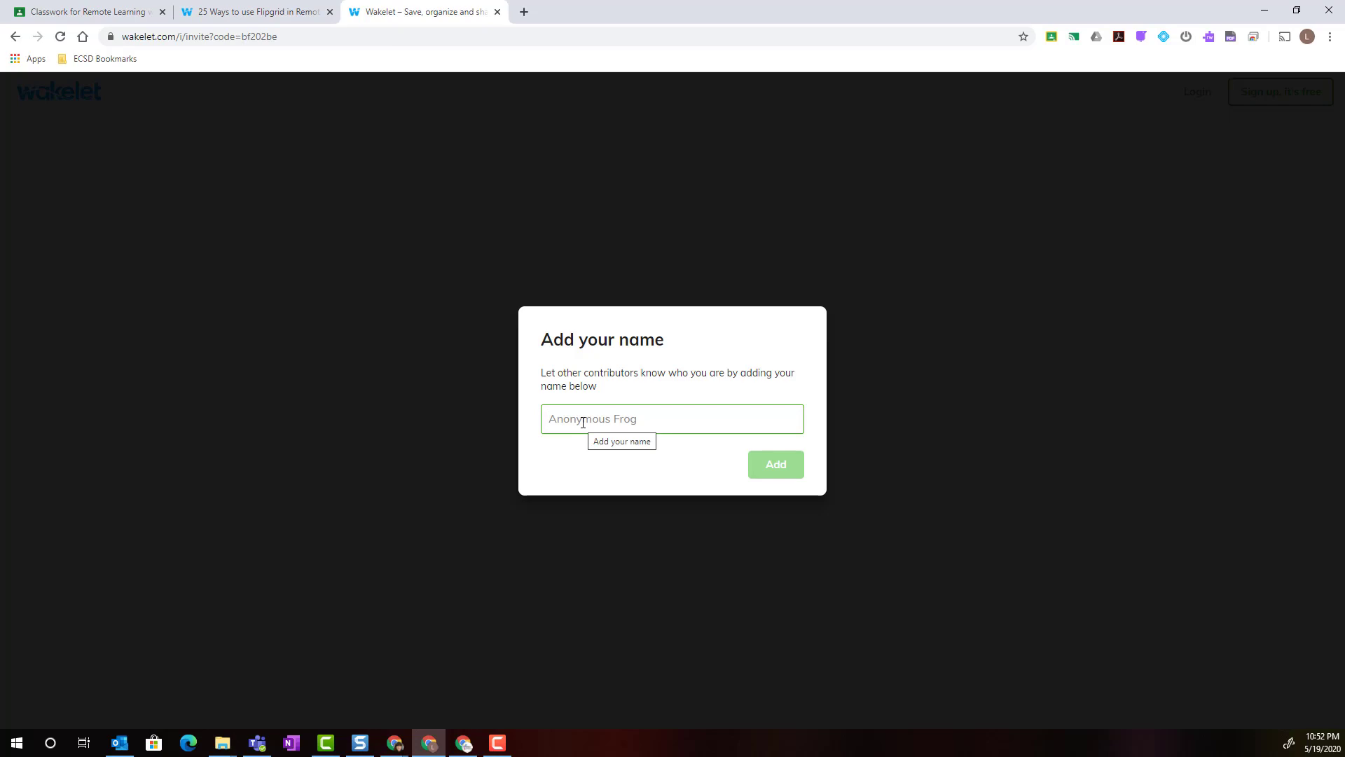
# - Add the contributor display name 'Liam M' to enter the collection
pyautogui.write('L')
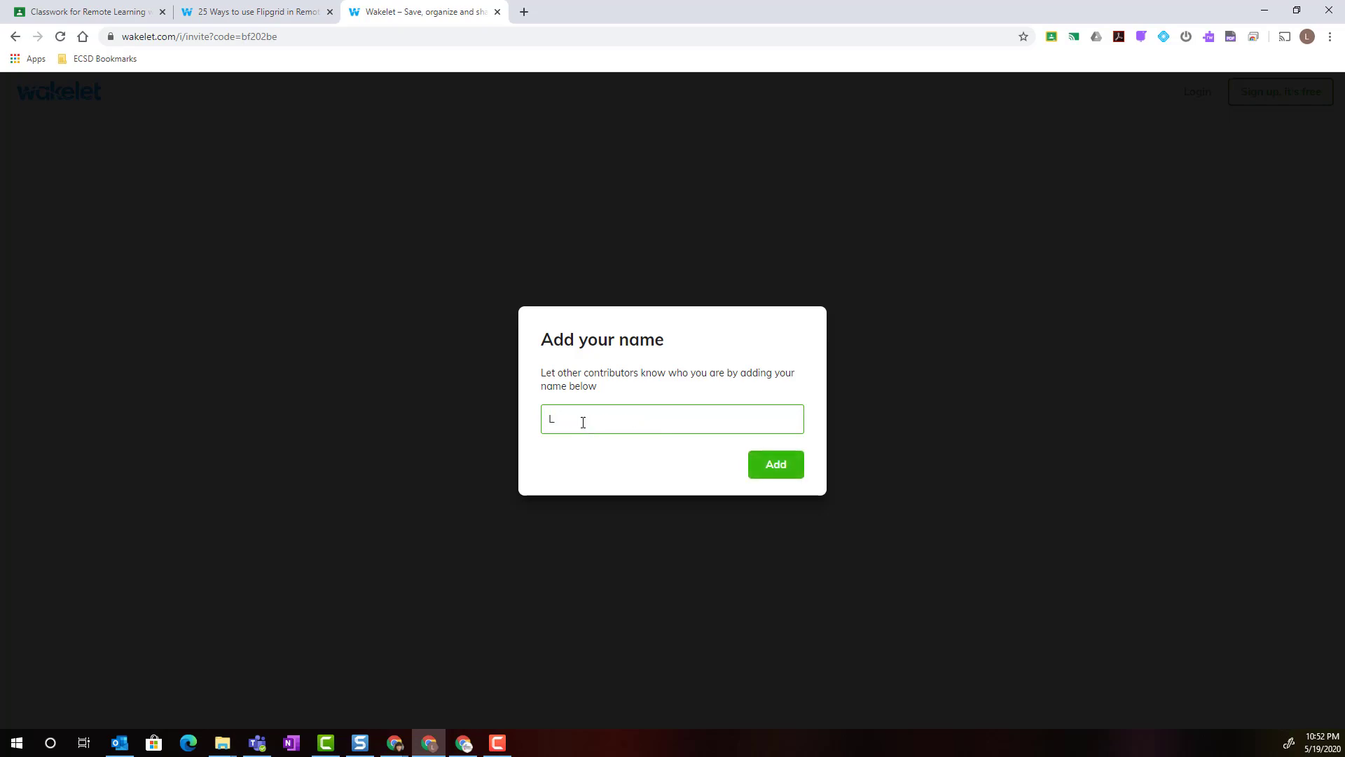
pyautogui.write('iam M')
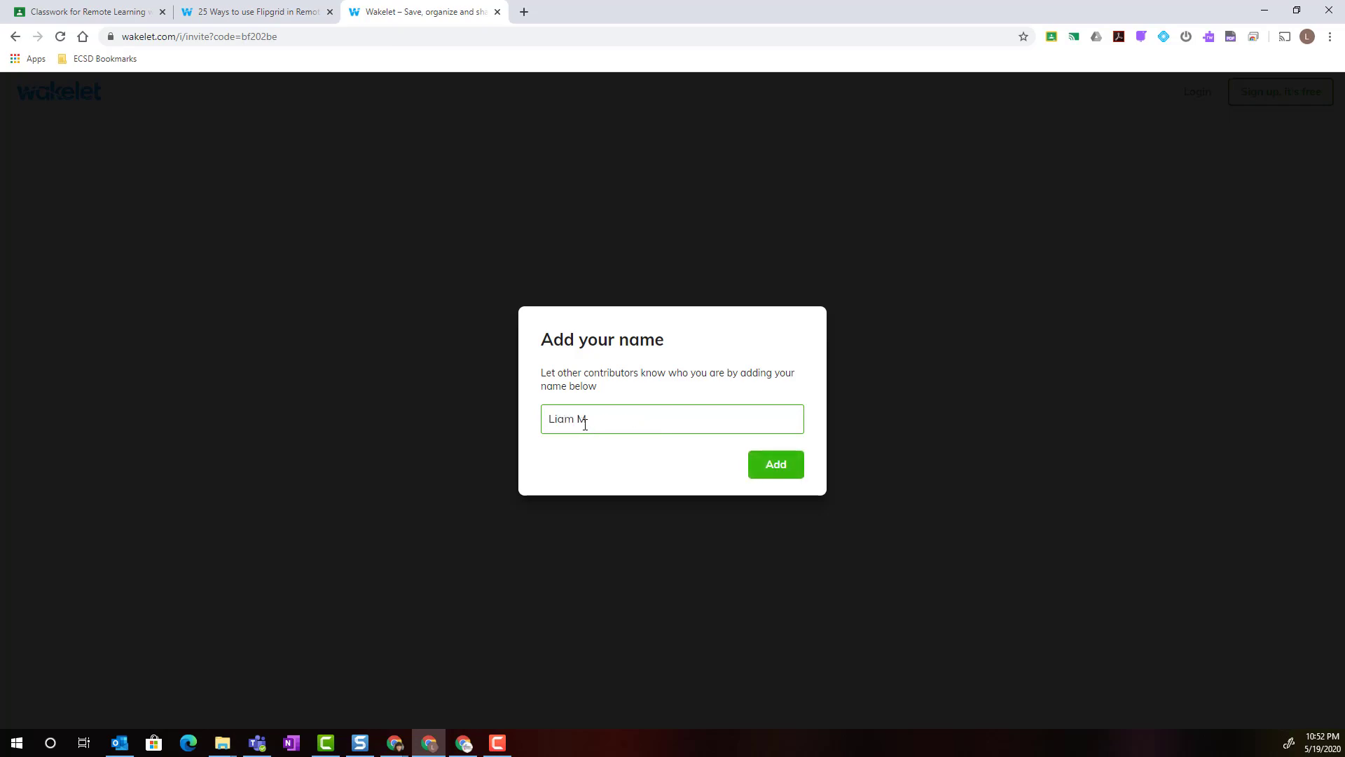
pyautogui.moveTo(788, 473)
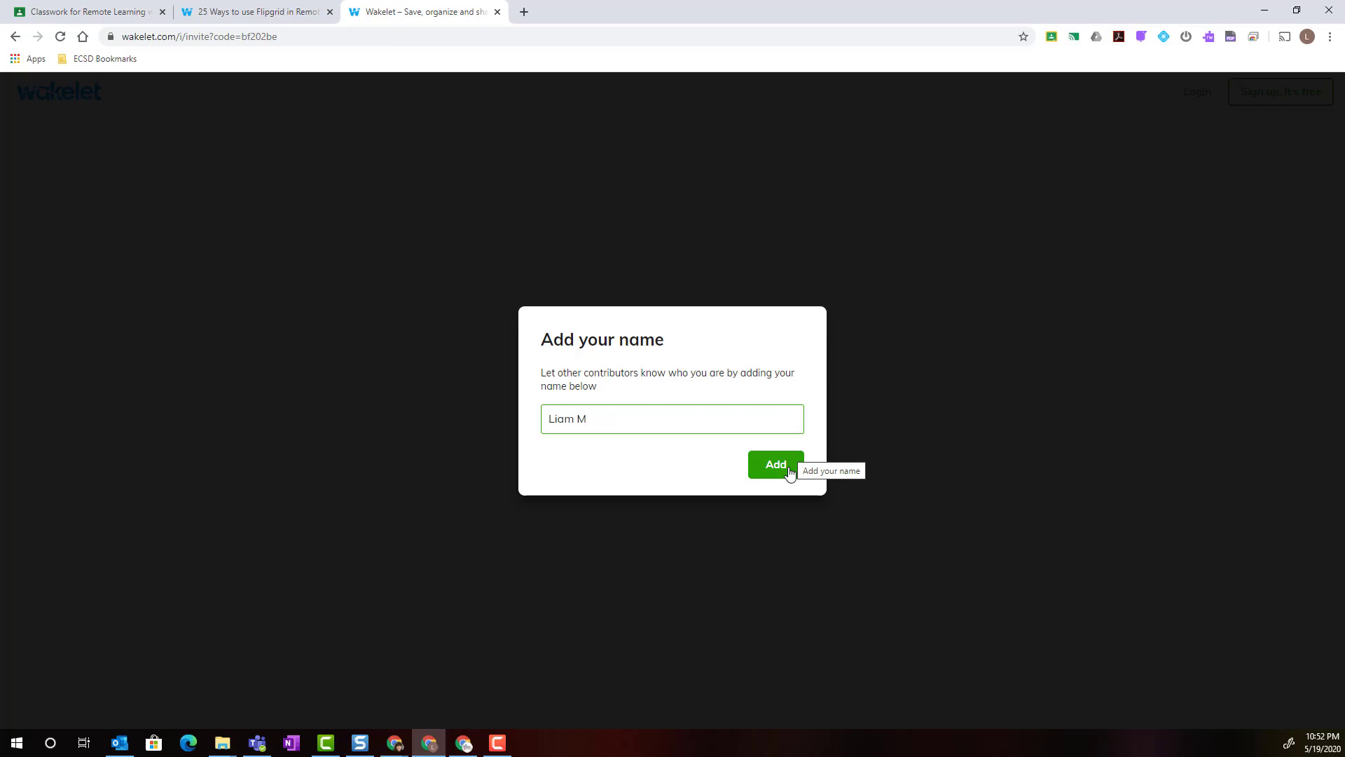
pyautogui.click(775, 464)
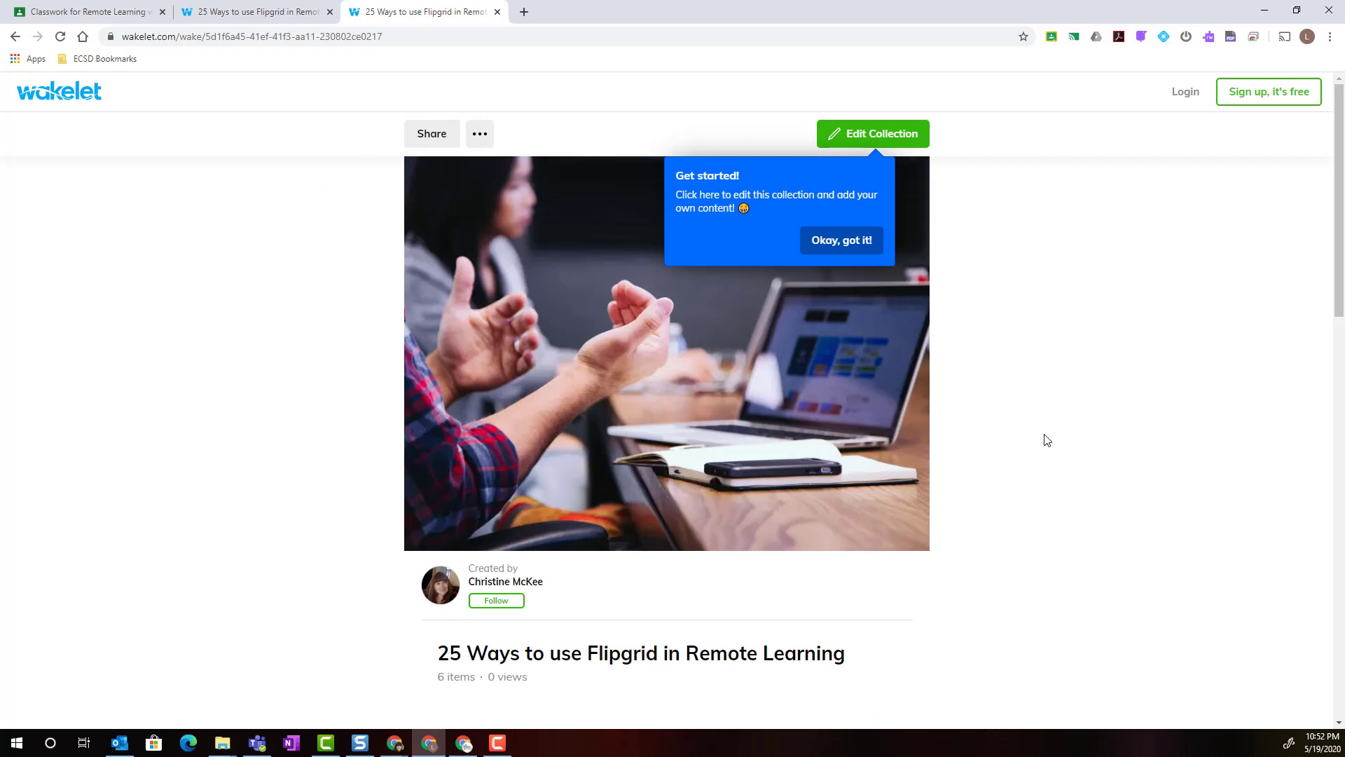
pyautogui.moveTo(883, 137)
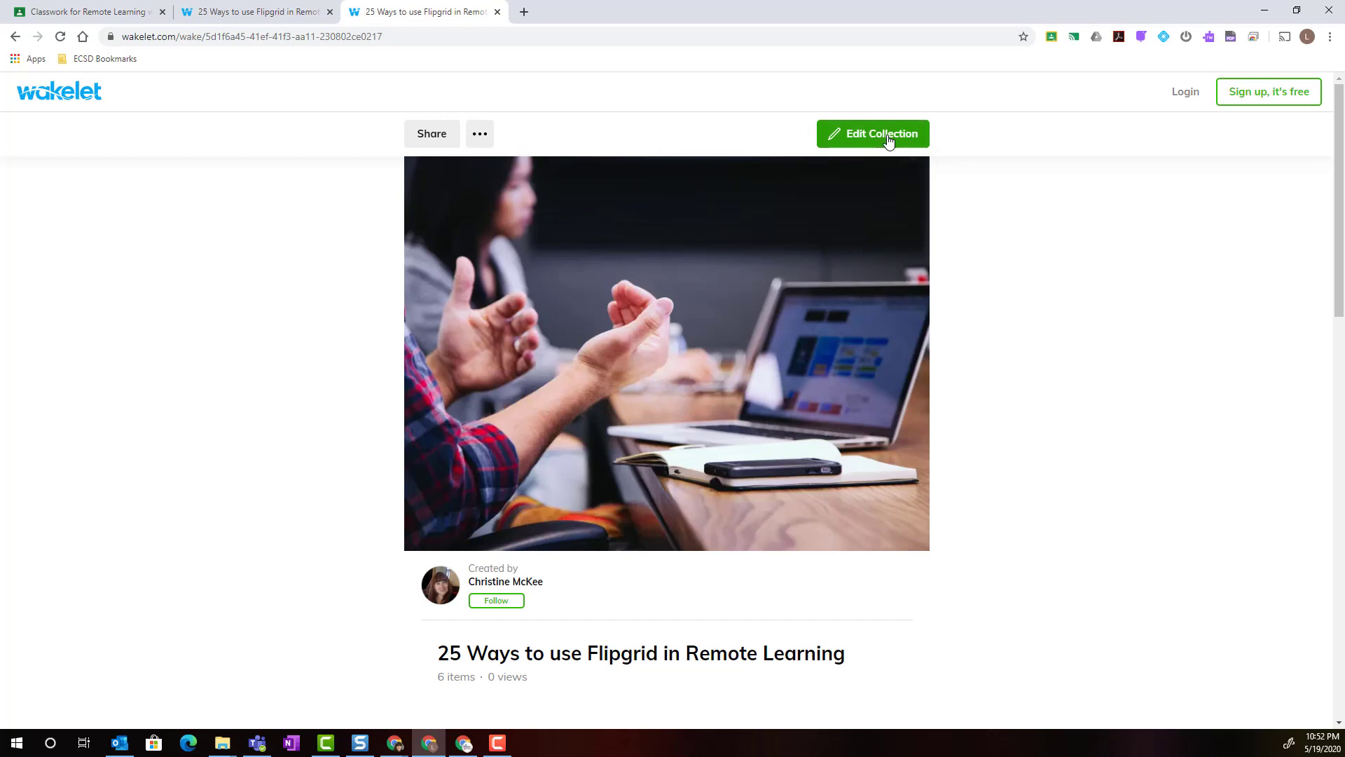
# - Enter editing mode on the joined collection and show the add-item choices
pyautogui.click(872, 134)
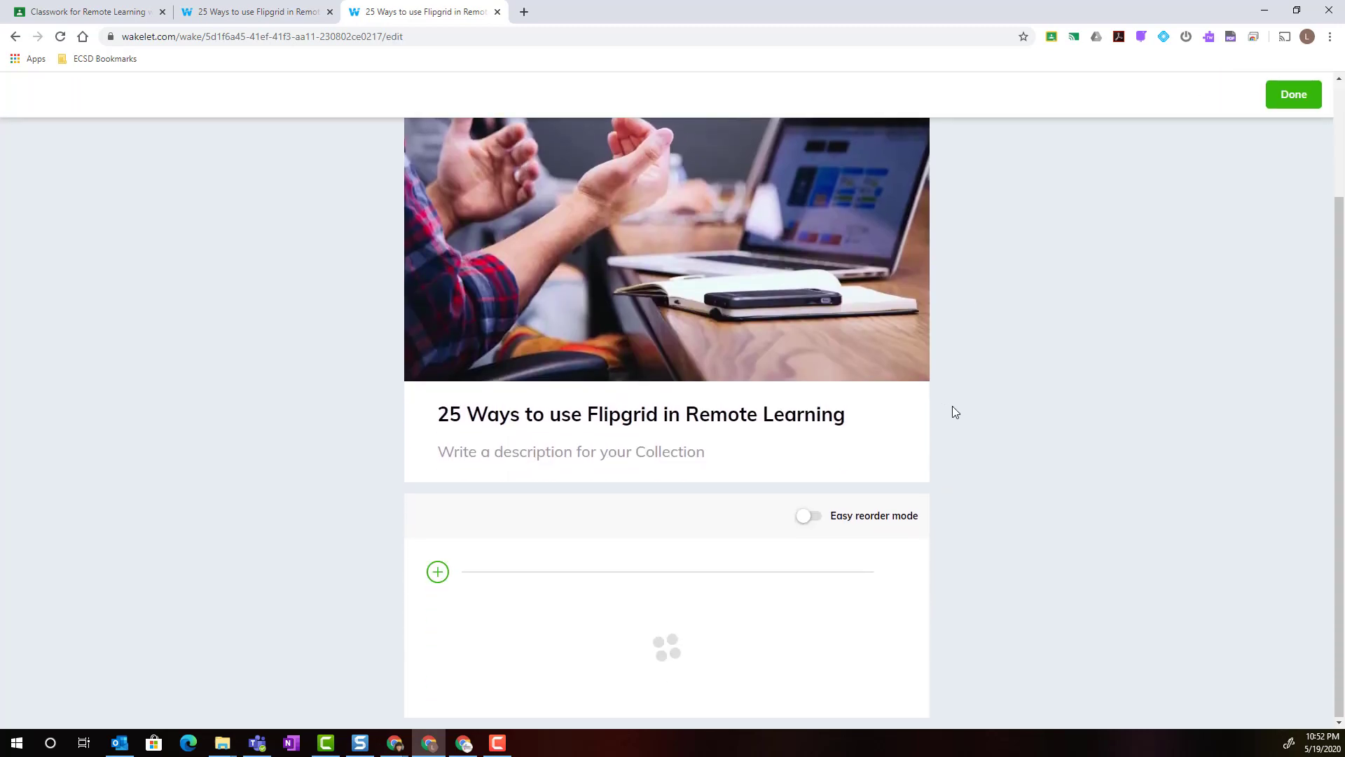
pyautogui.click(437, 572)
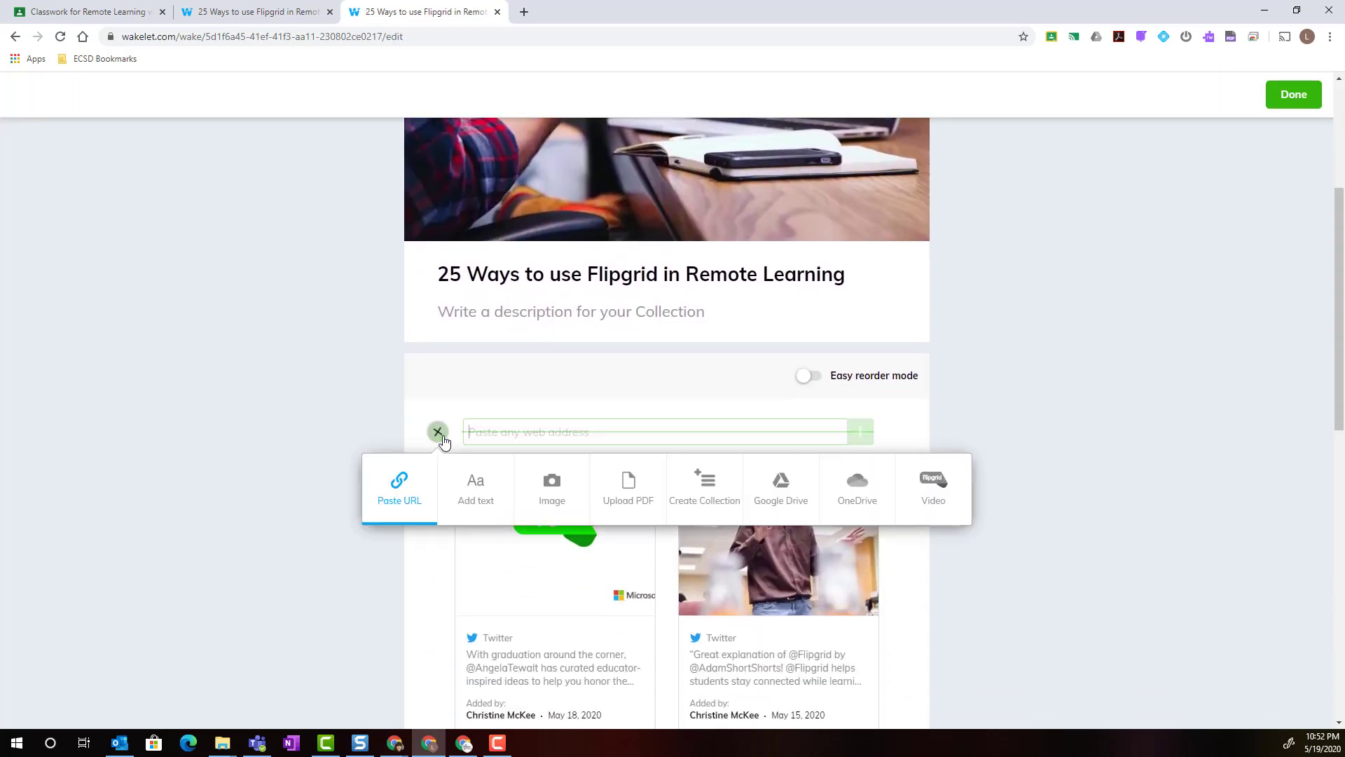
pyautogui.moveTo(848, 501)
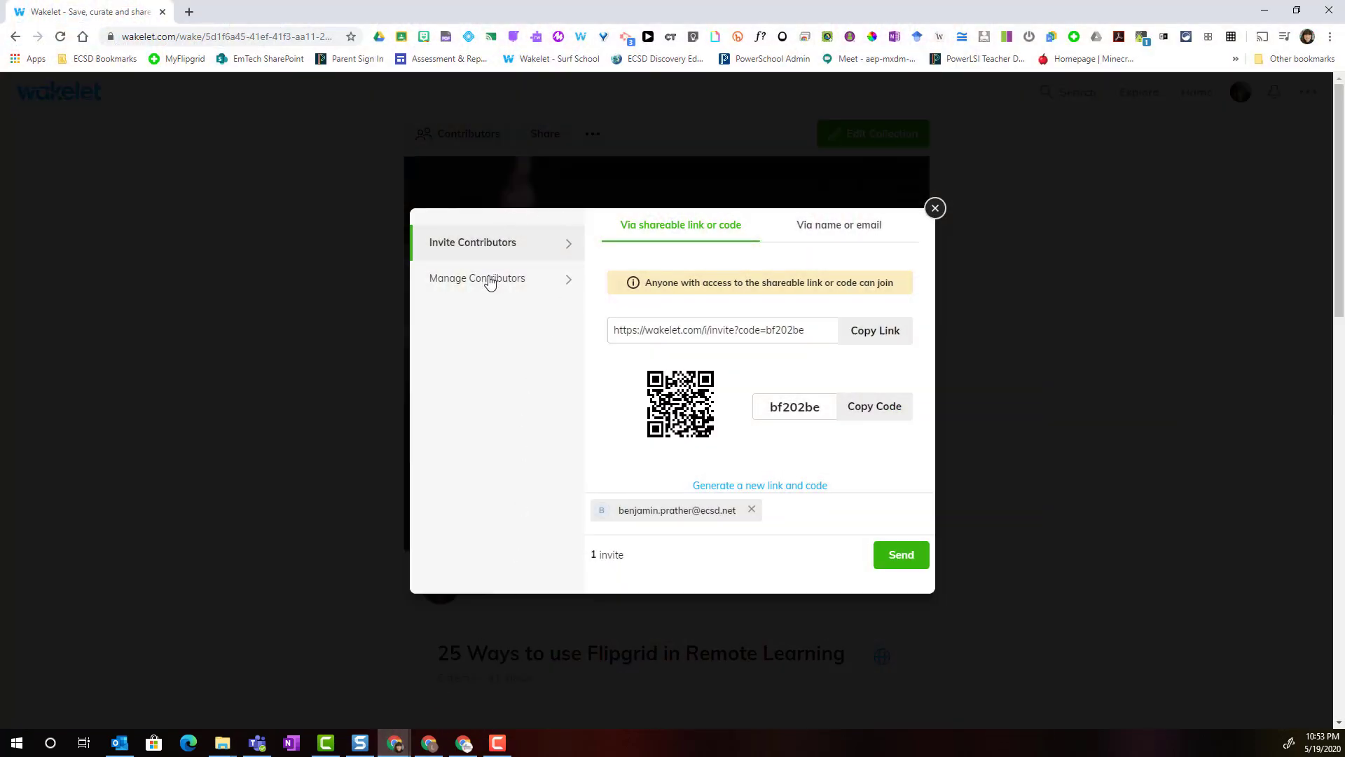
pyautogui.click(477, 278)
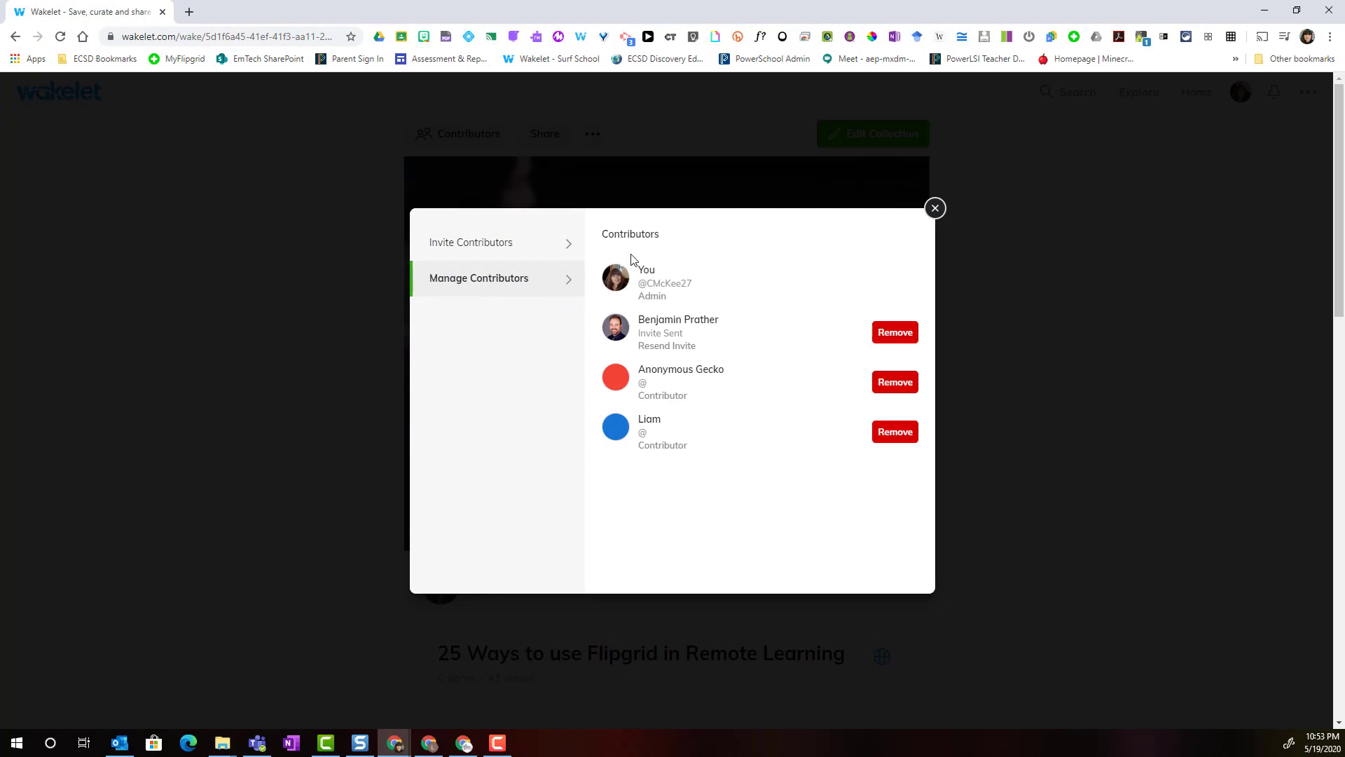
pyautogui.moveTo(675, 268)
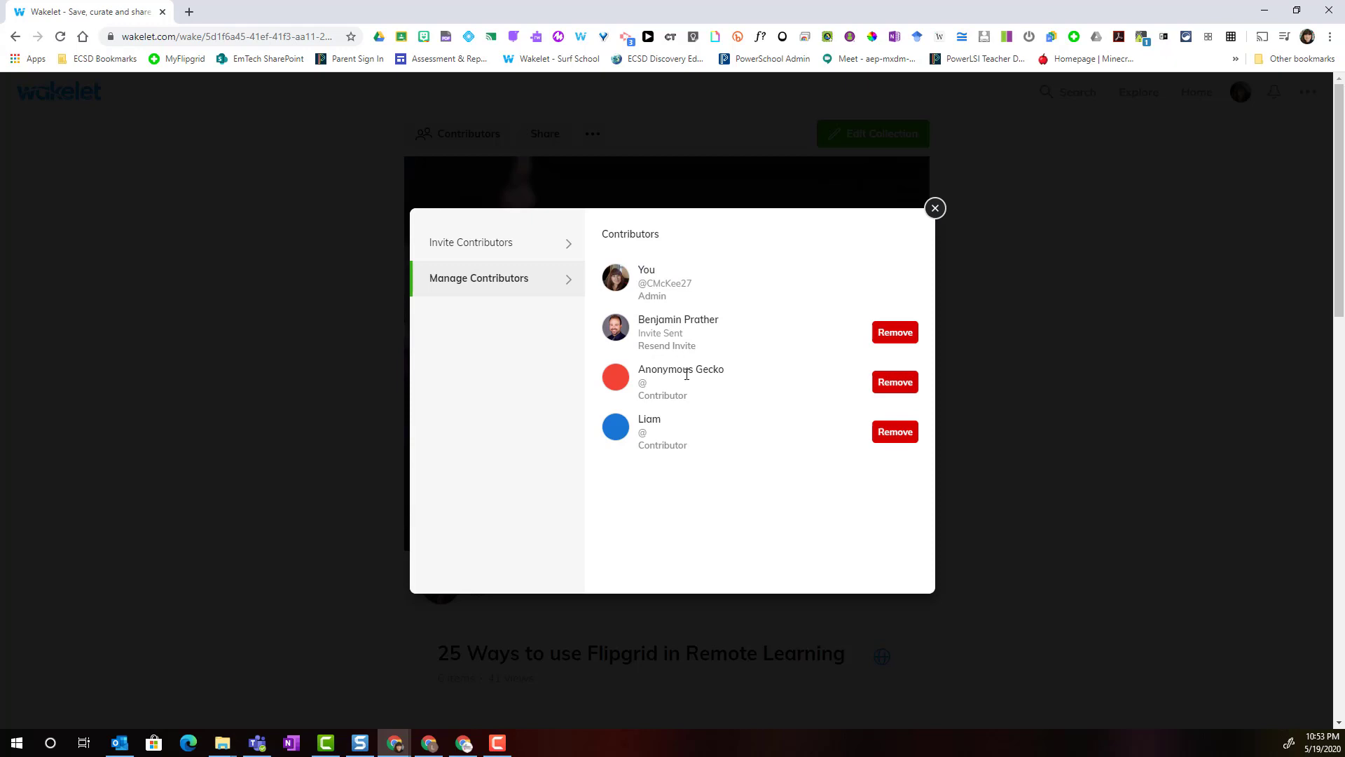
pyautogui.moveTo(701, 407)
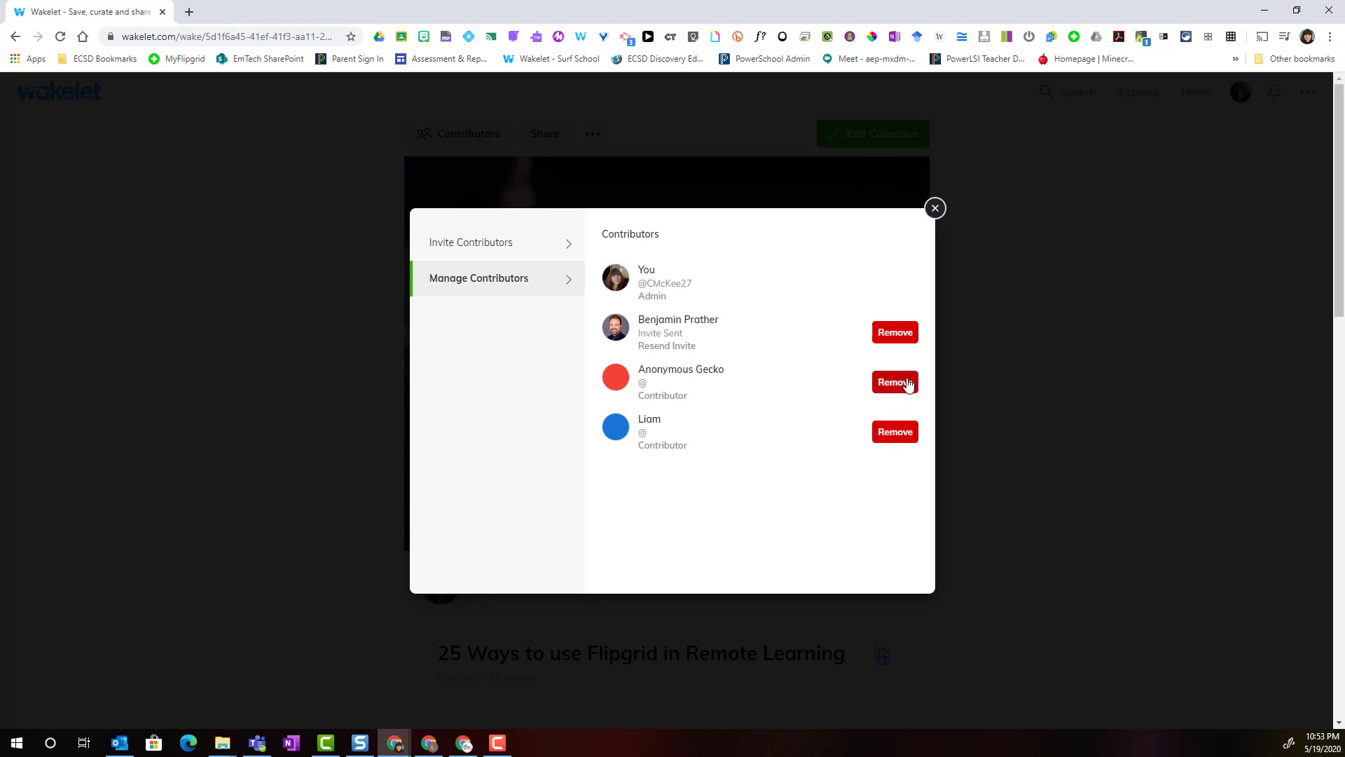
pyautogui.click(894, 382)
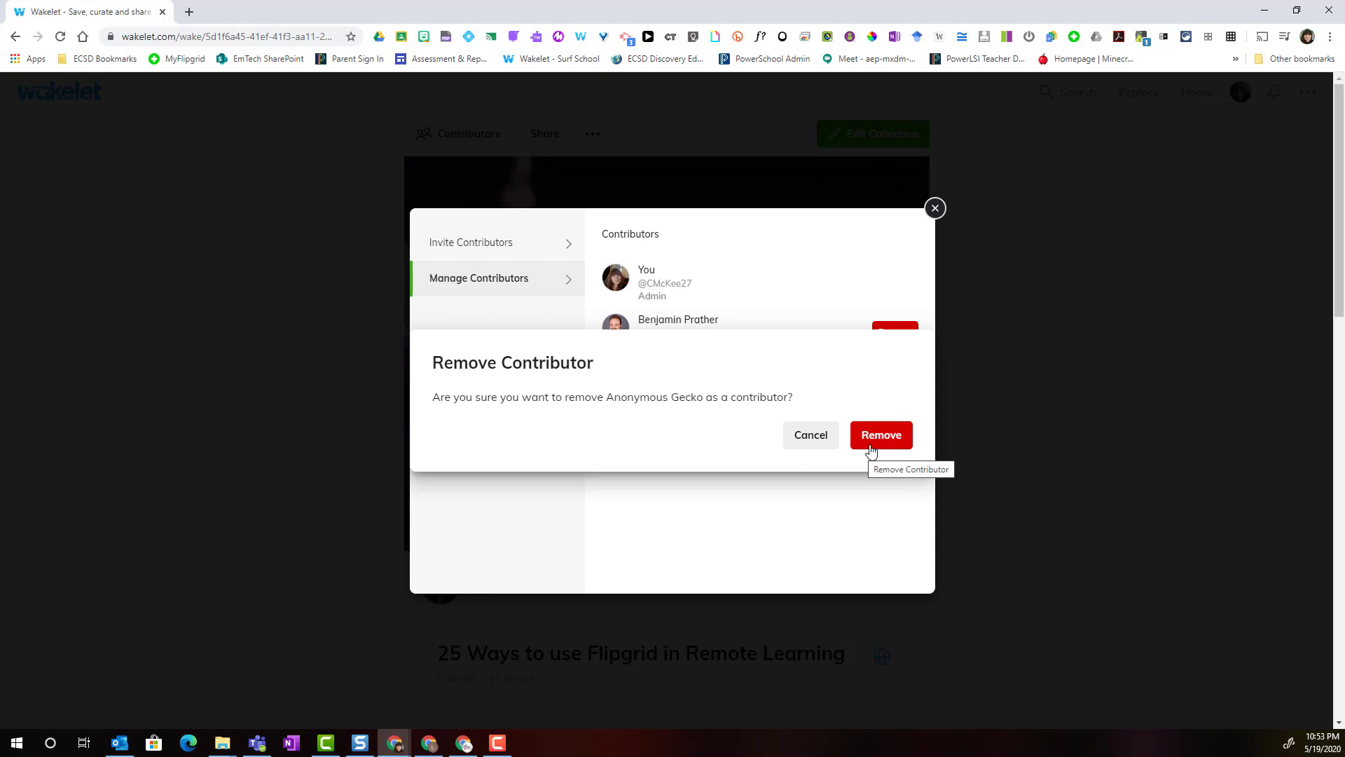
pyautogui.click(880, 435)
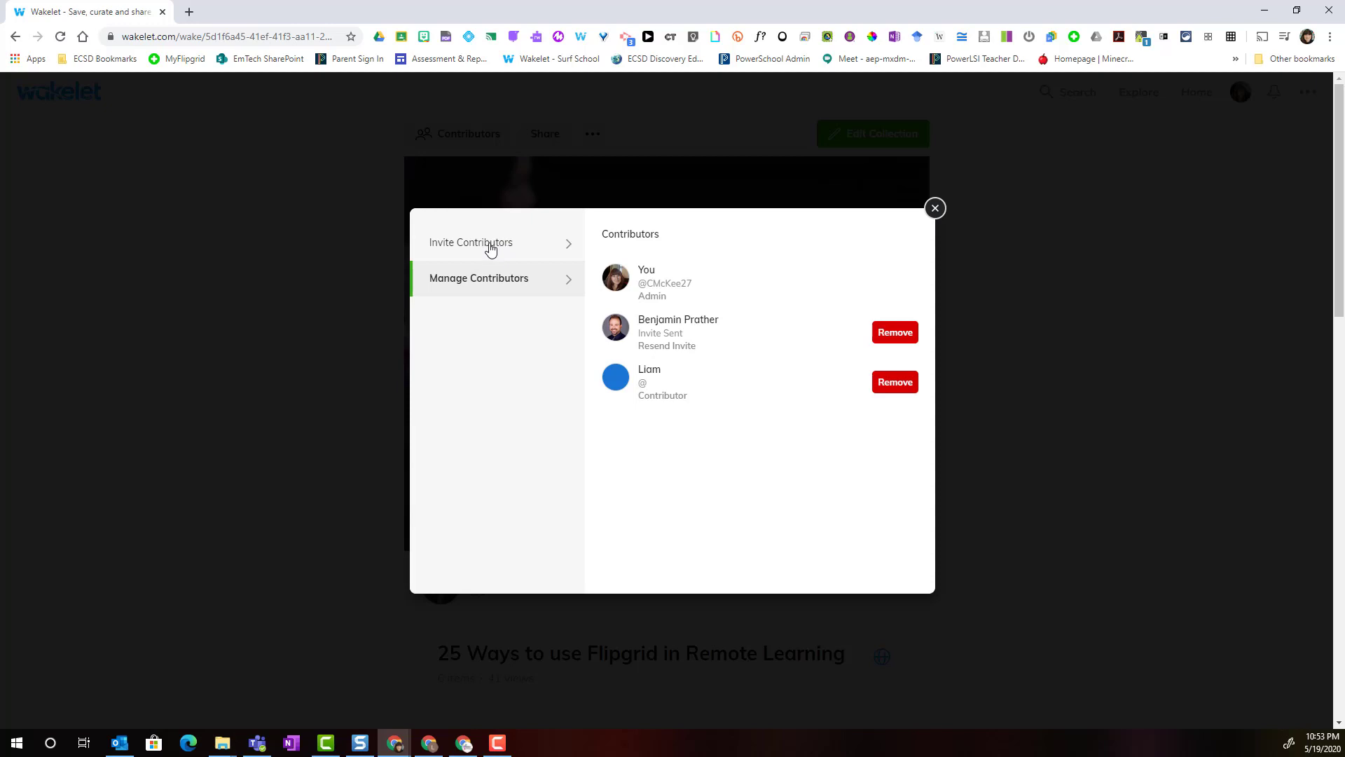
pyautogui.click(470, 242)
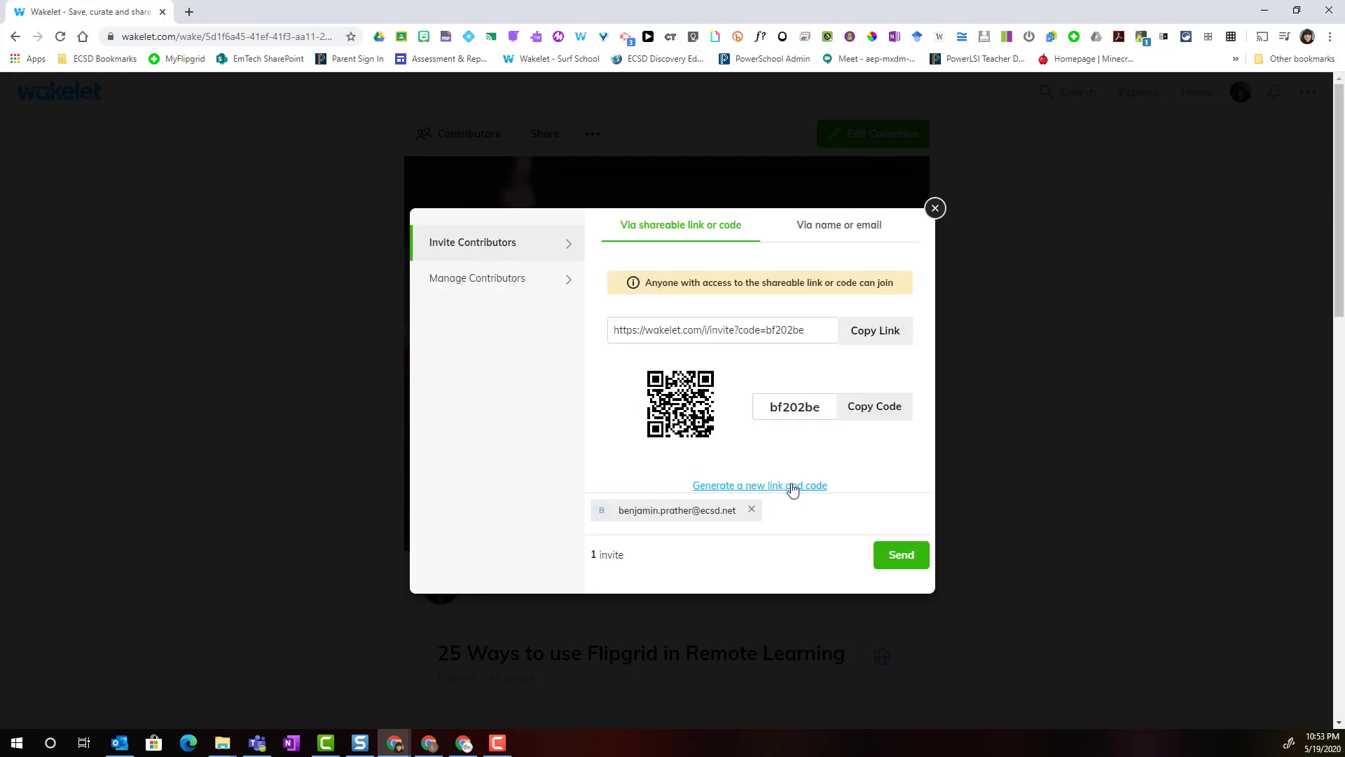
pyautogui.moveTo(784, 490)
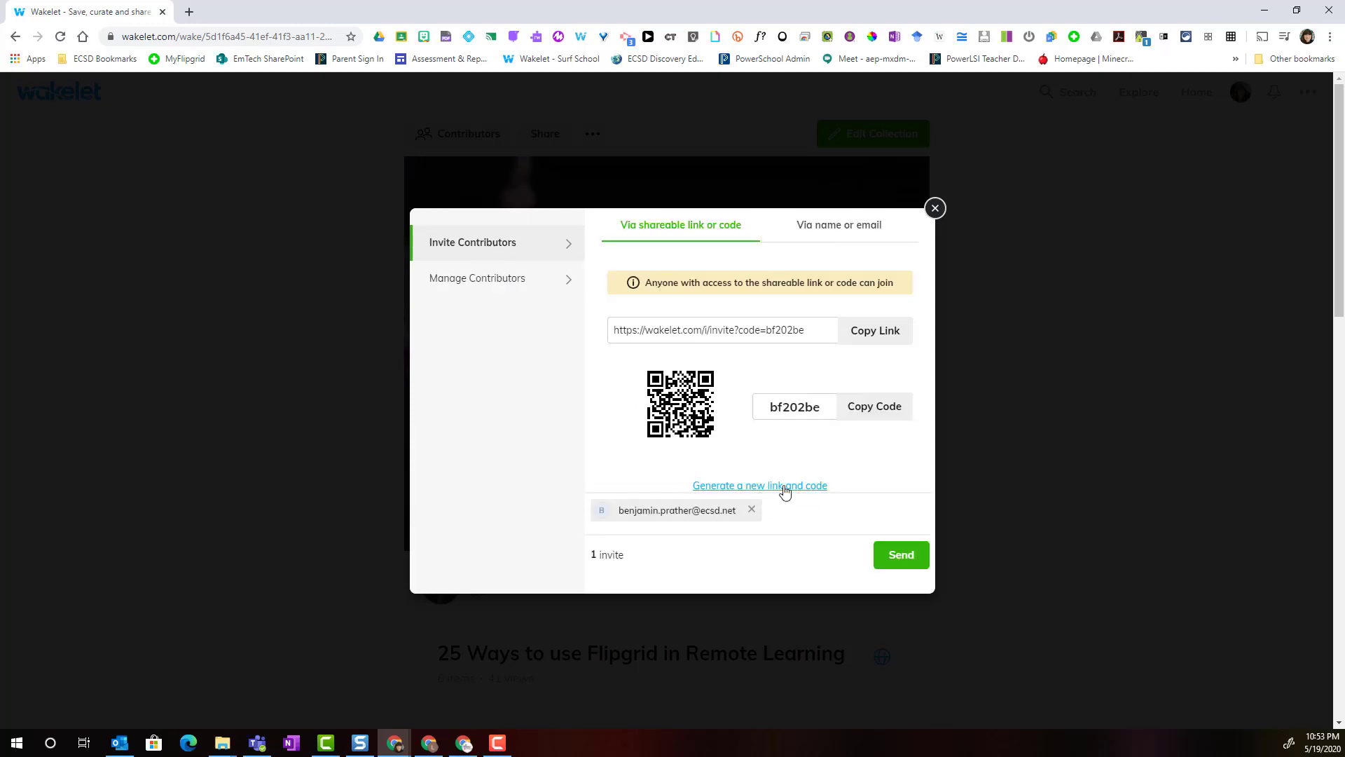